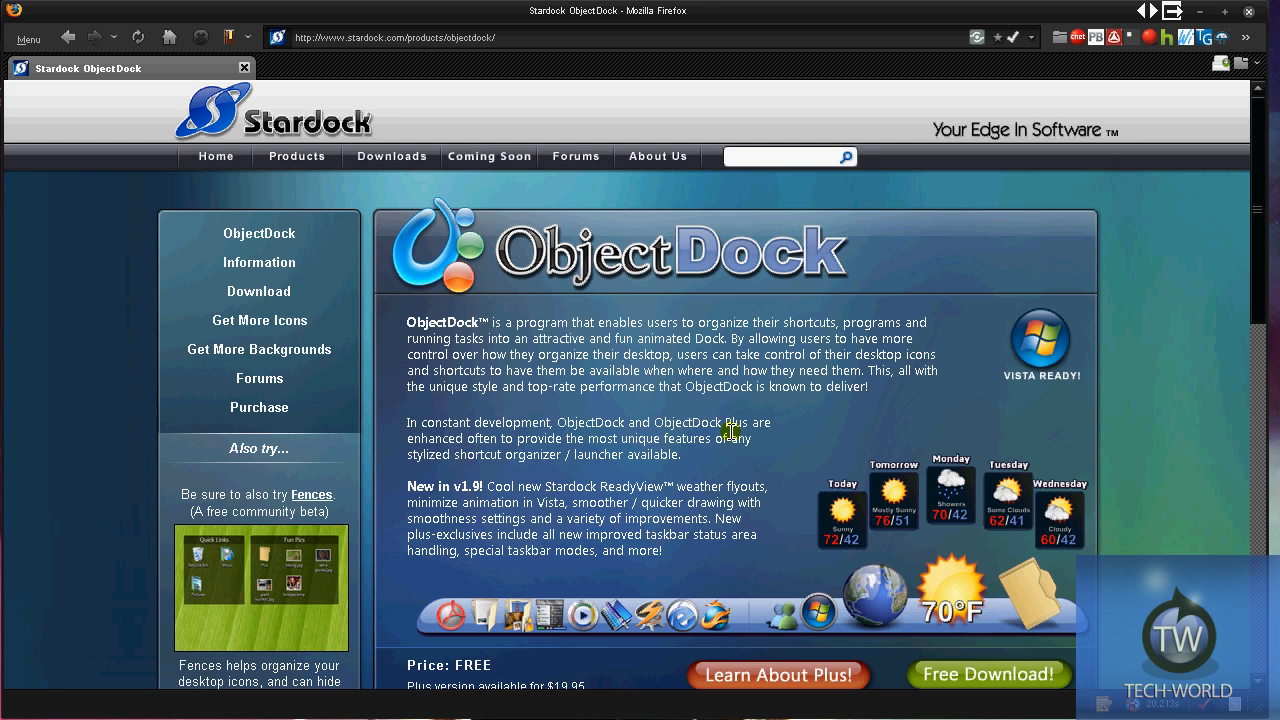
pyautogui.moveTo(558, 270)
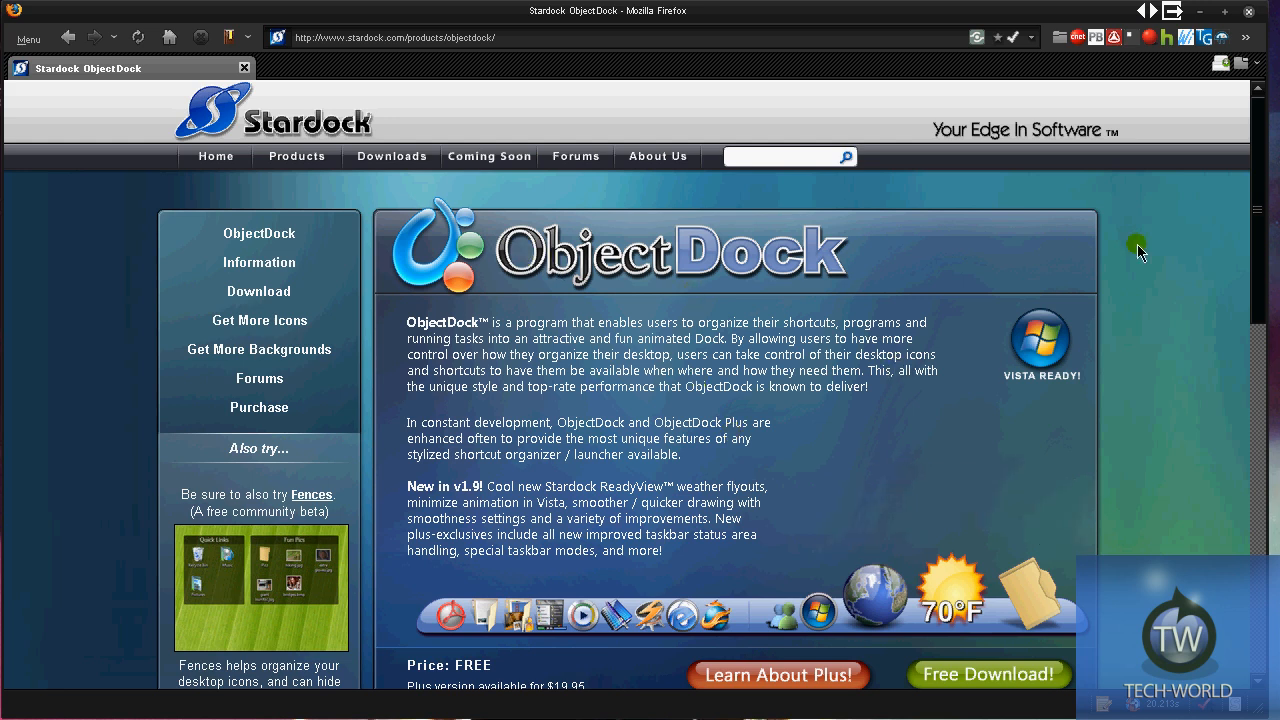
pyautogui.moveTo(982, 570)
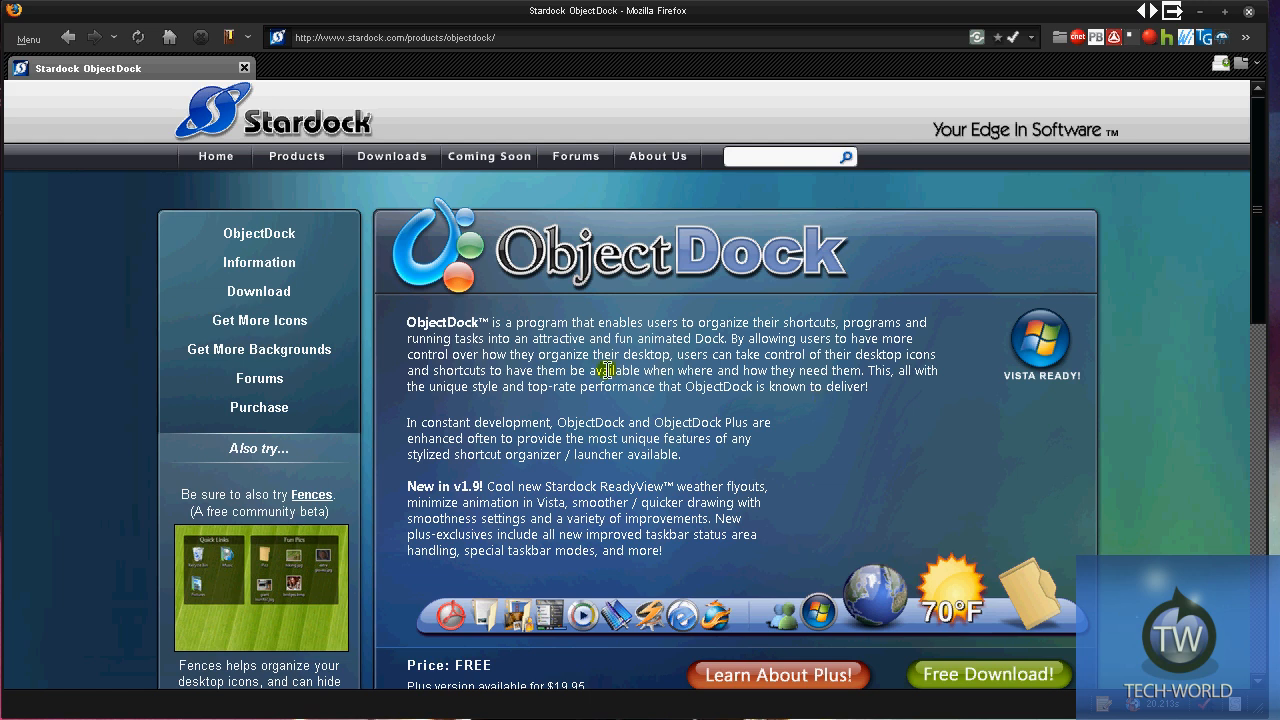
# Scroll through the ObjectDock product overview page in Firefox
pyautogui.scroll(-3)
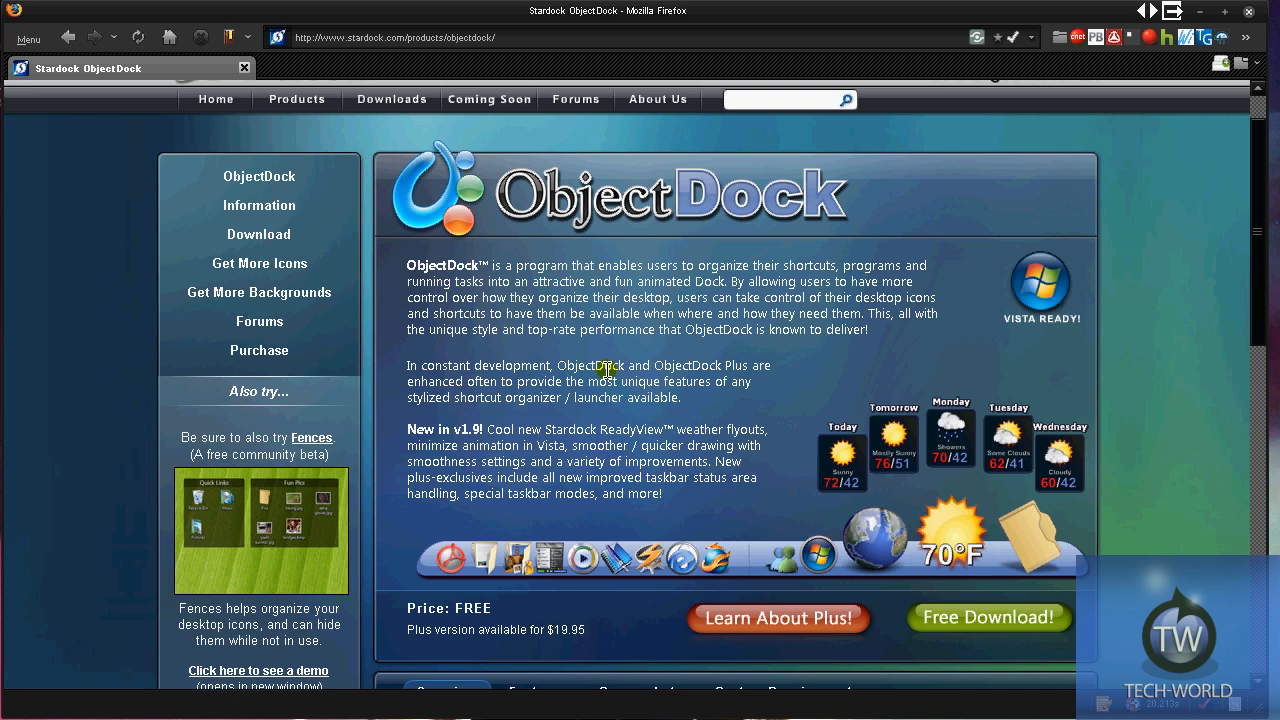
pyautogui.moveTo(499, 209)
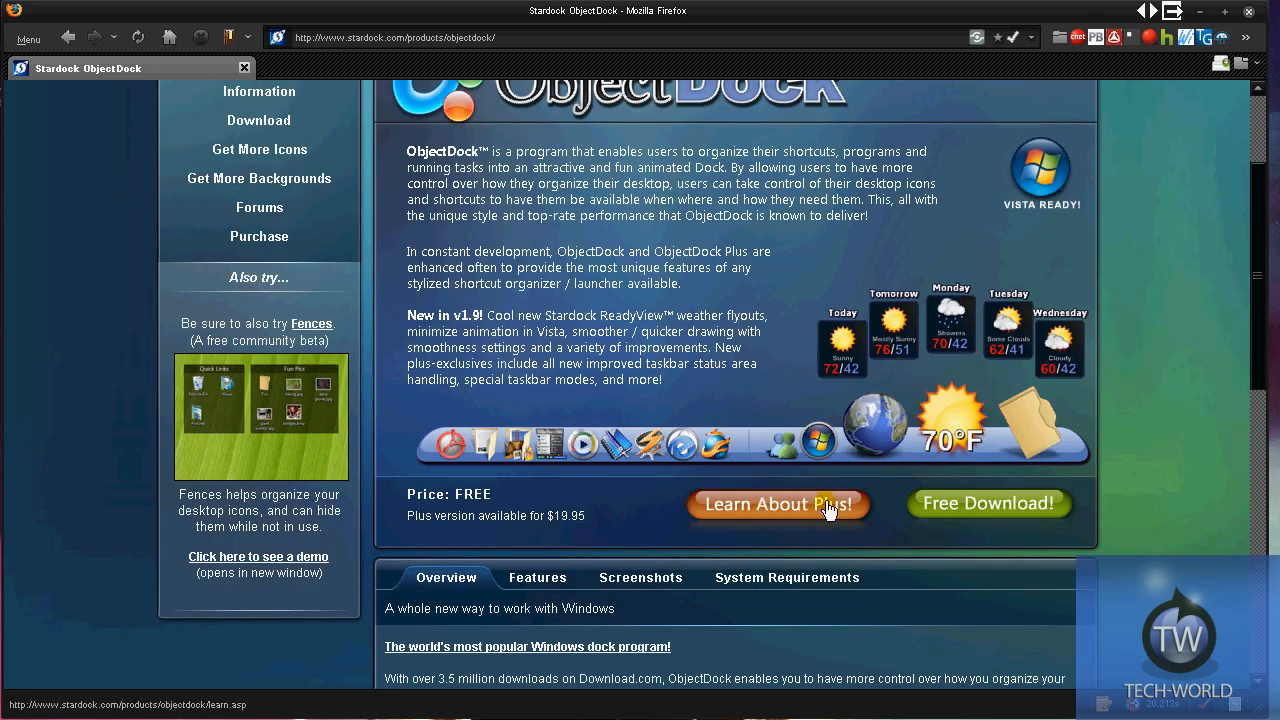
pyautogui.moveTo(567, 345)
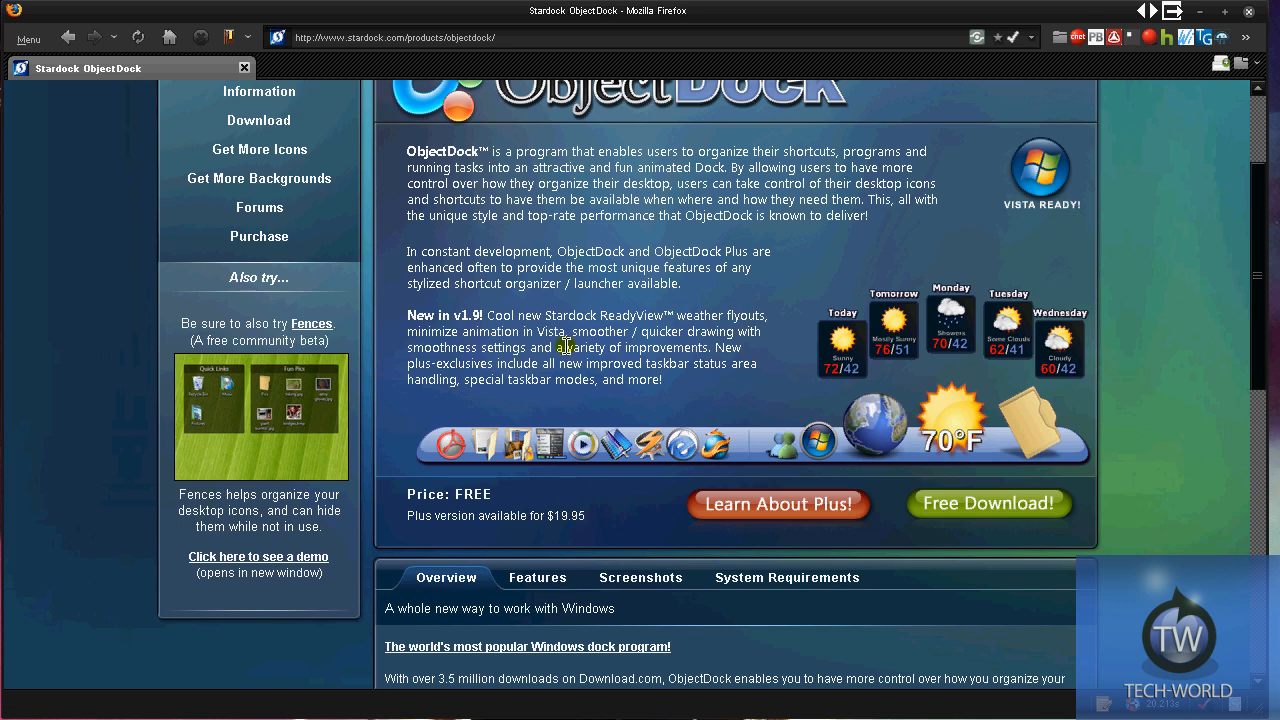
pyautogui.moveTo(1000, 340)
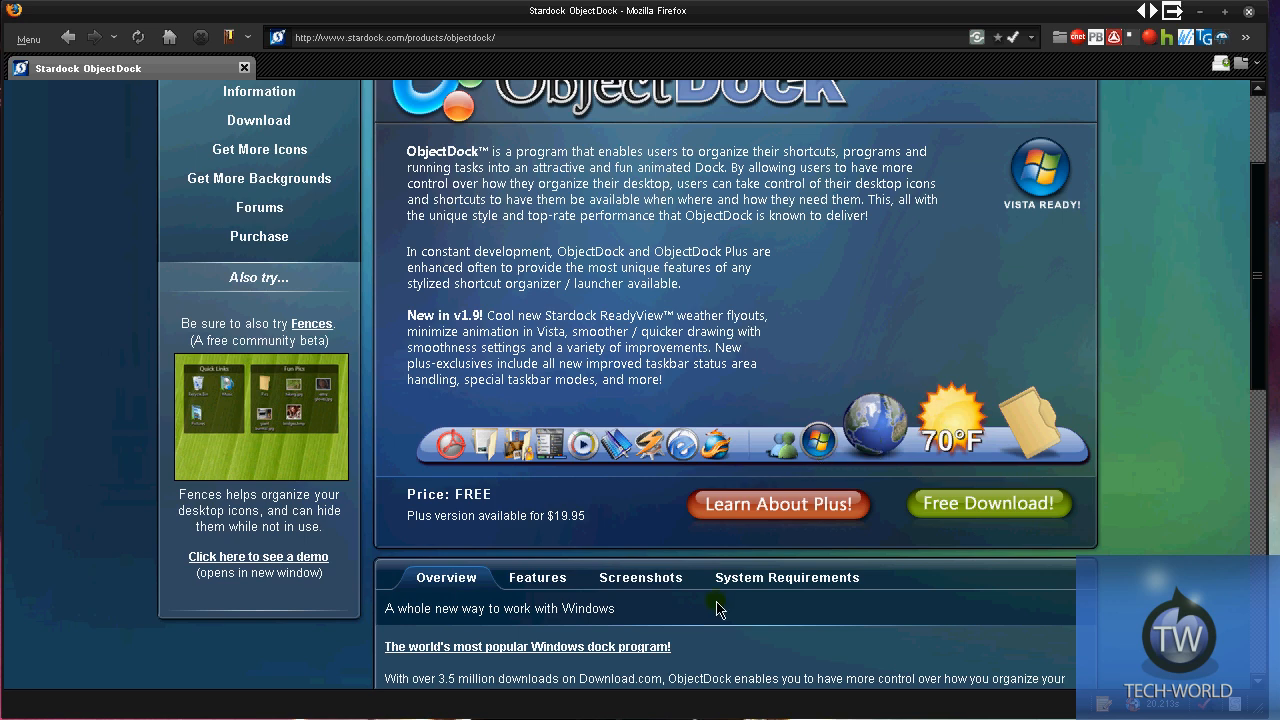
pyautogui.scroll(3)
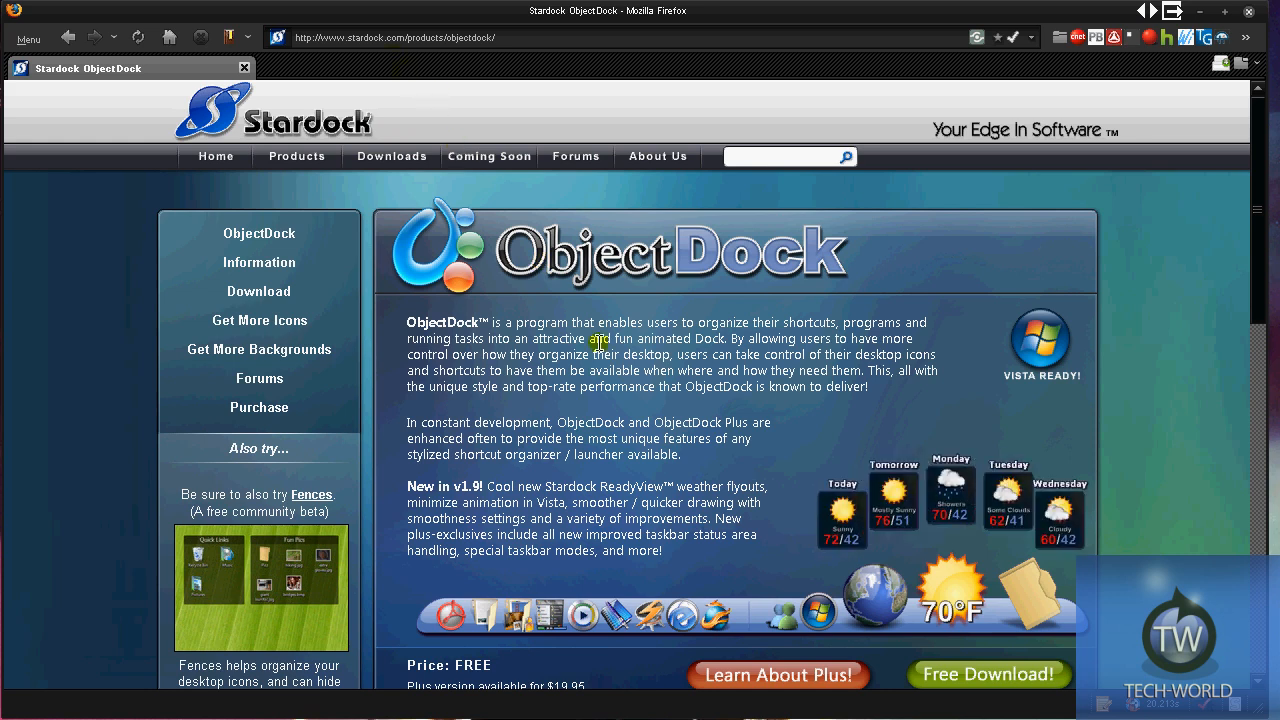
pyautogui.scroll(-3)
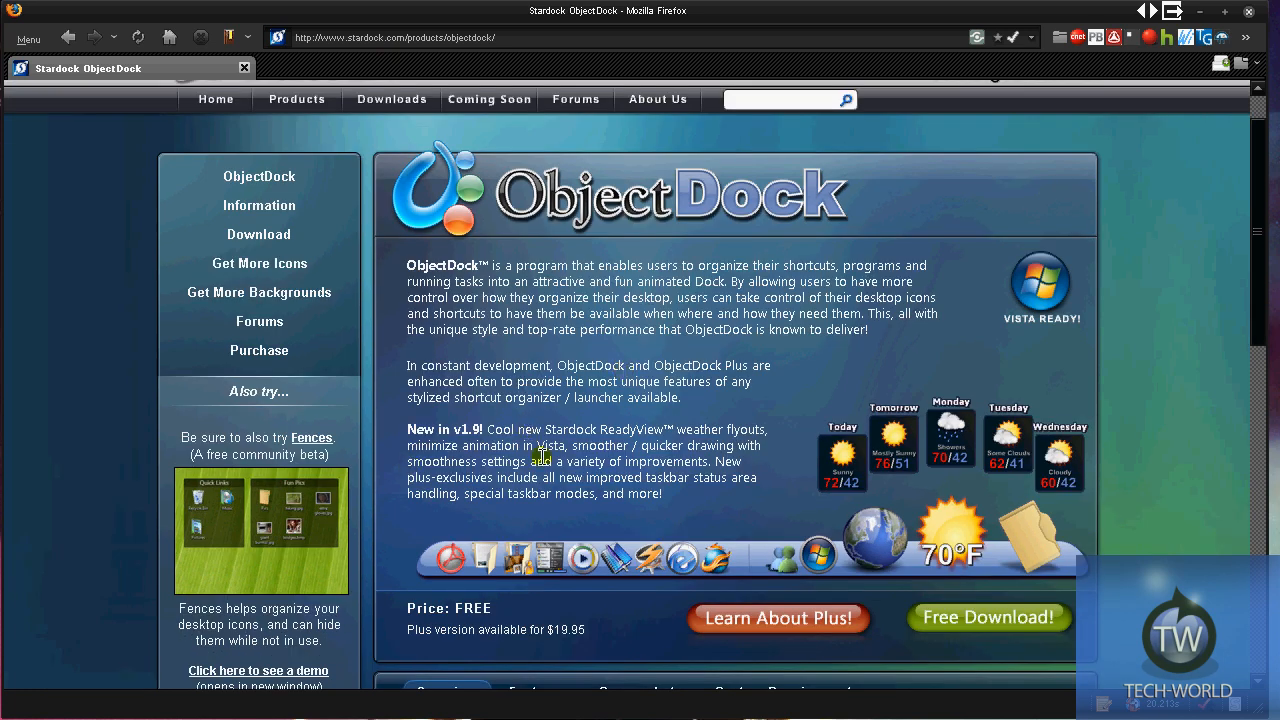
pyautogui.scroll(-3)
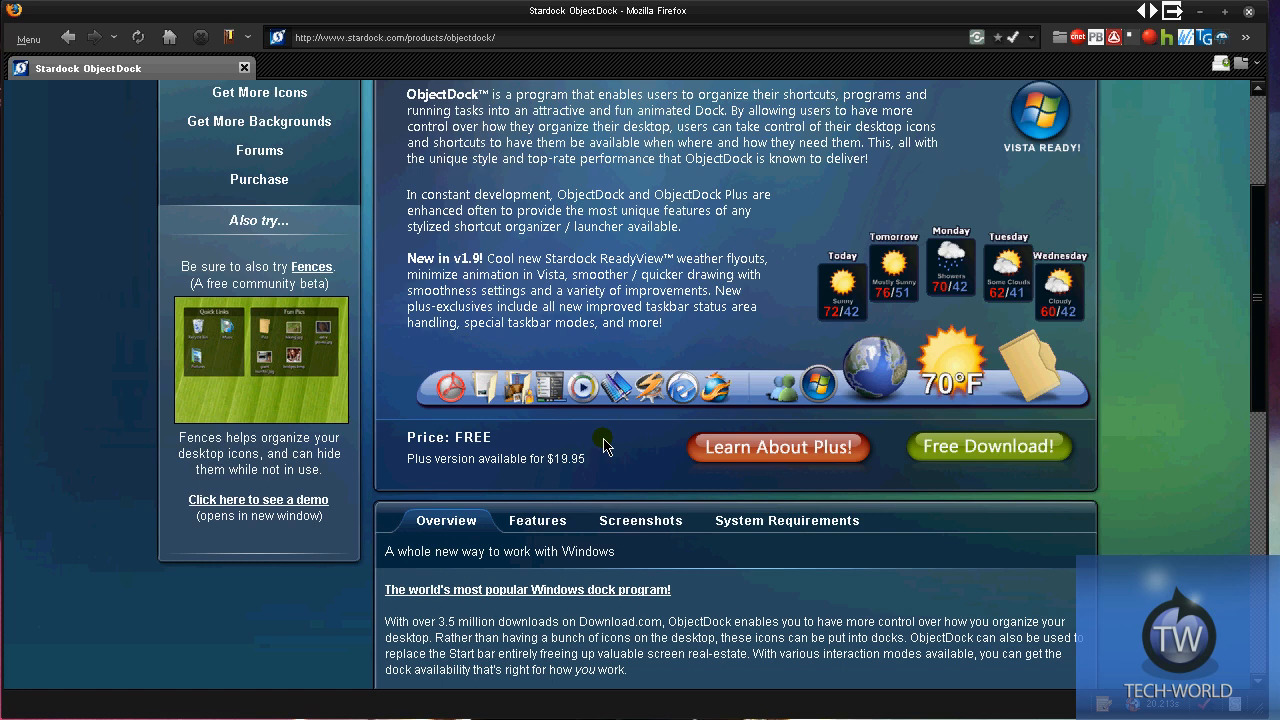
pyautogui.scroll(-3)
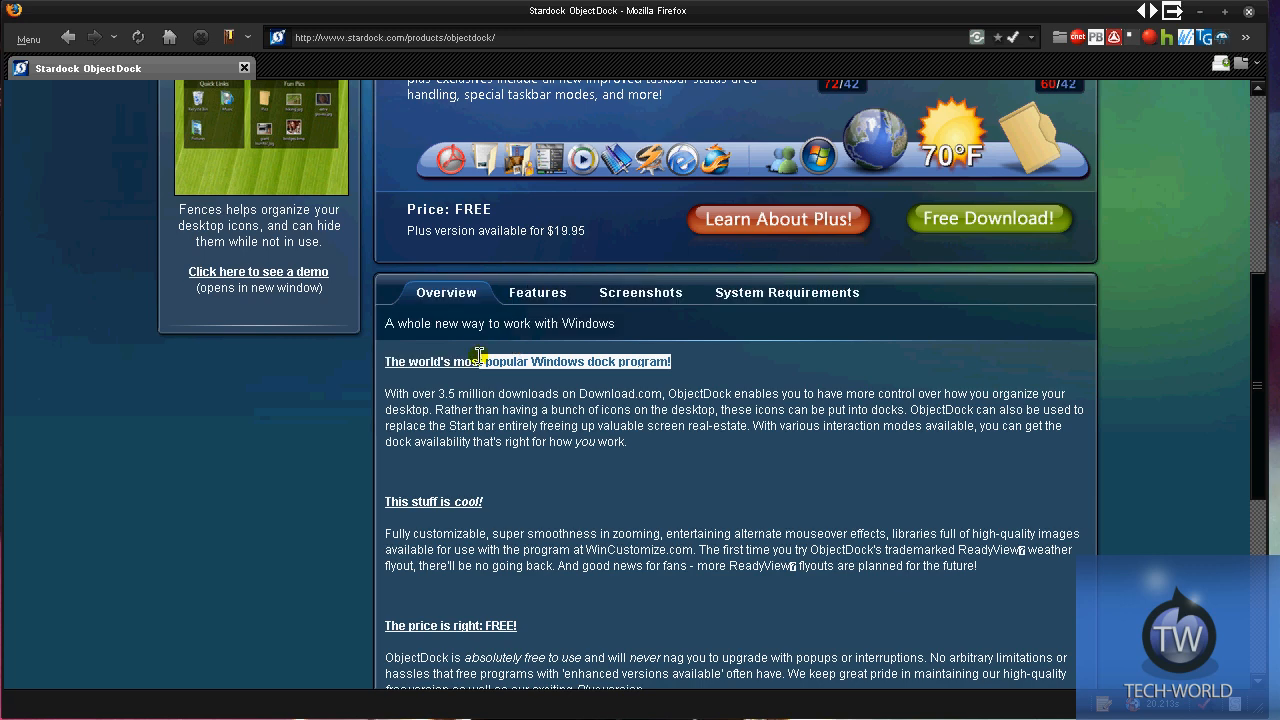
pyautogui.scroll(-3)
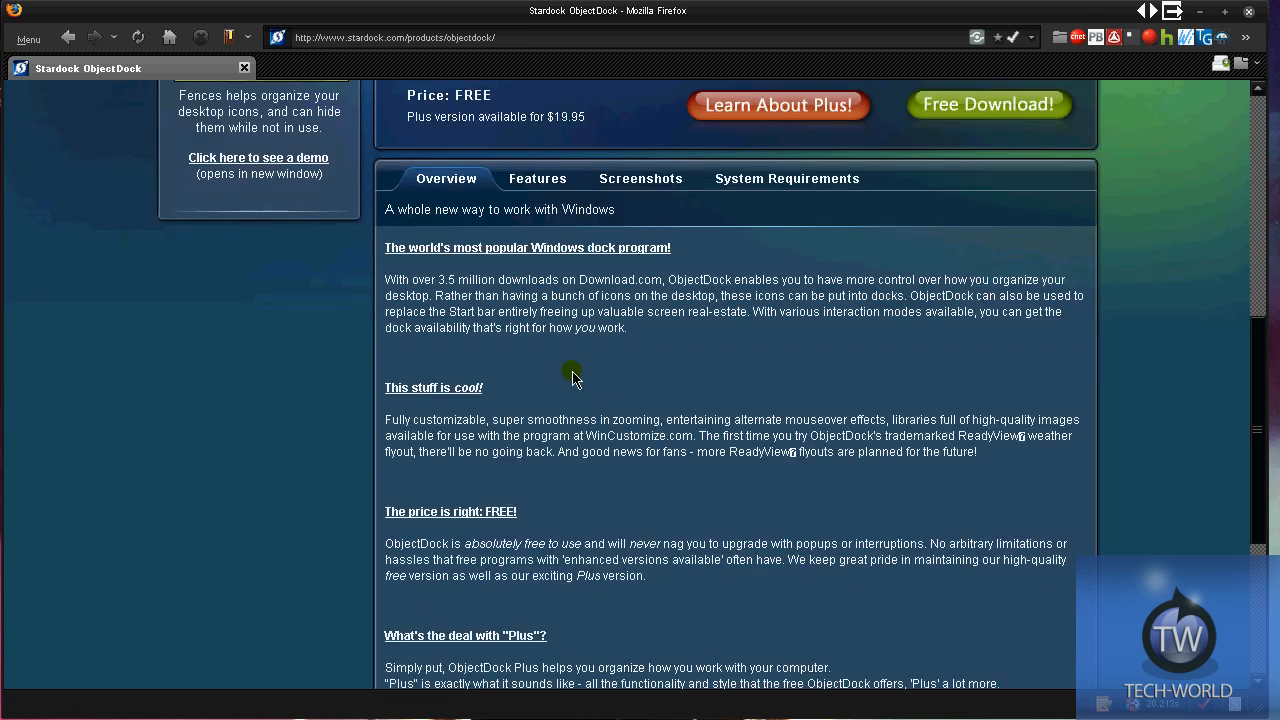
pyautogui.scroll(-3)
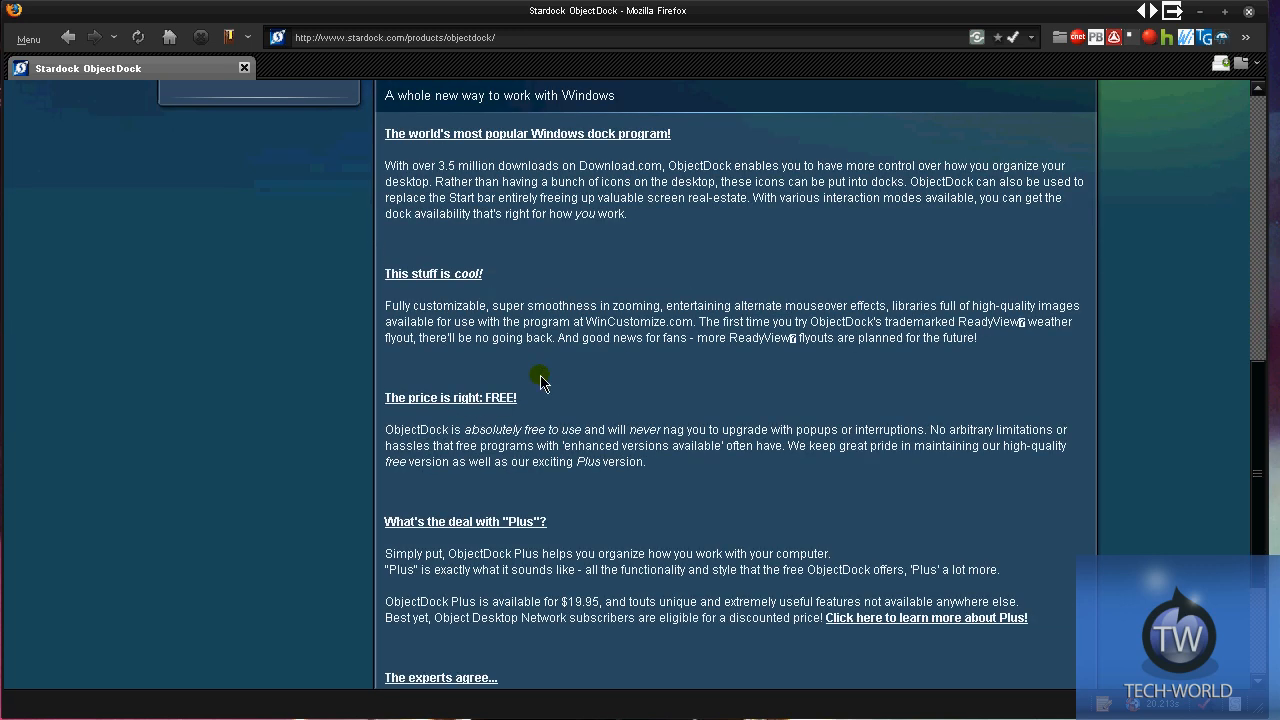
pyautogui.scroll(-3)
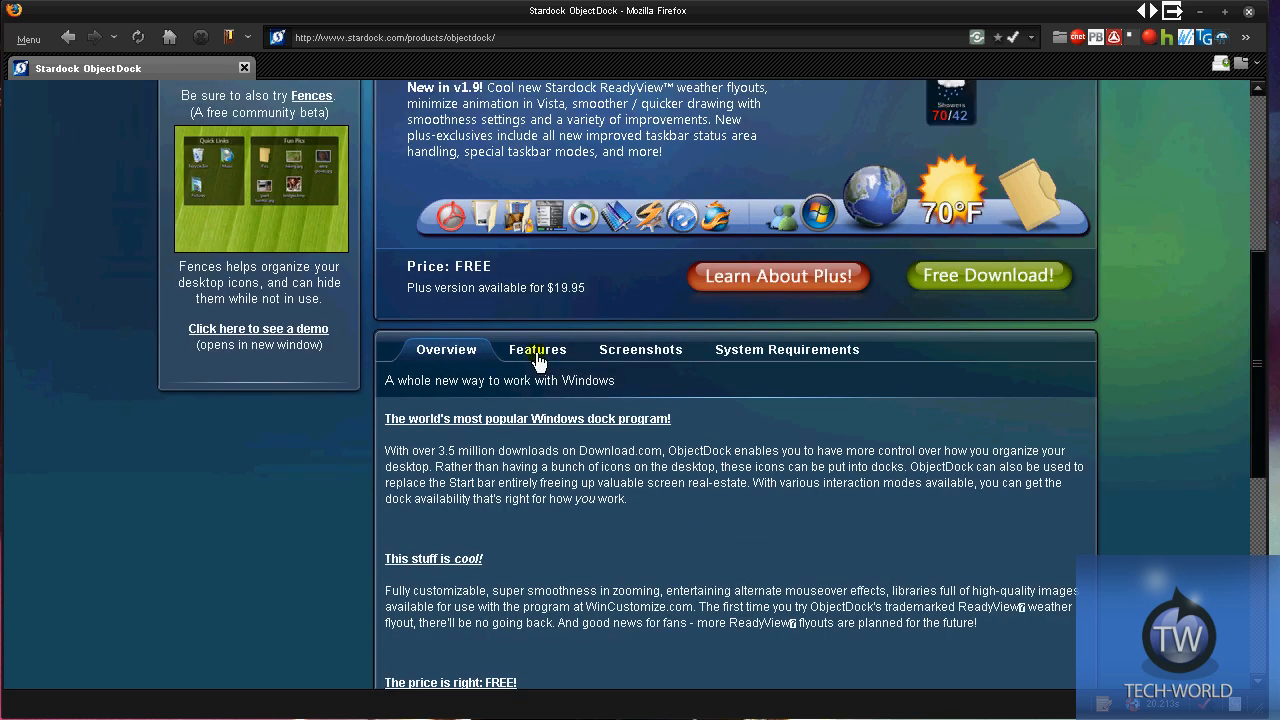
# Show the Features section and scroll down through the feature list
pyautogui.click(537, 349)
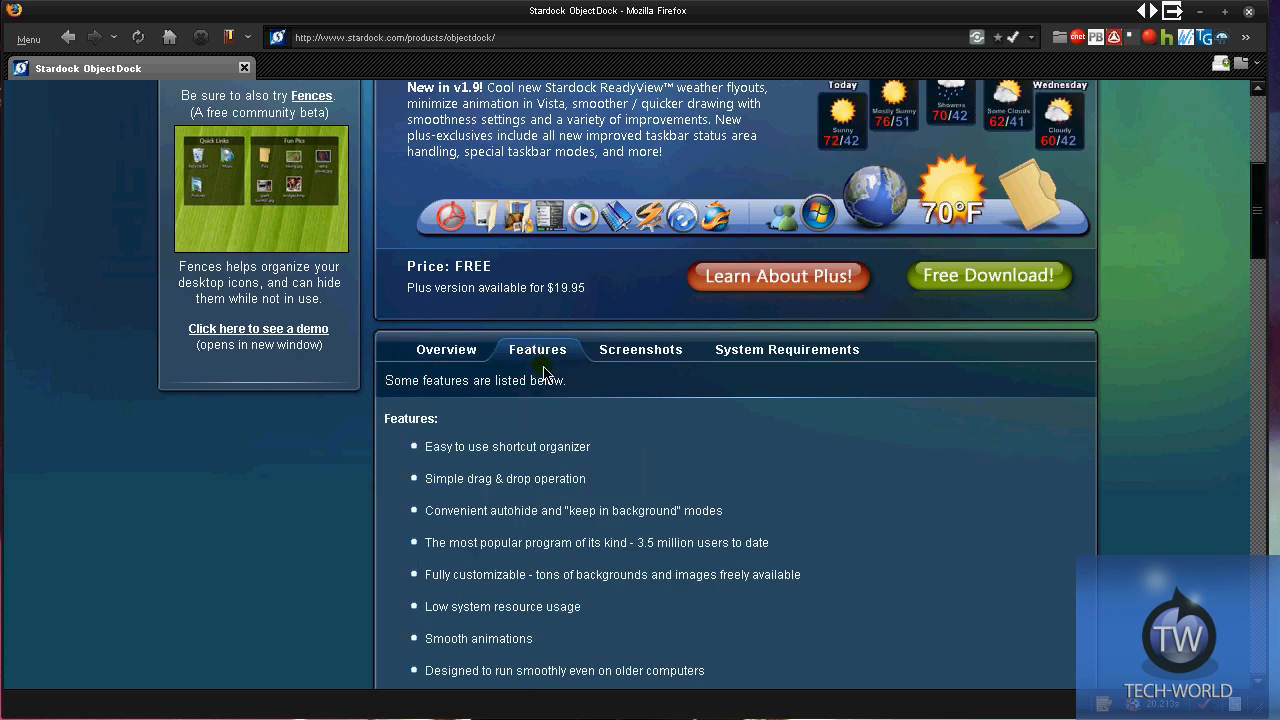
pyautogui.scroll(-3)
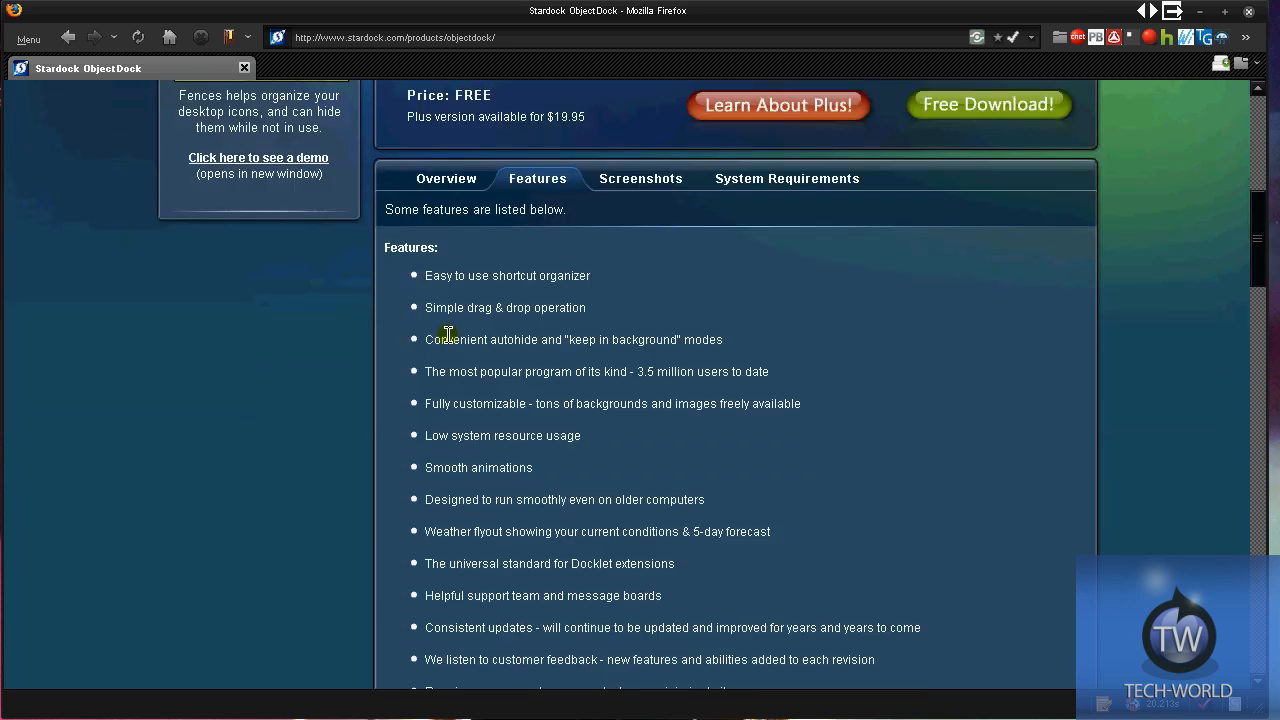
pyautogui.scroll(-3)
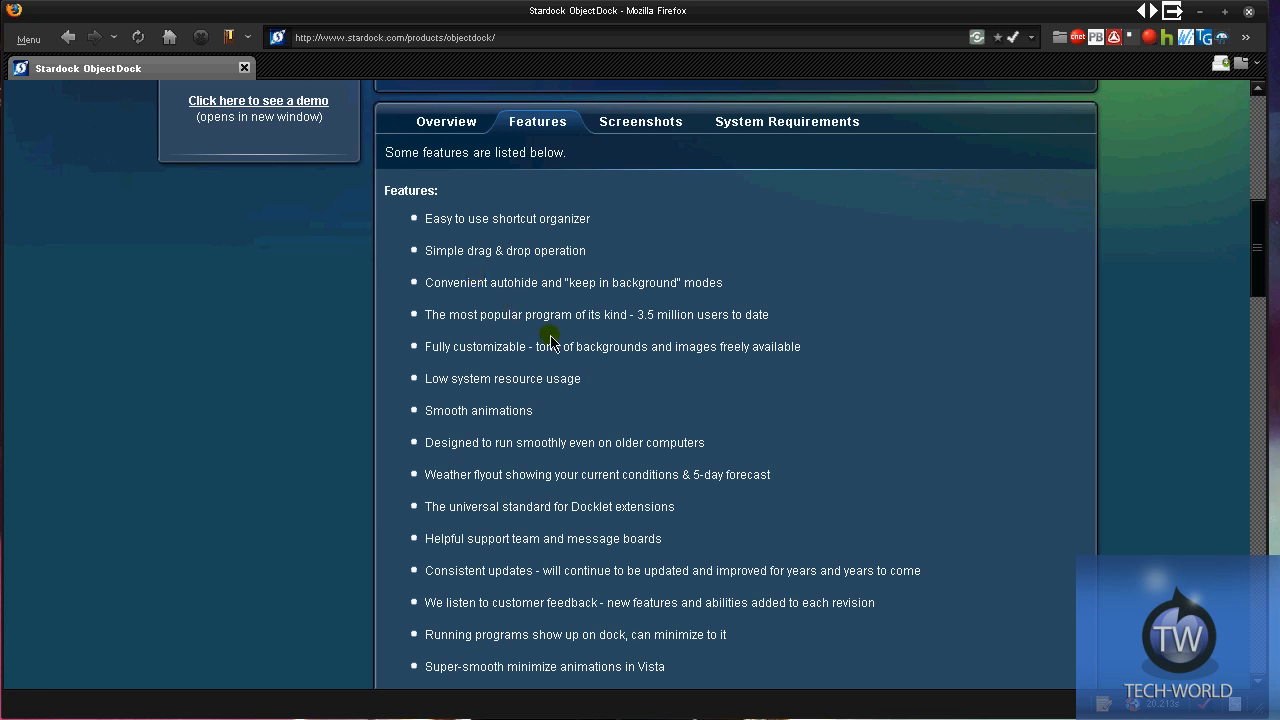
pyautogui.scroll(-3)
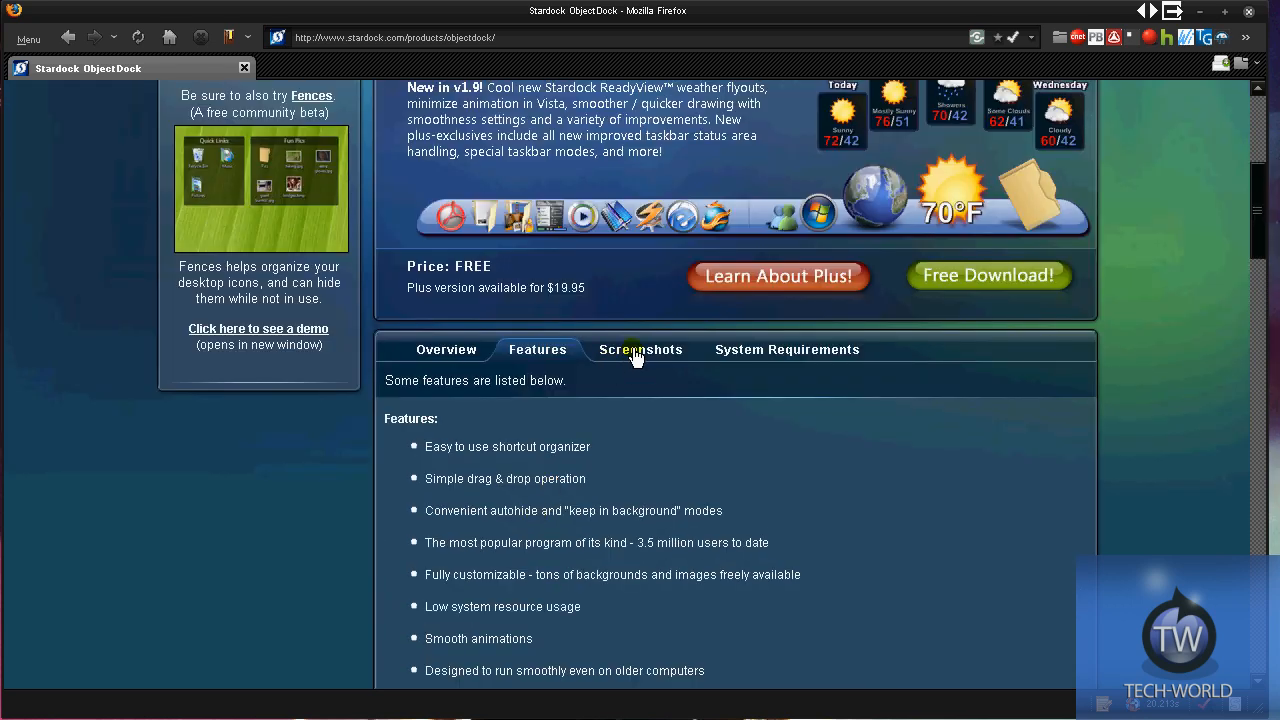
# Switch to the Screenshots section and scroll through the images
pyautogui.click(640, 349)
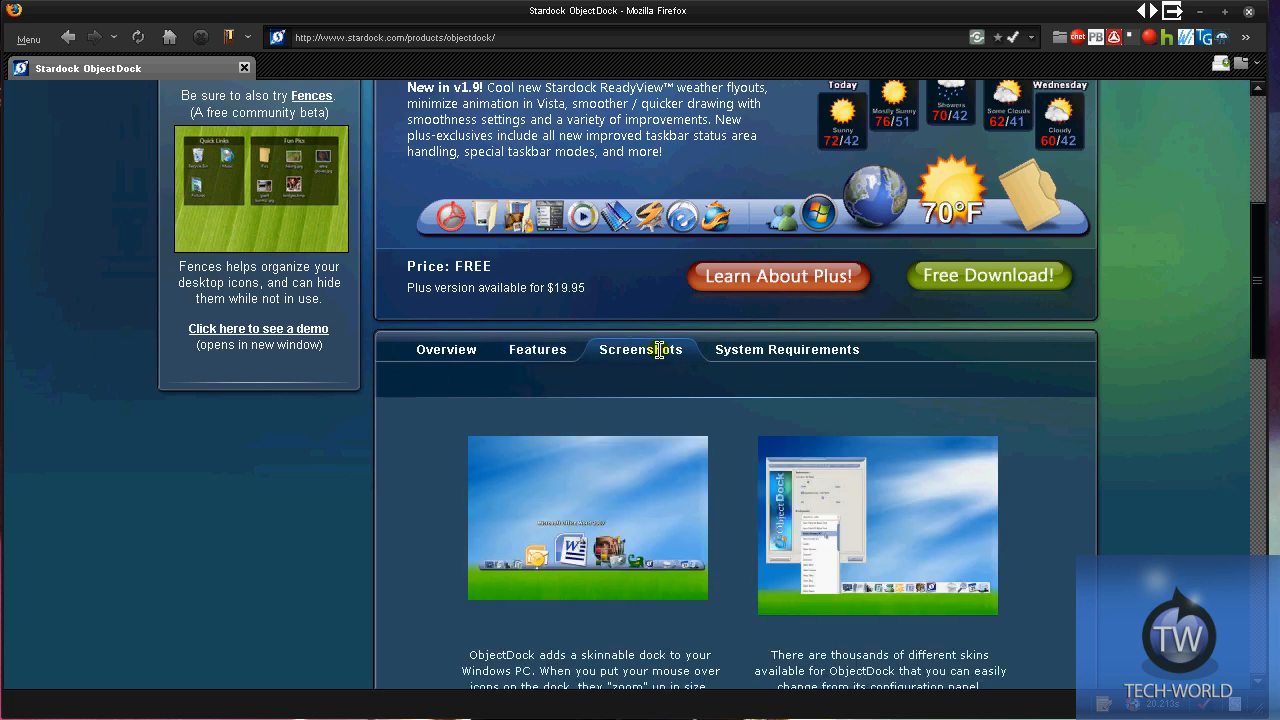
pyautogui.scroll(-3)
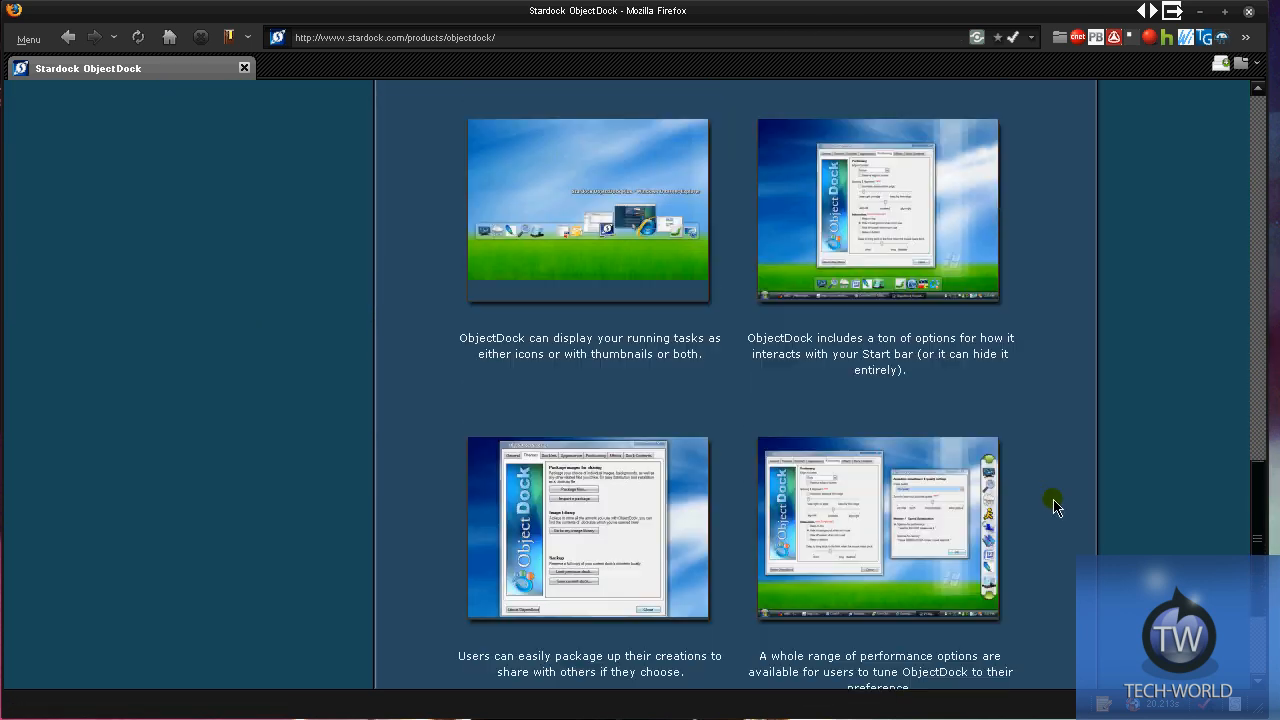
pyautogui.scroll(3)
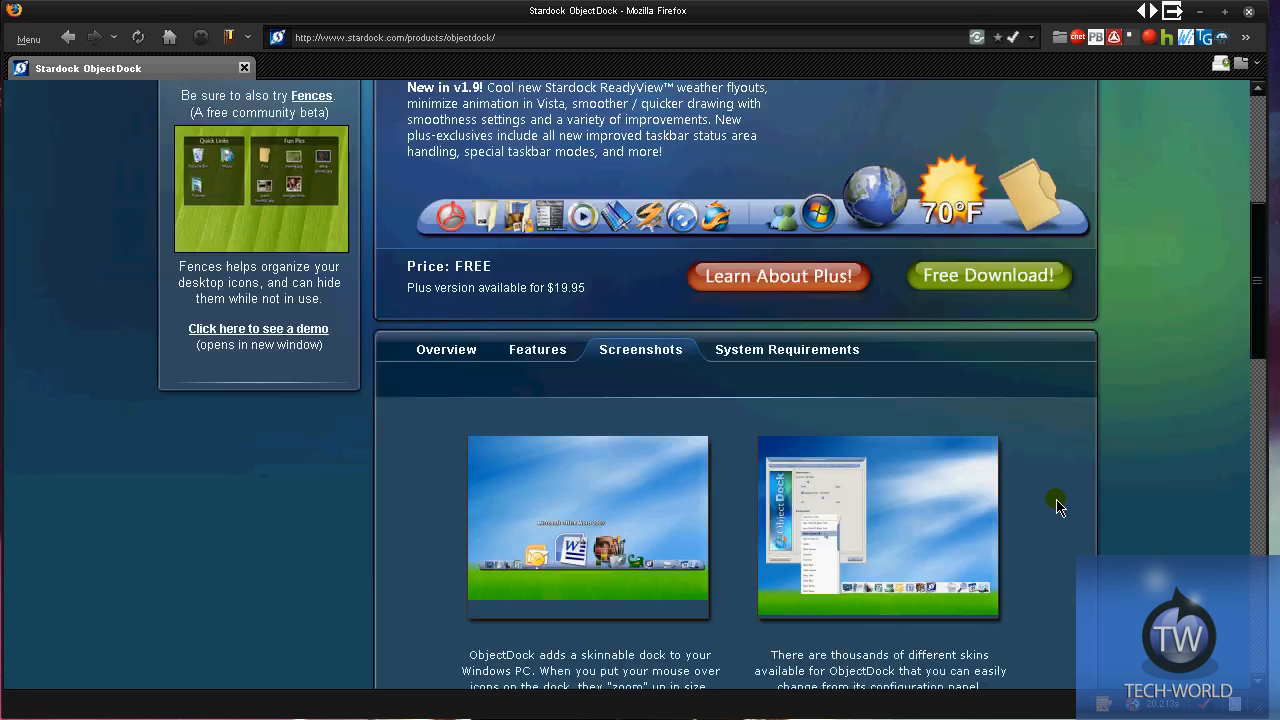
pyautogui.scroll(3)
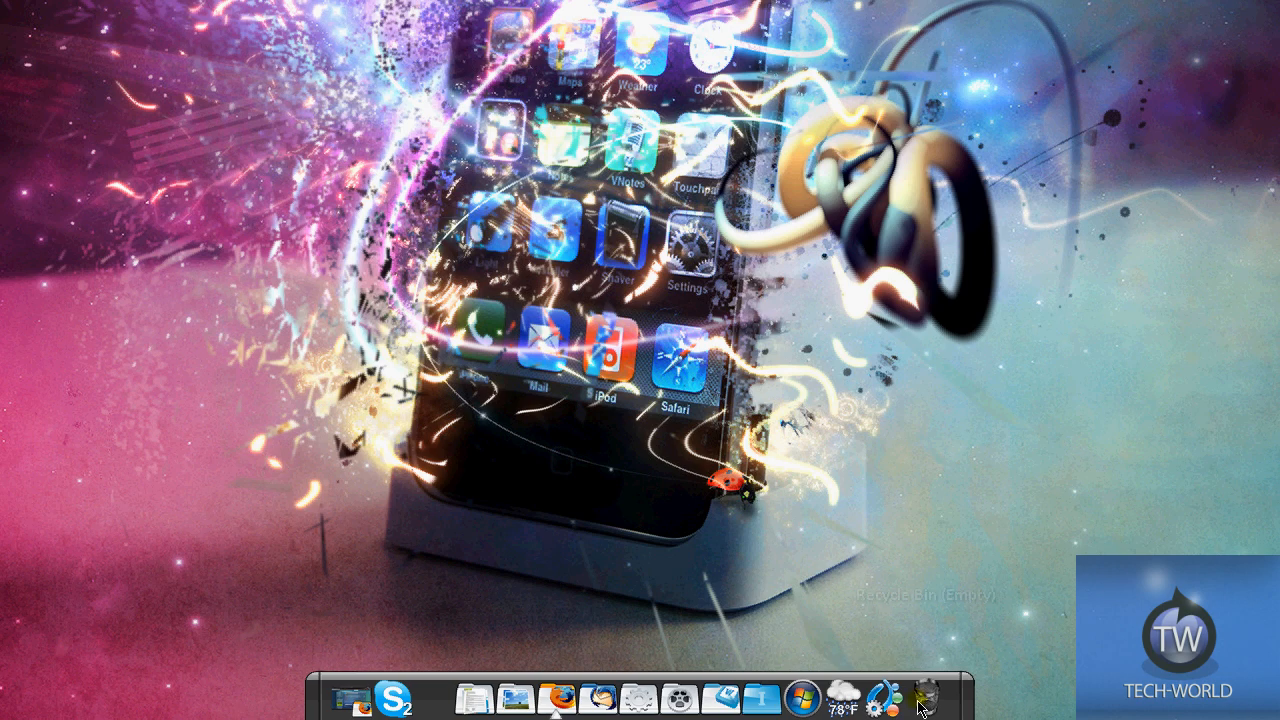
pyautogui.moveTo(563, 690)
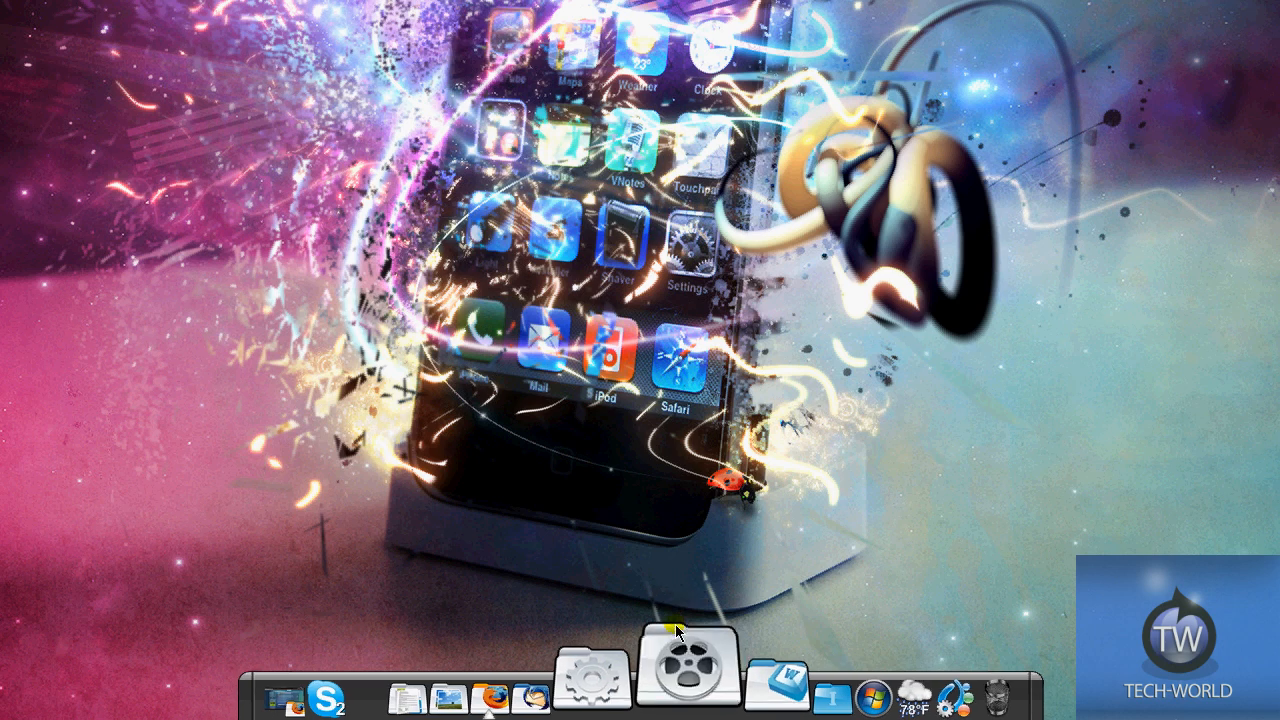
pyautogui.click(687, 680)
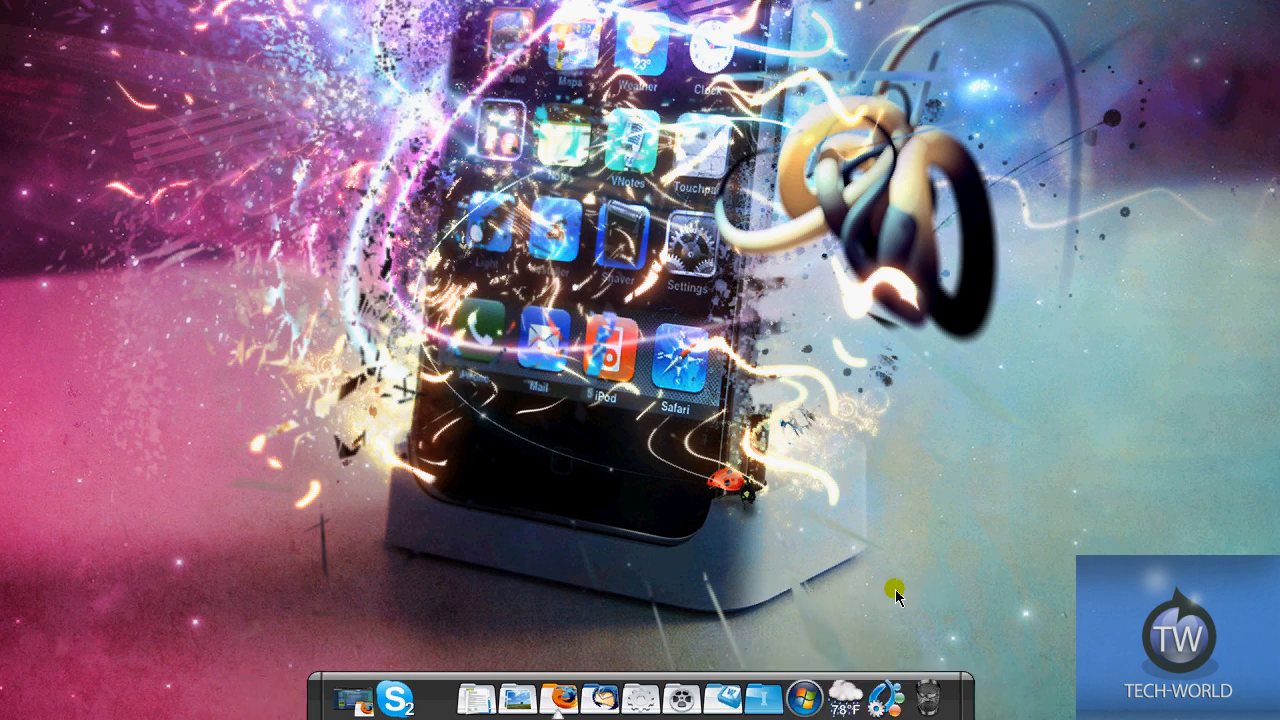
pyautogui.moveTo(896, 692)
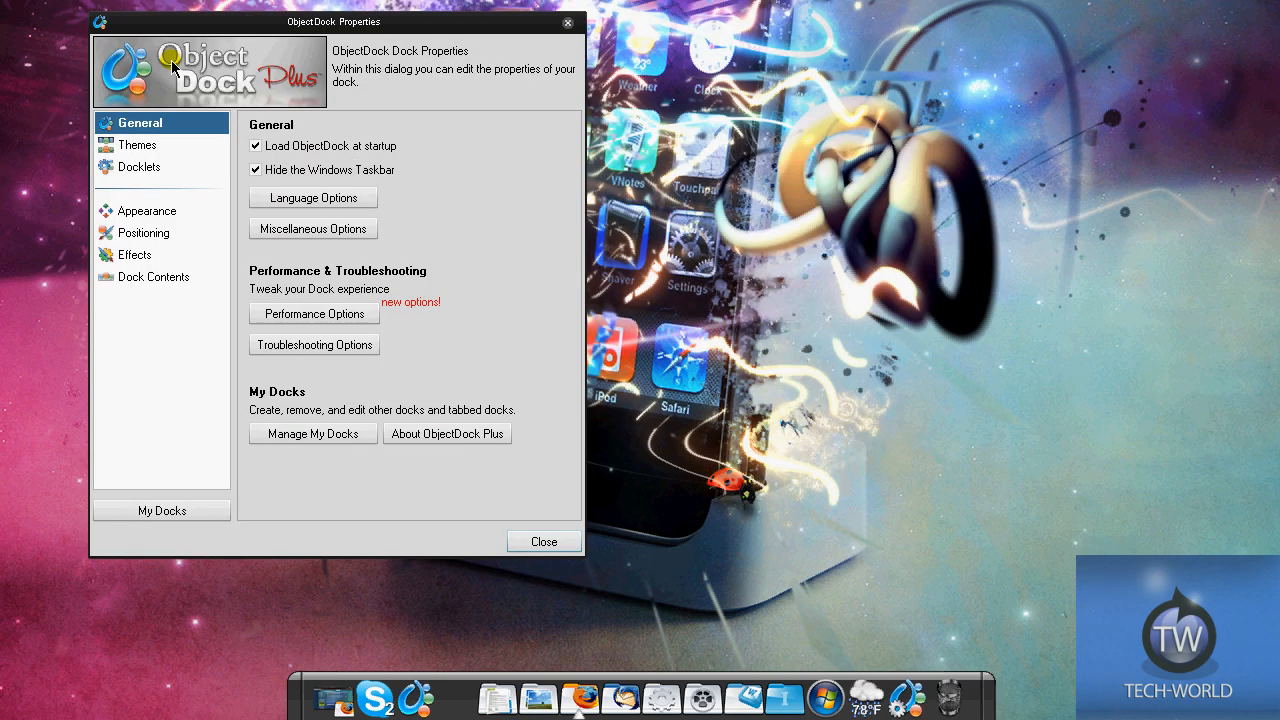
pyautogui.moveTo(336, 173)
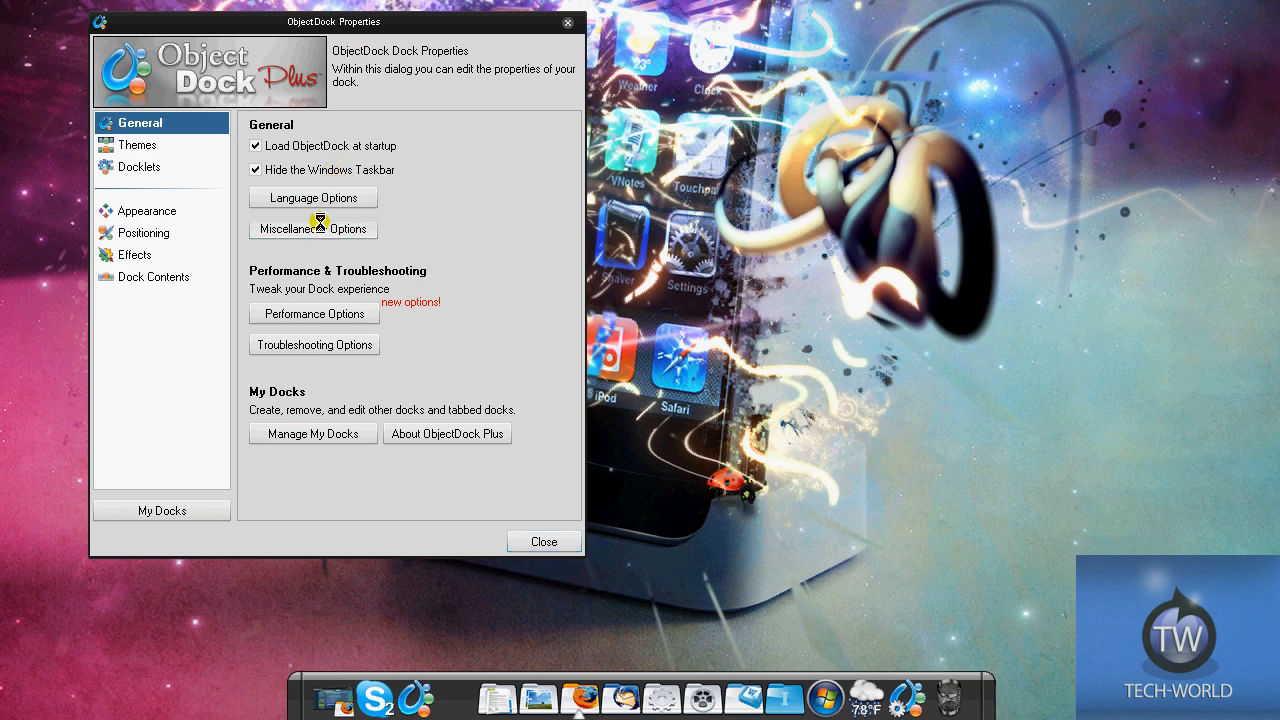
# Open the Miscellaneous Options window from the dock's General properties
pyautogui.click(313, 228)
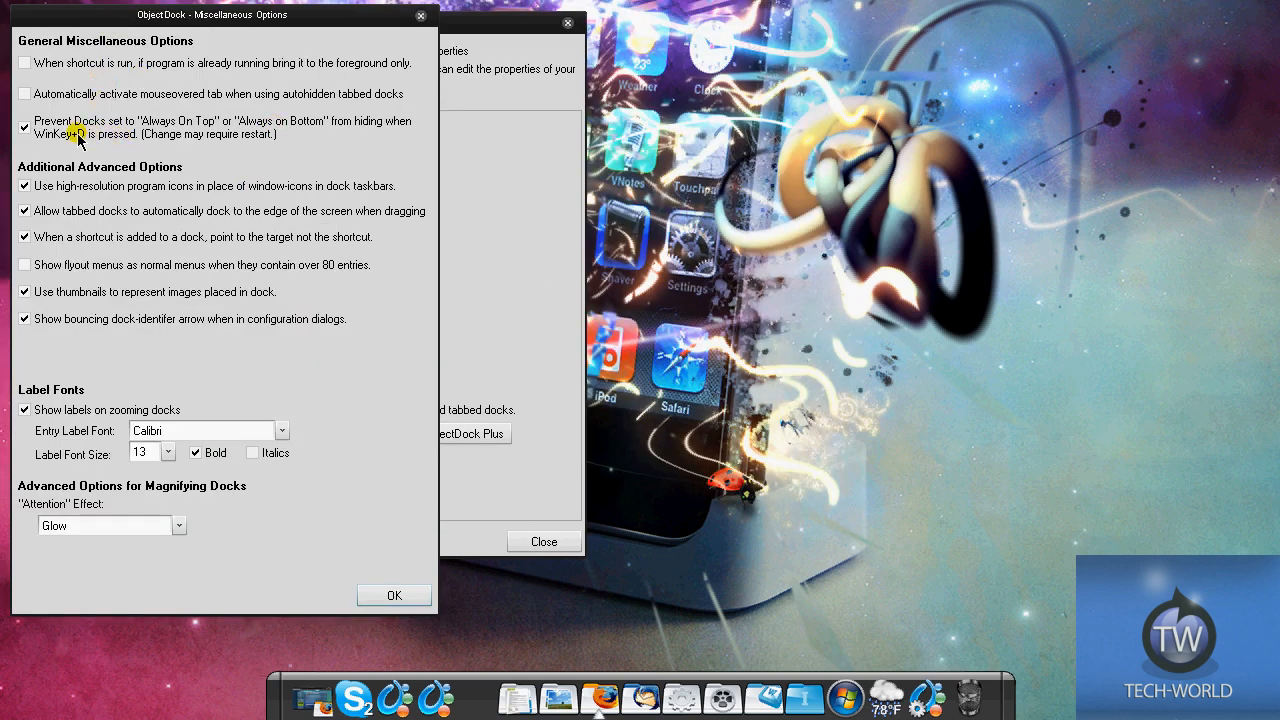
pyautogui.moveTo(210, 132)
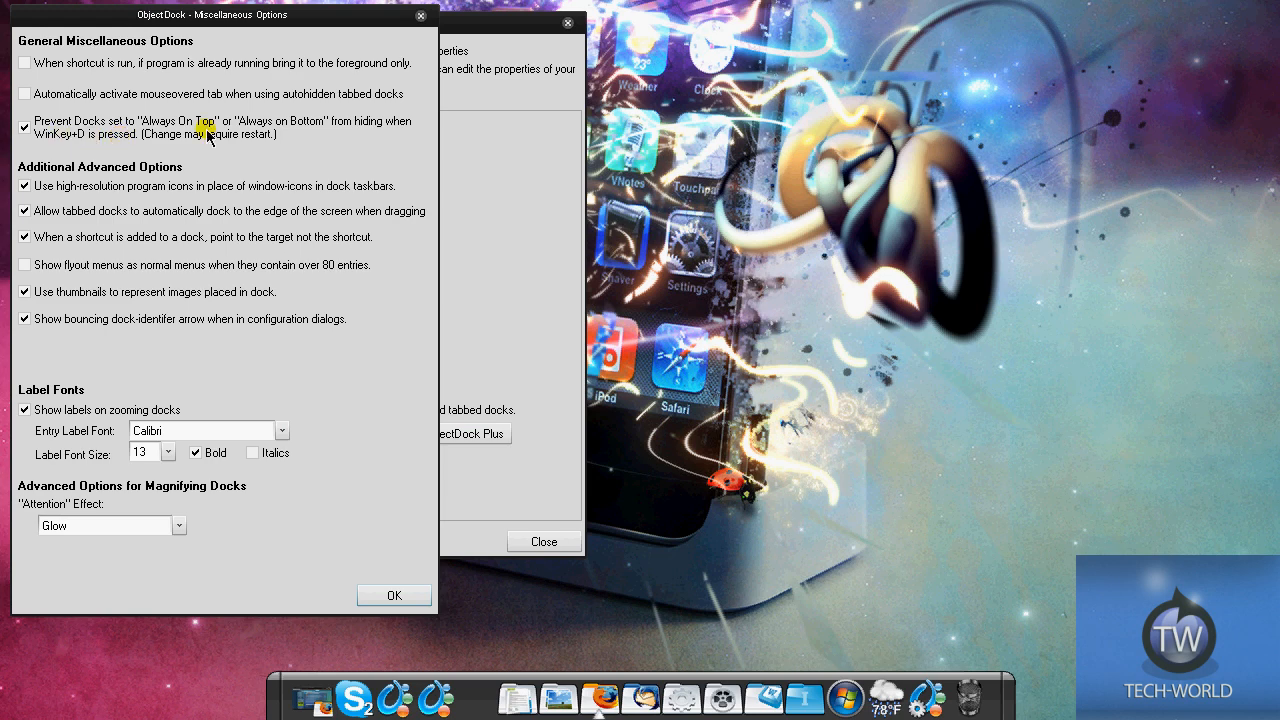
pyautogui.moveTo(176, 196)
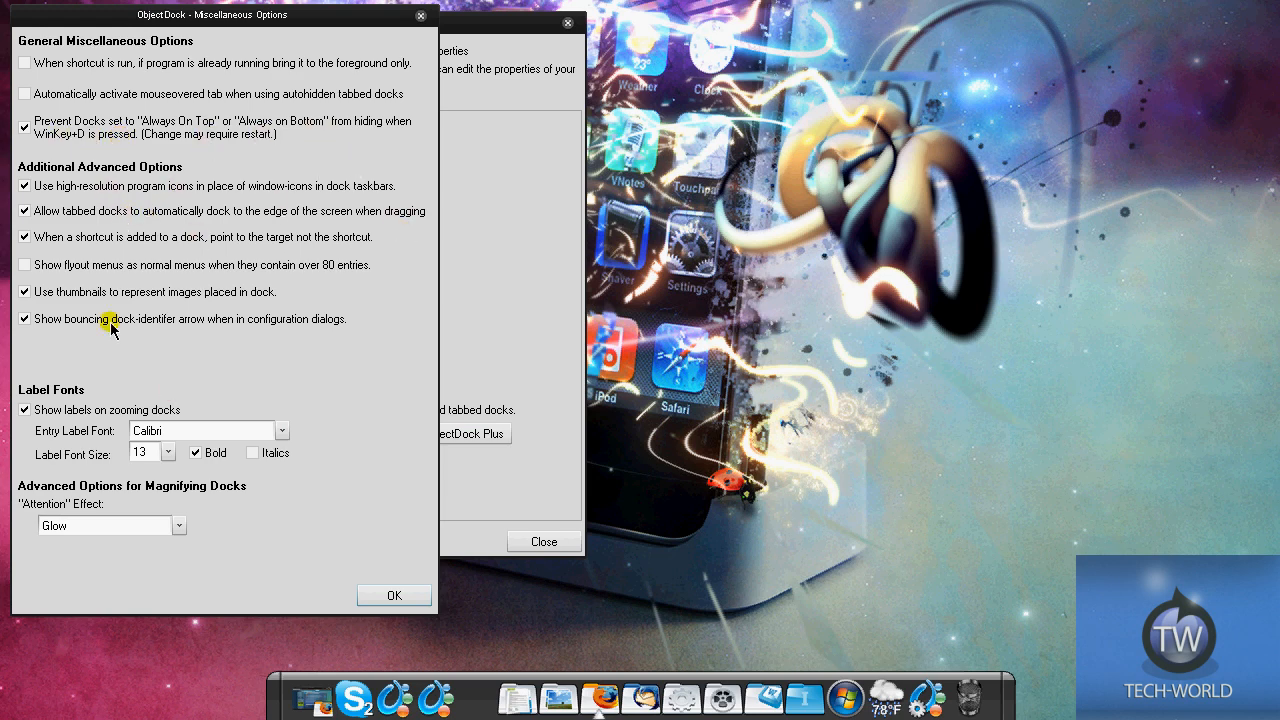
pyautogui.moveTo(298, 382)
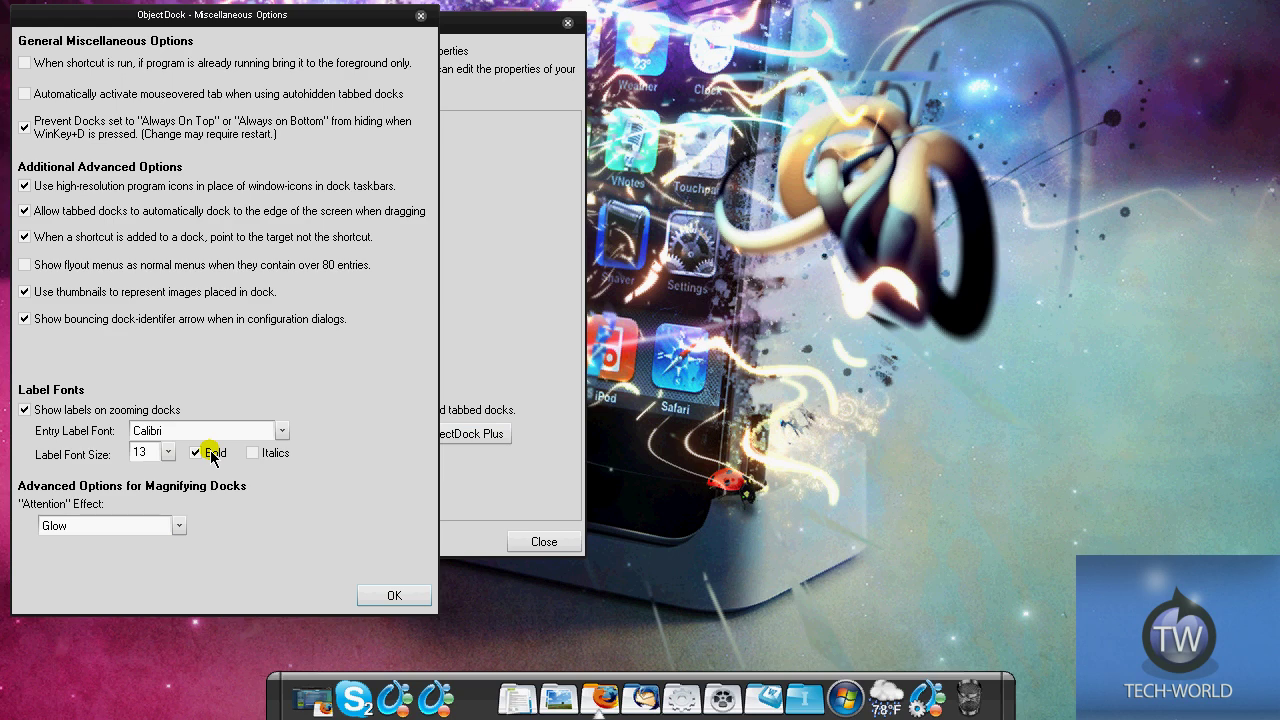
# Review the Miscellaneous Options, then confirm with OK to return to General
pyautogui.click(196, 452)
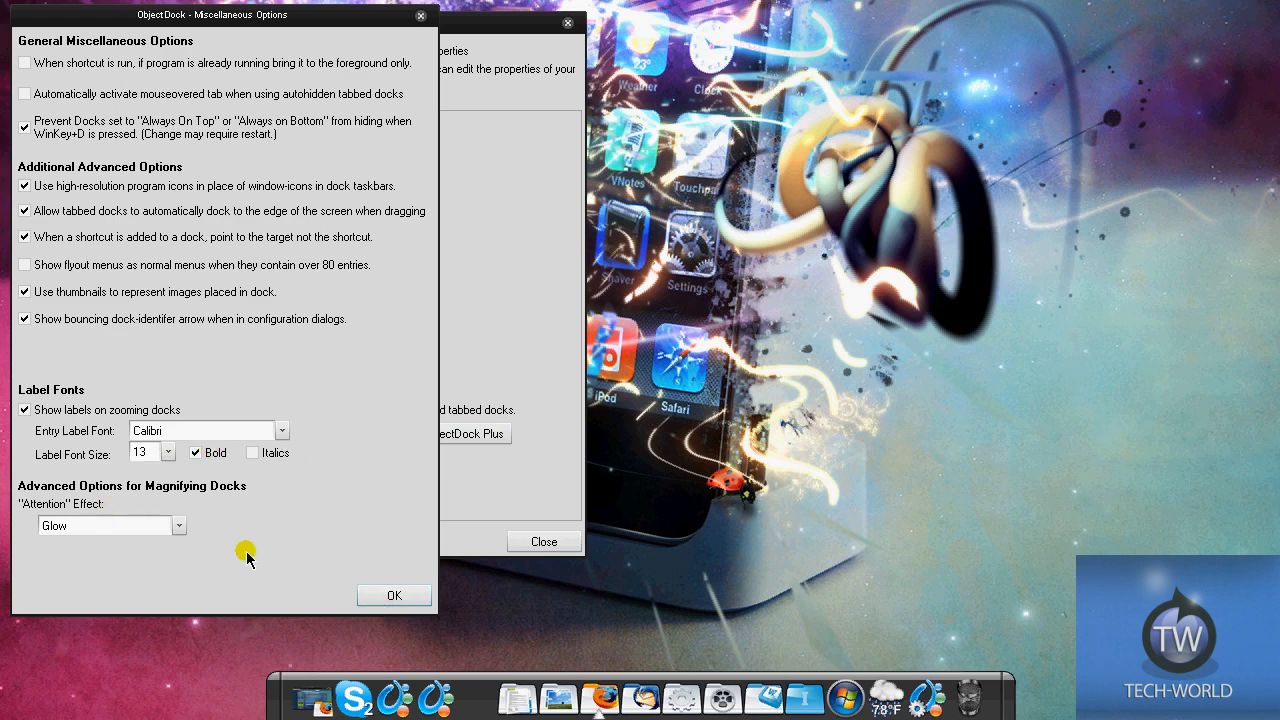
pyautogui.click(393, 595)
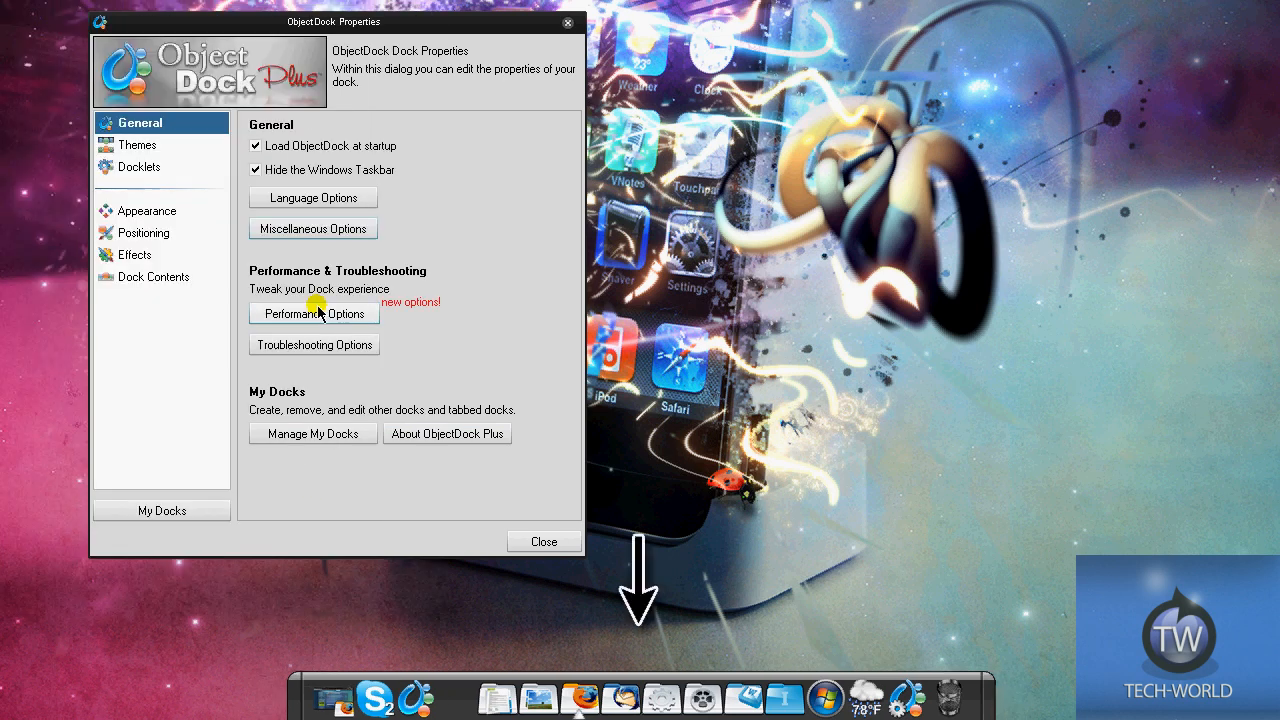
pyautogui.click(313, 313)
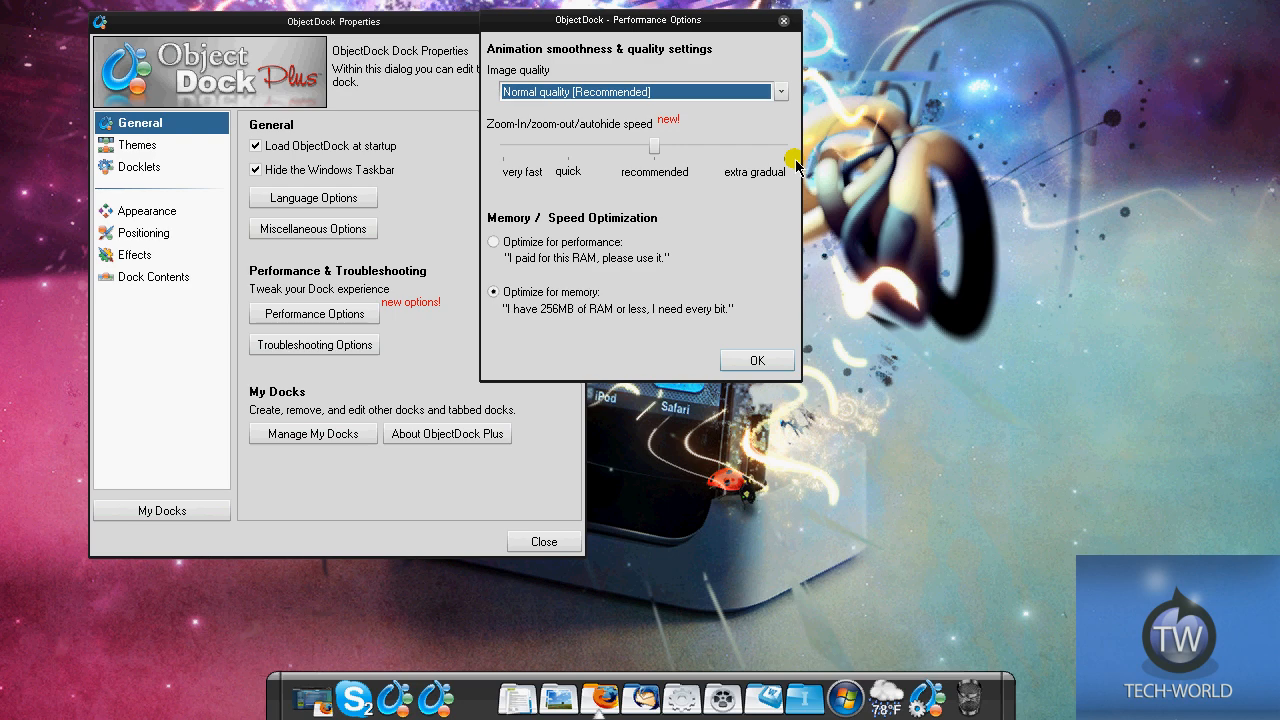
pyautogui.moveTo(795, 160); pyautogui.dragTo(654, 148)
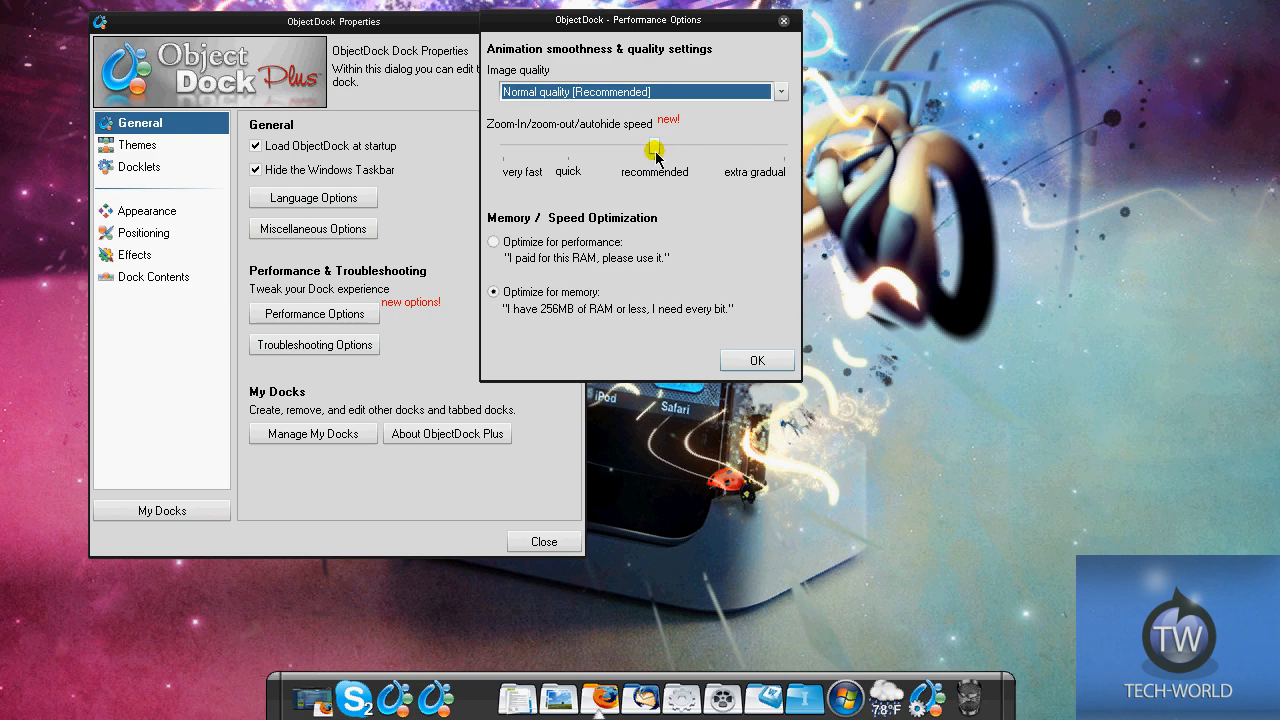
pyautogui.moveTo(654, 150); pyautogui.dragTo(522, 150)
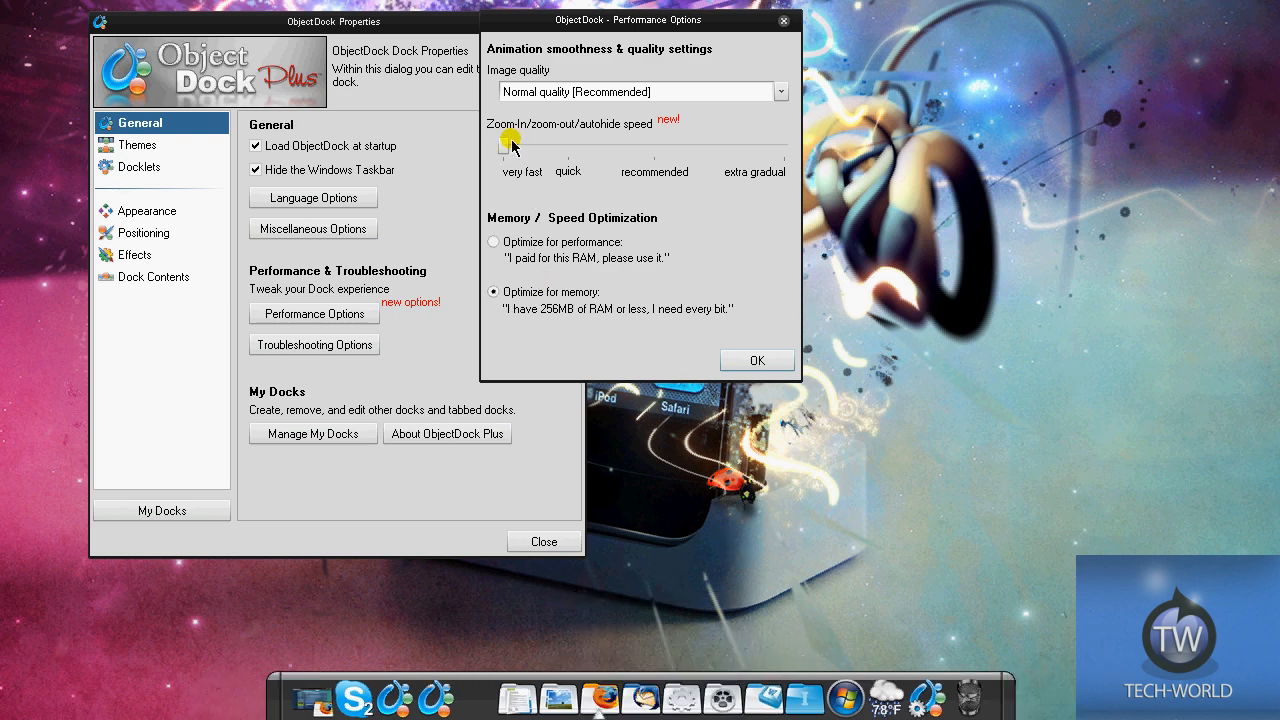
pyautogui.moveTo(510, 143); pyautogui.dragTo(650, 143)
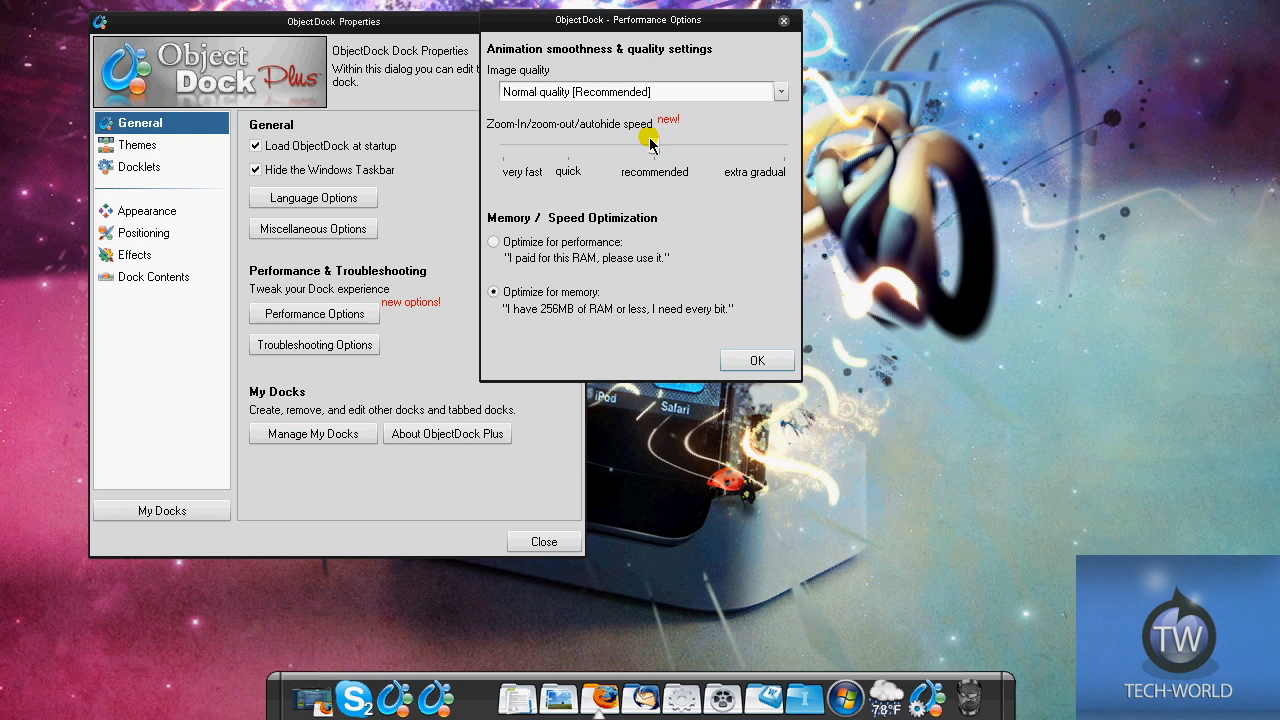
pyautogui.click(780, 91)
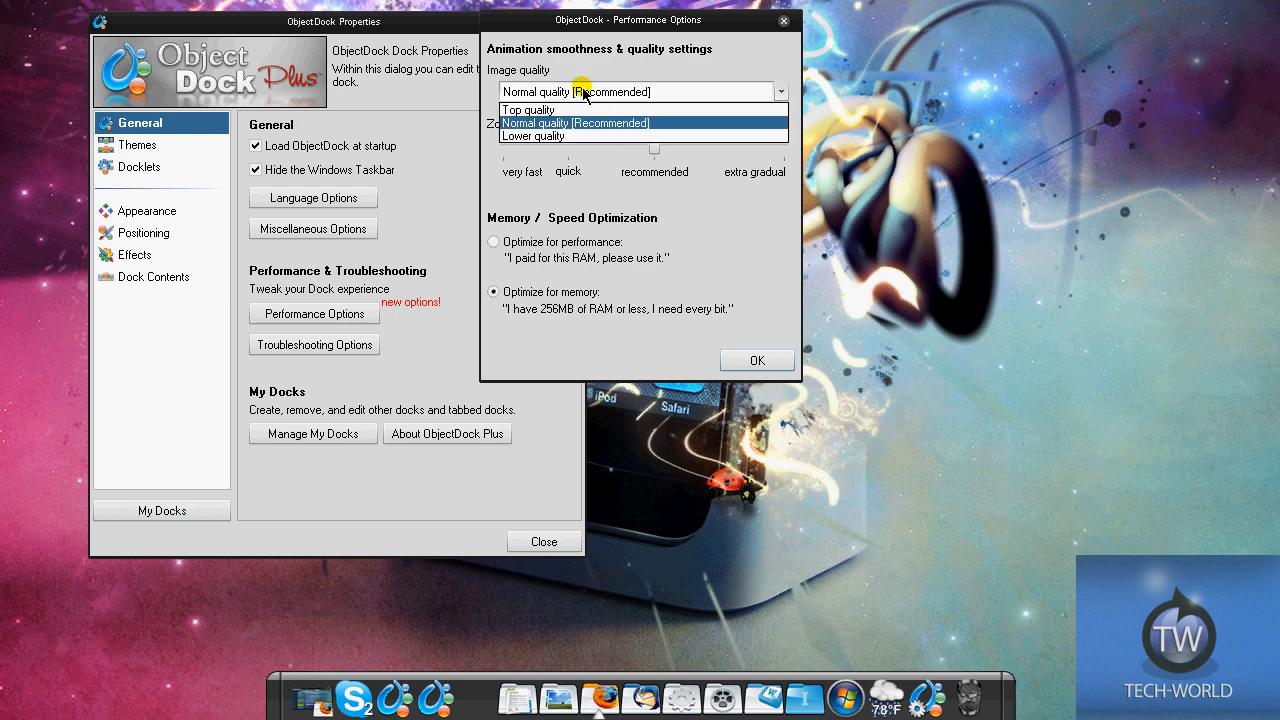
pyautogui.click(603, 122)
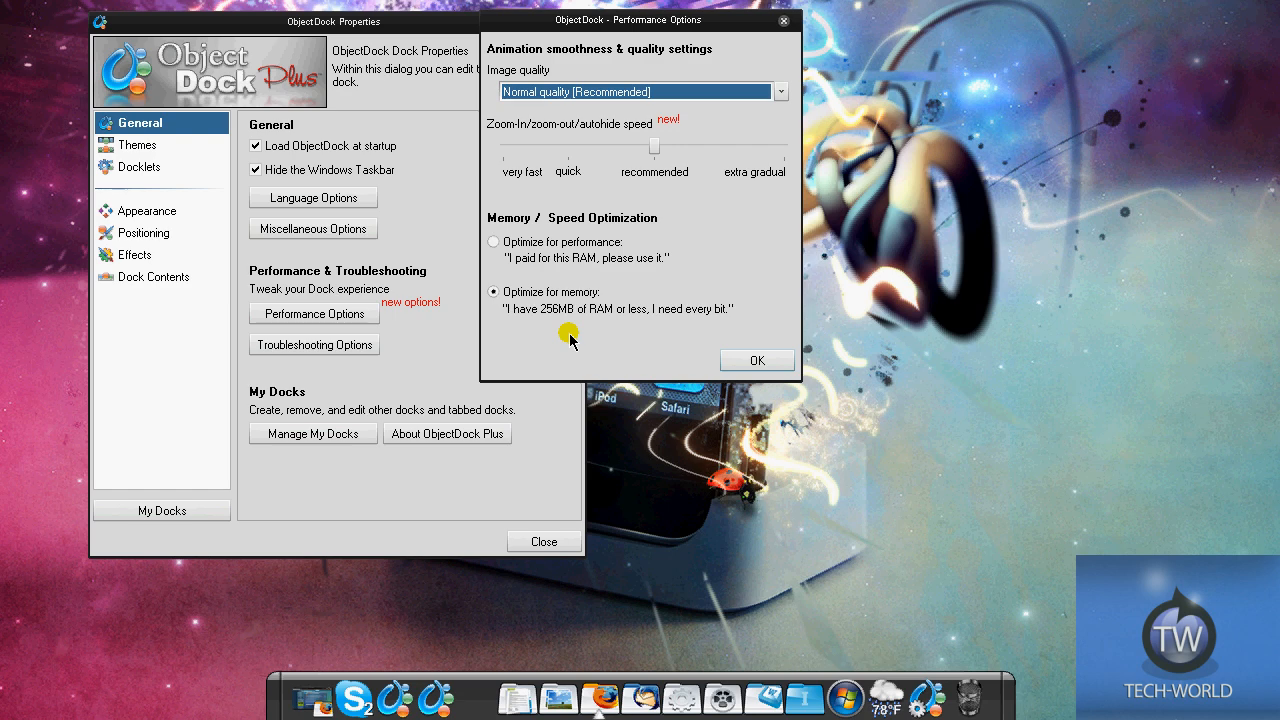
pyautogui.moveTo(602, 308)
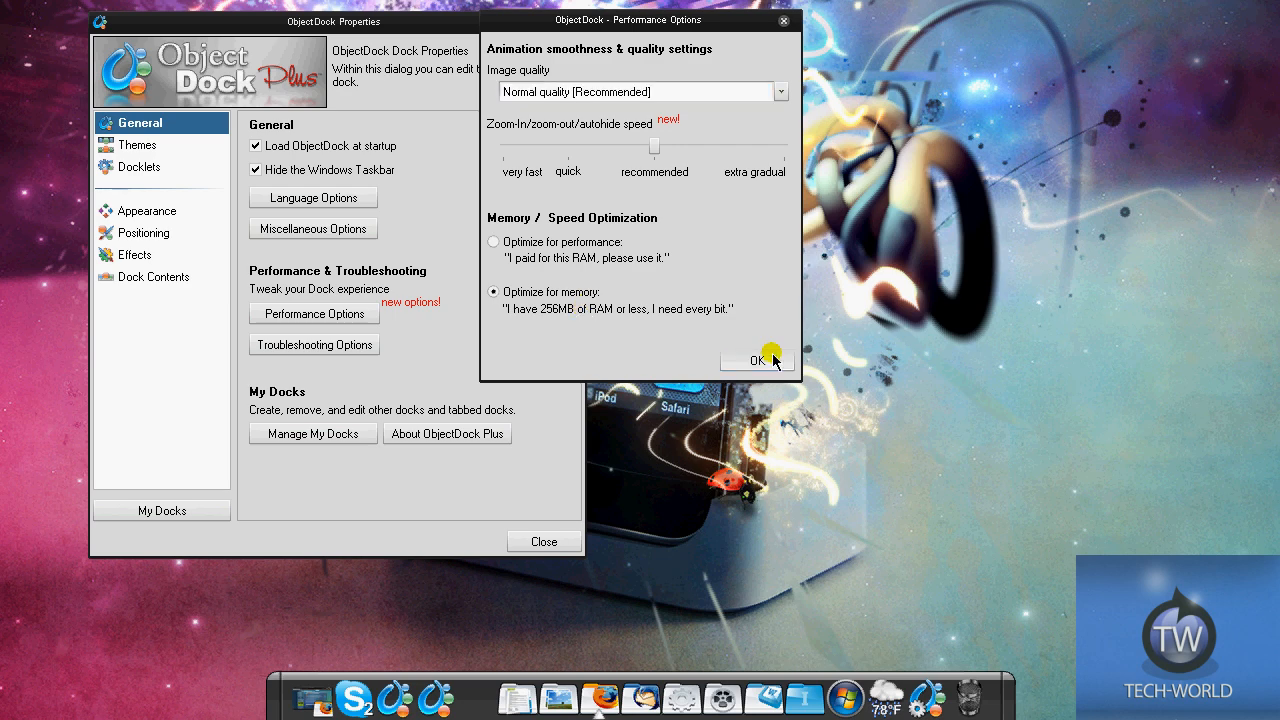
pyautogui.click(755, 360)
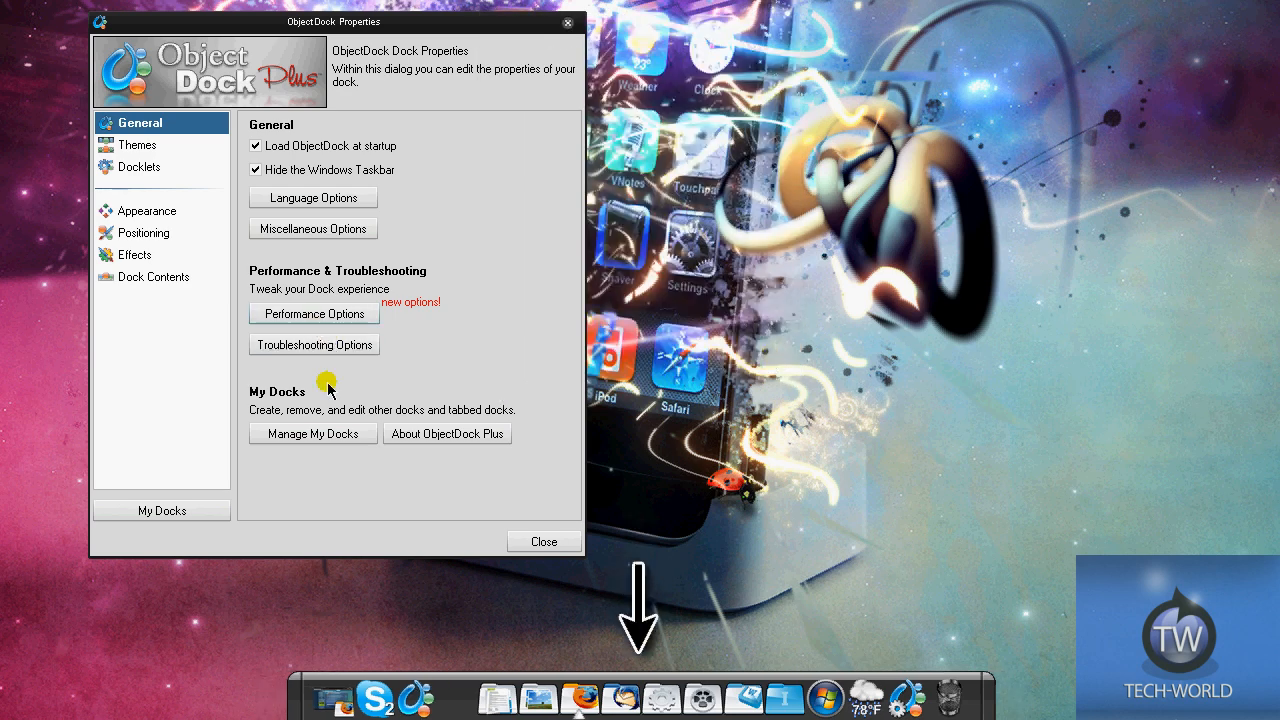
# Open Manage My Docks to list the bottom-edge and right-edge docks
pyautogui.click(313, 433)
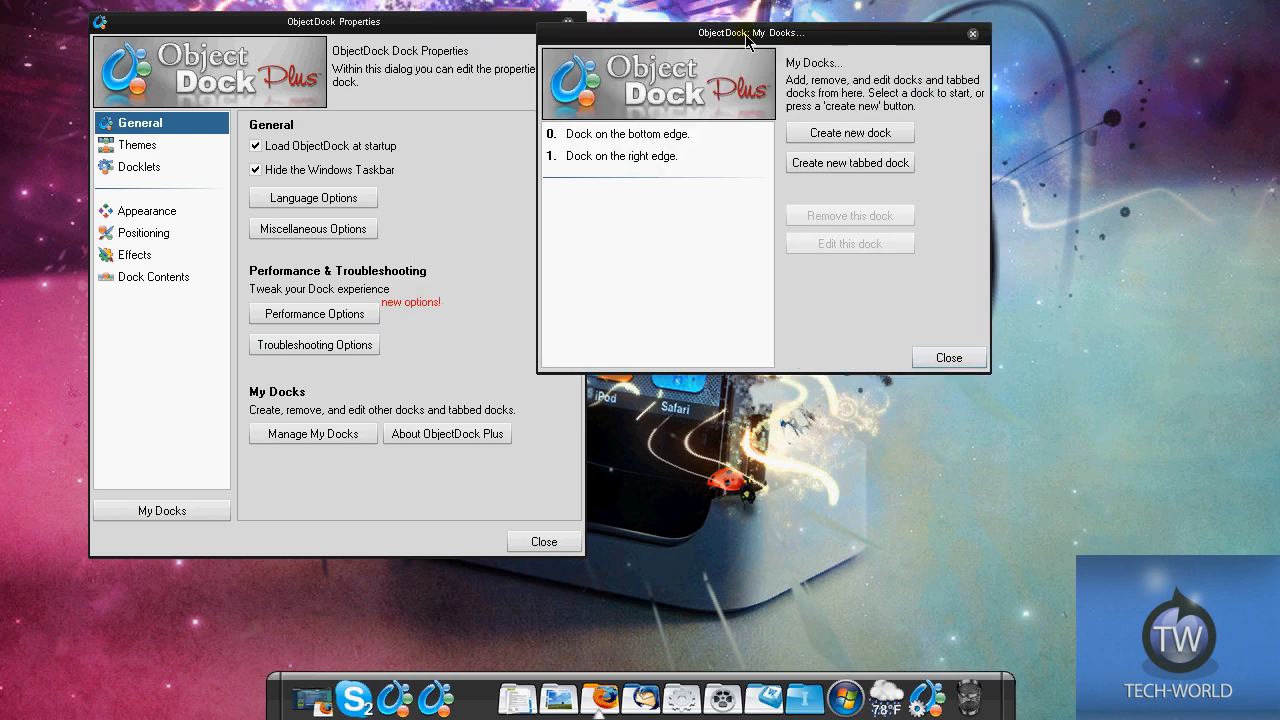
pyautogui.moveTo(747, 40)
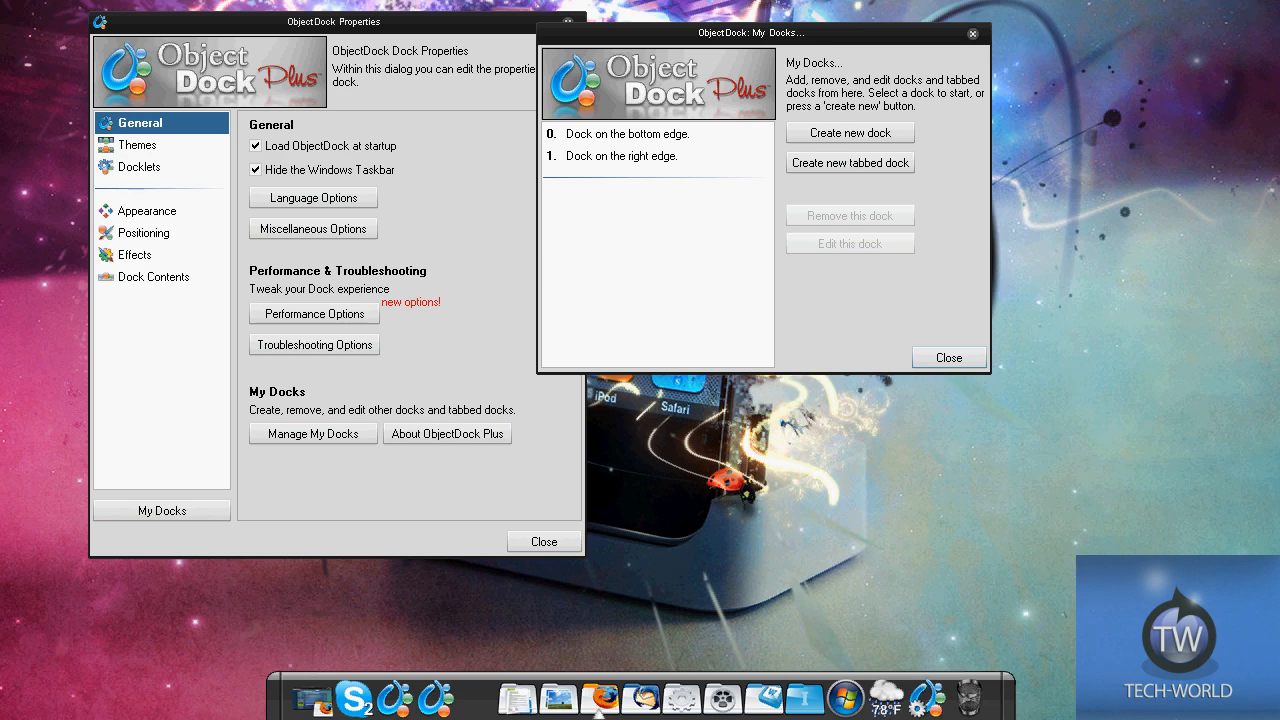
pyautogui.moveTo(1253, 20)
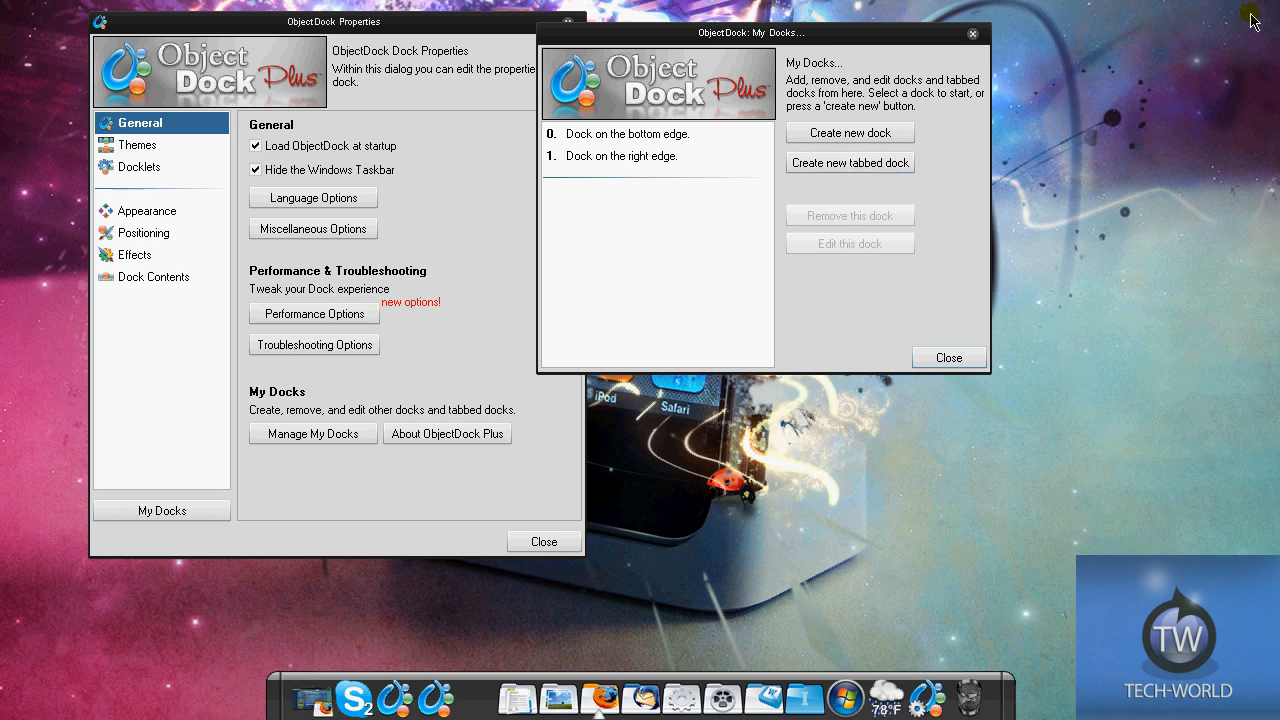
pyautogui.moveTo(971, 35)
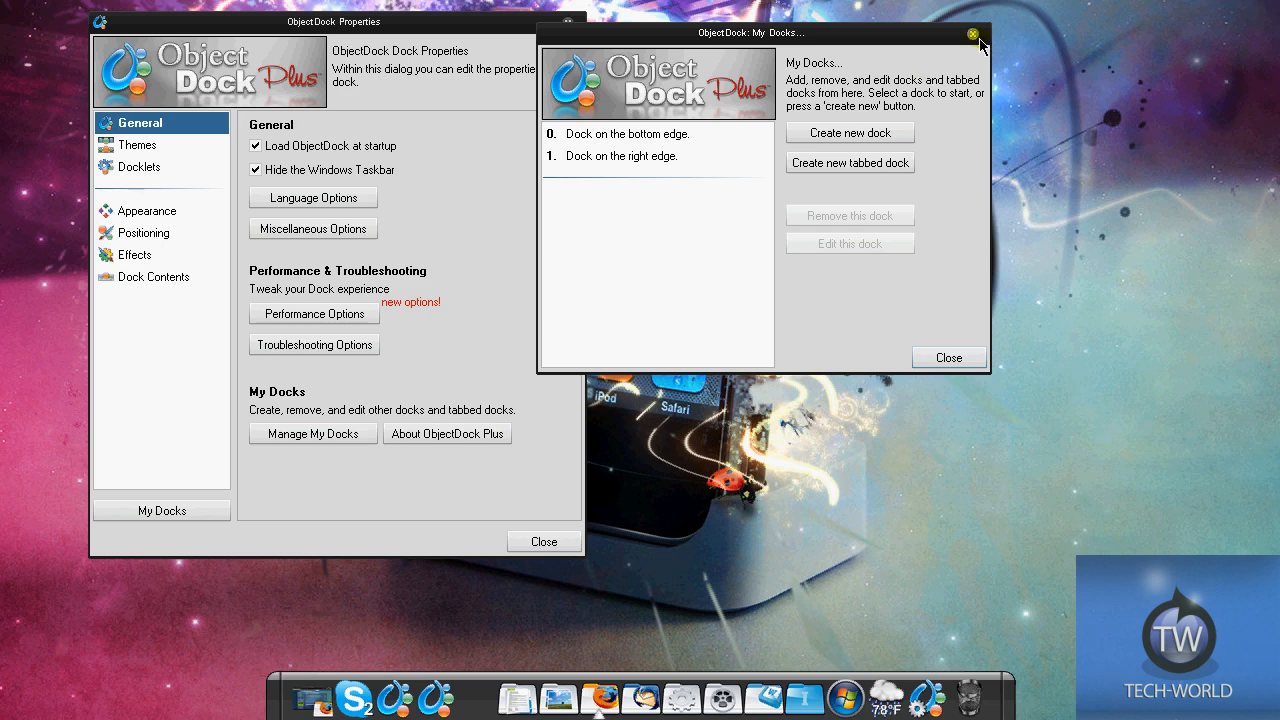
# Close My Docks and view the Appearance, Positioning and Effects pages
pyautogui.click(974, 33)
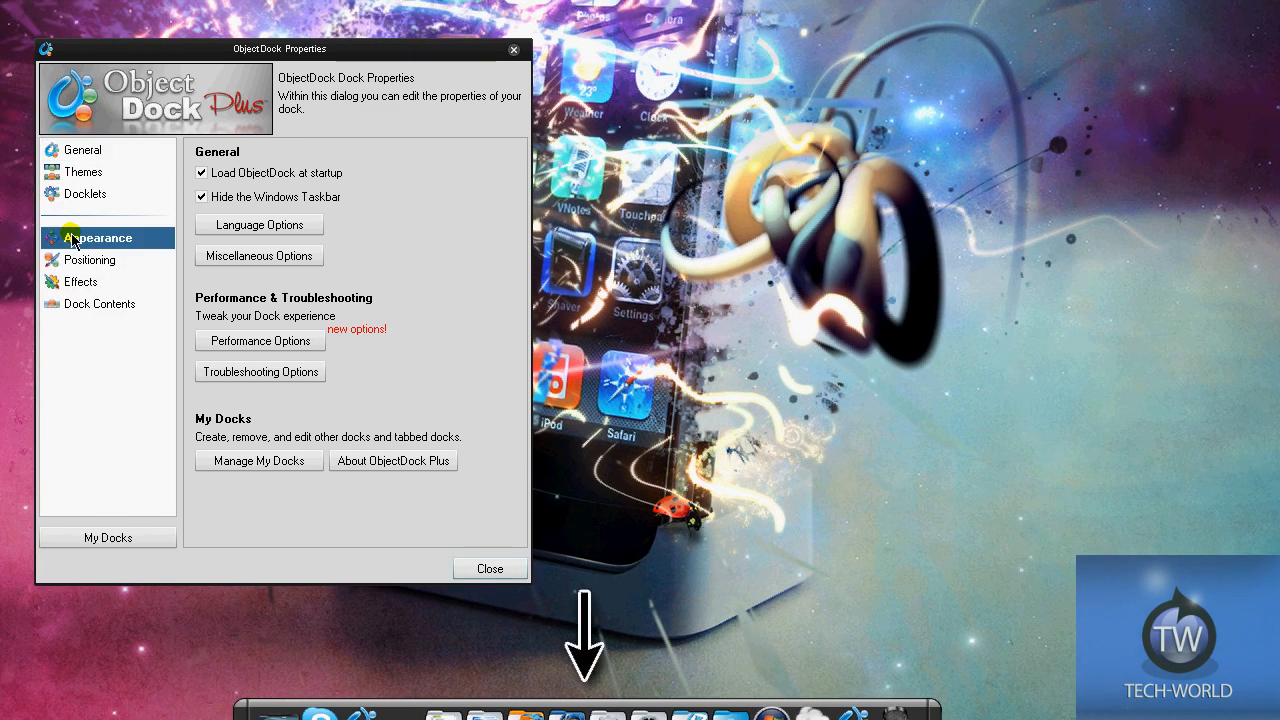
pyautogui.click(97, 238)
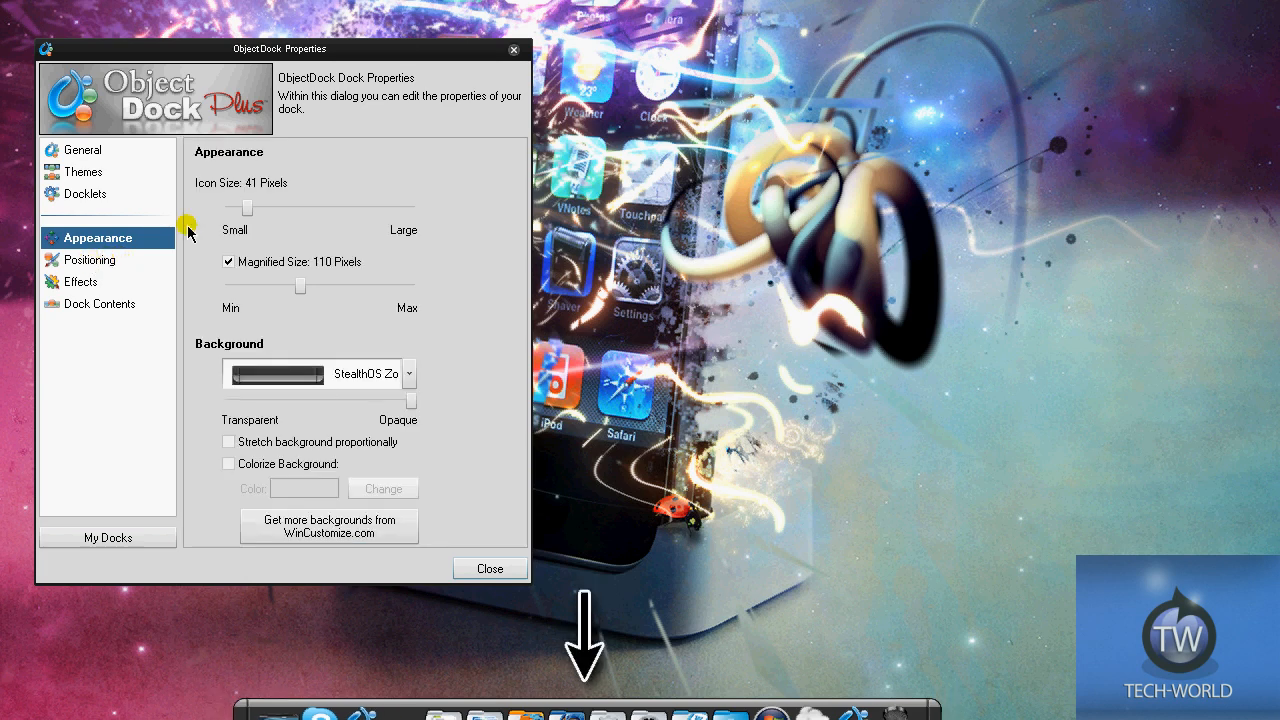
pyautogui.moveTo(150, 328)
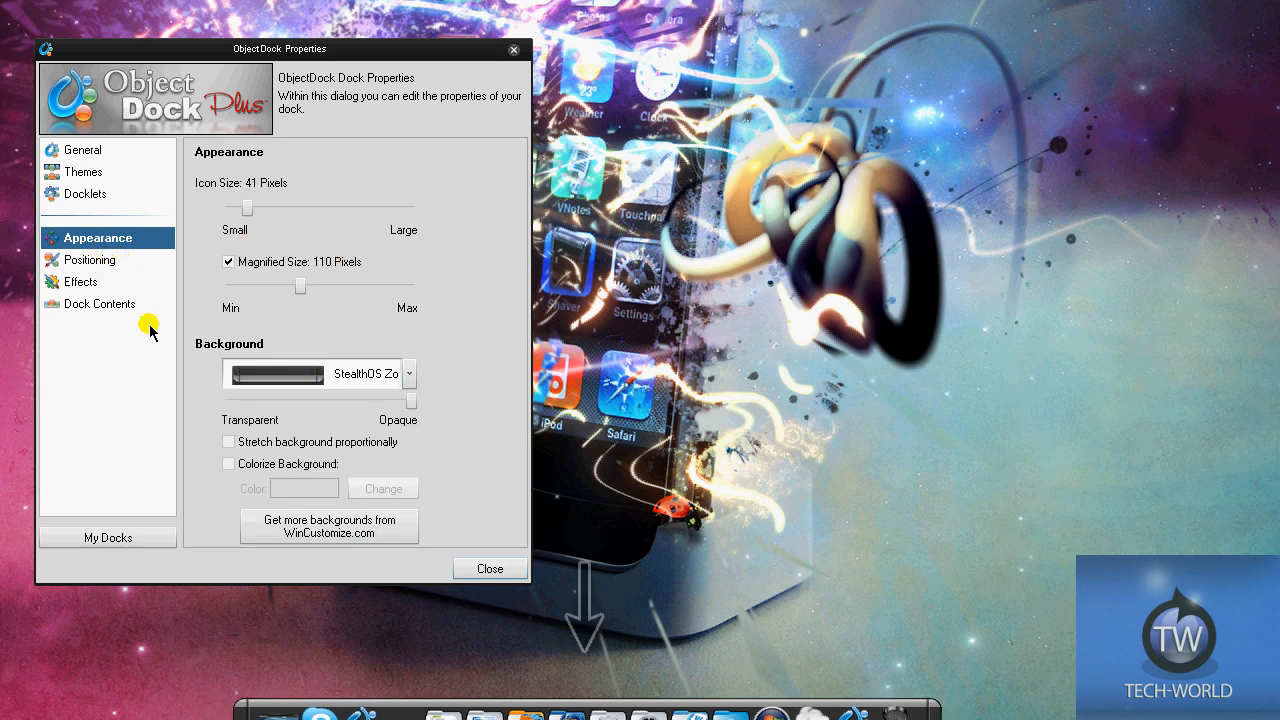
pyautogui.click(90, 259)
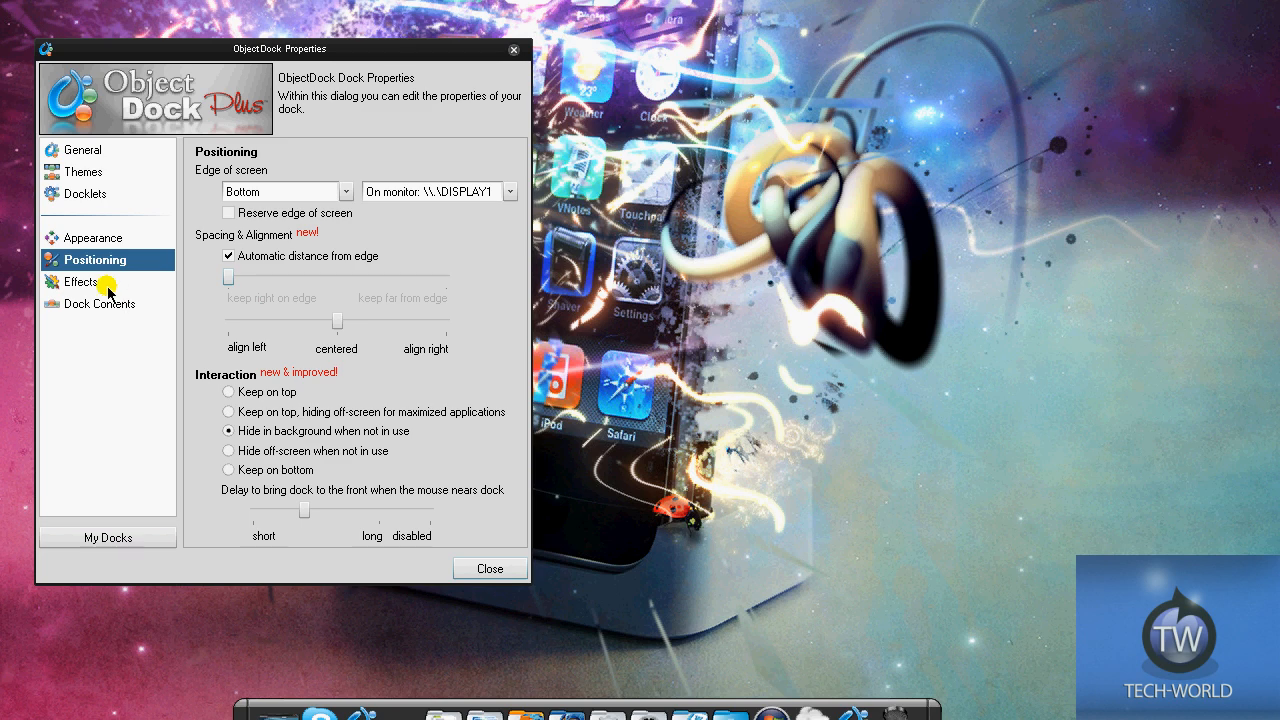
pyautogui.click(82, 281)
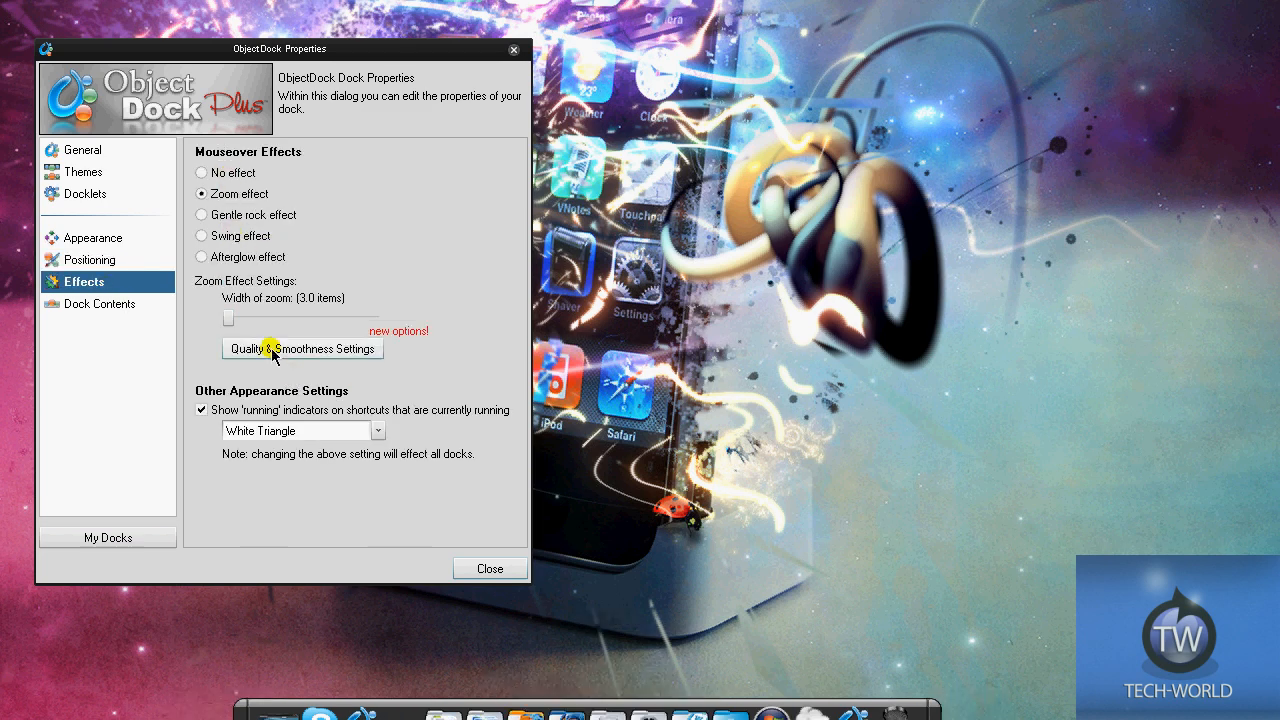
pyautogui.moveTo(126, 307)
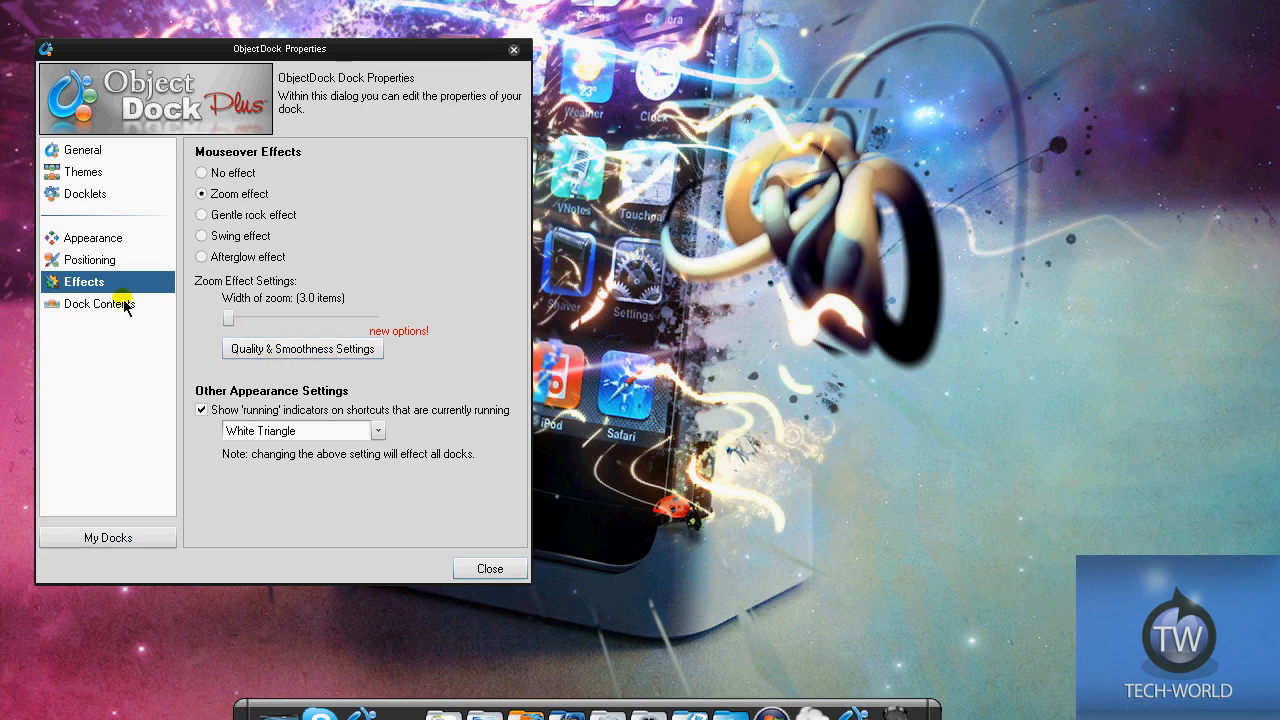
# Review Dock Contents keeping 'All windows' shown, then reopen My Docks
pyautogui.click(97, 303)
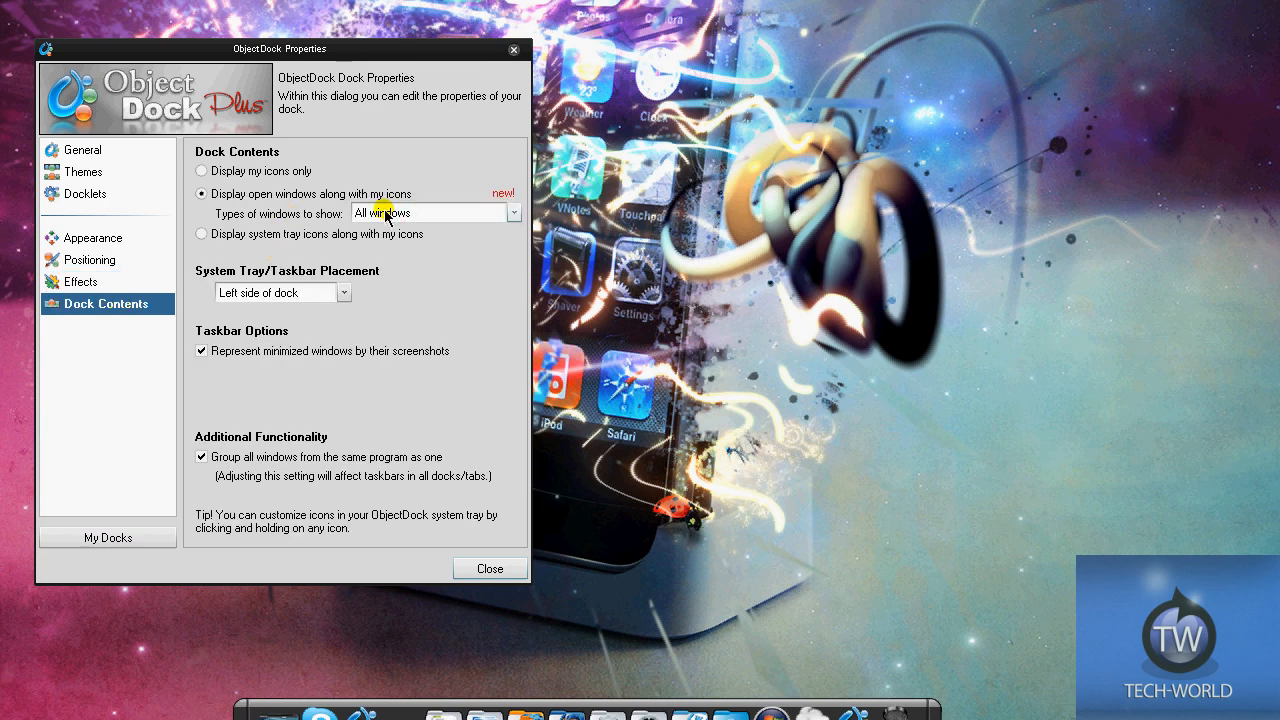
pyautogui.click(513, 212)
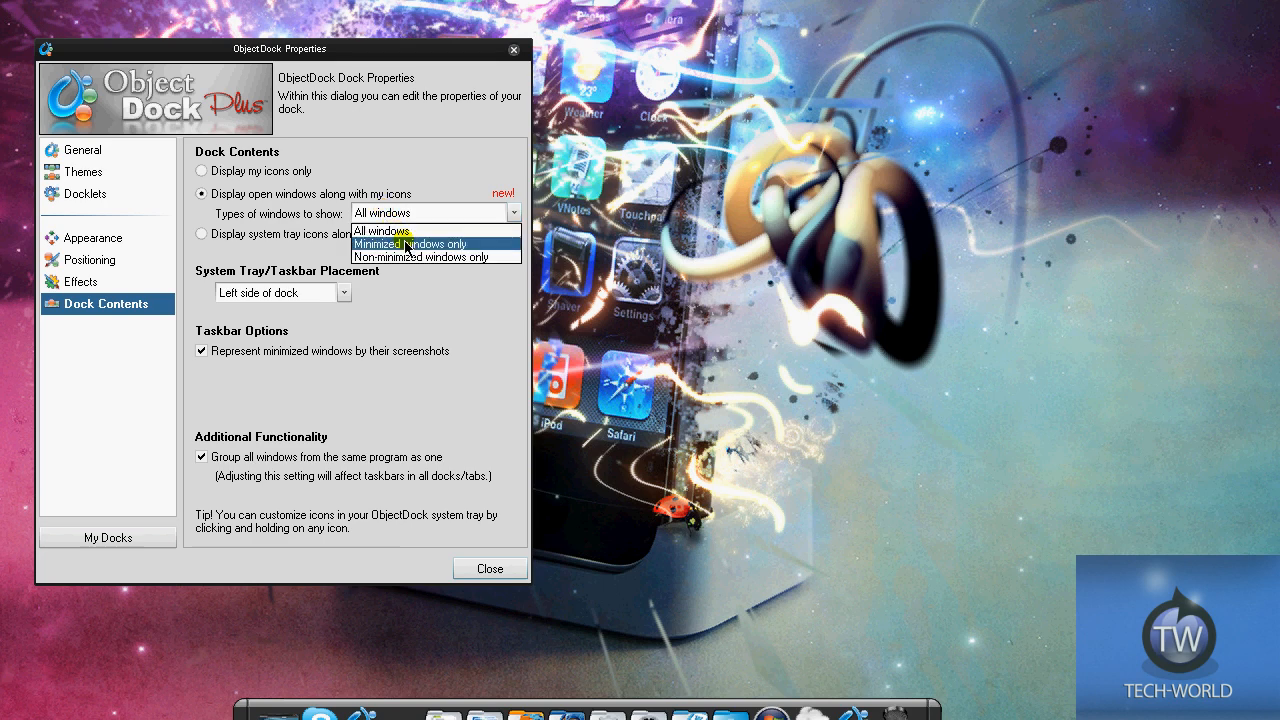
pyautogui.click(380, 231)
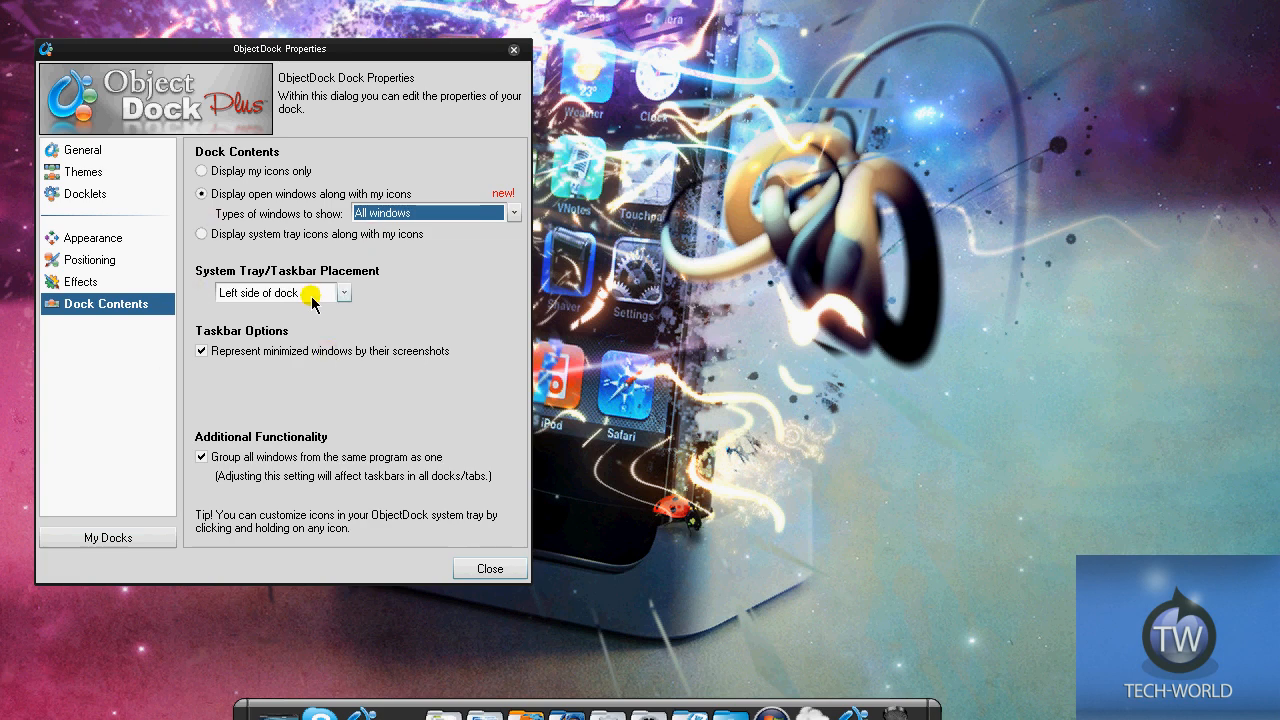
pyautogui.moveTo(275, 340)
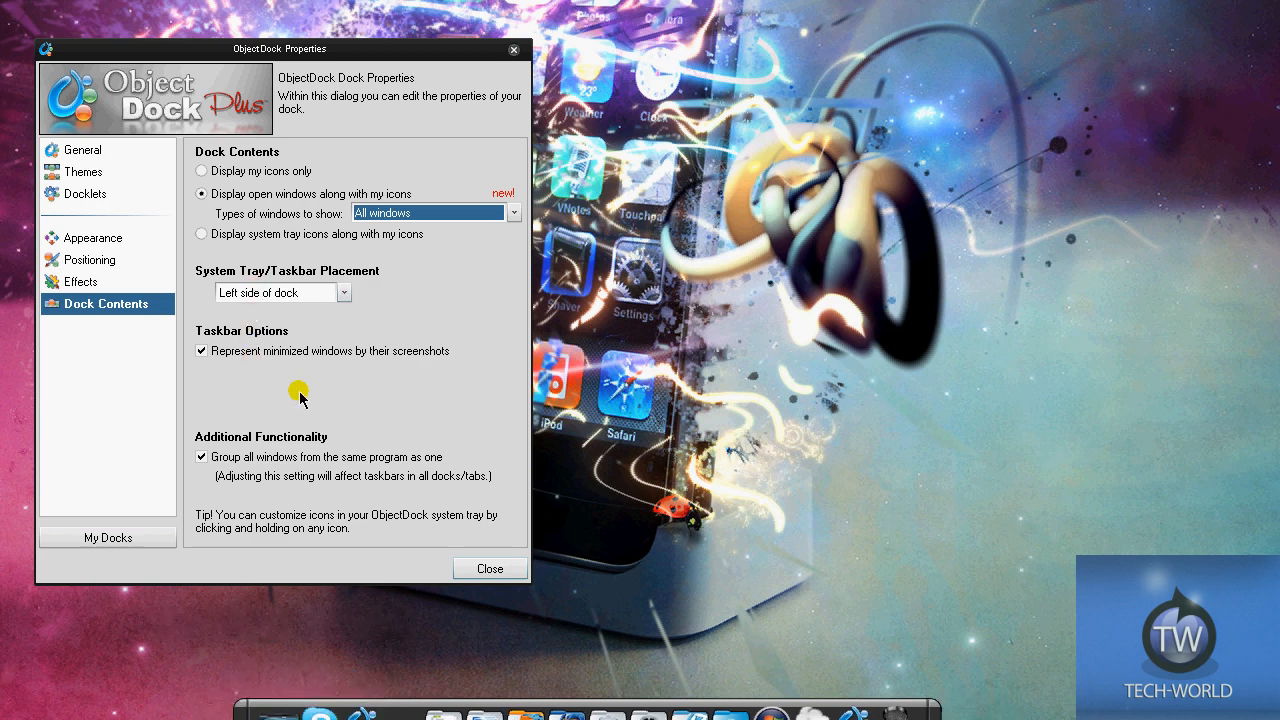
pyautogui.click(107, 537)
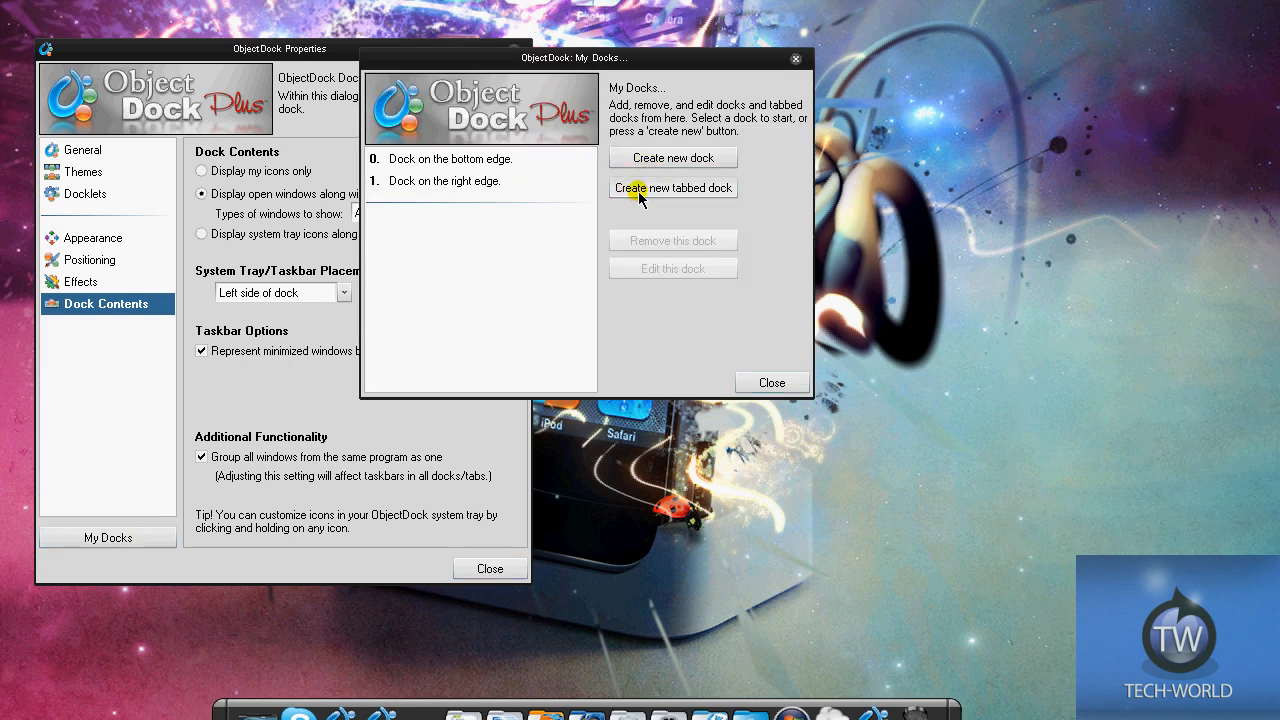
pyautogui.moveTo(744, 191)
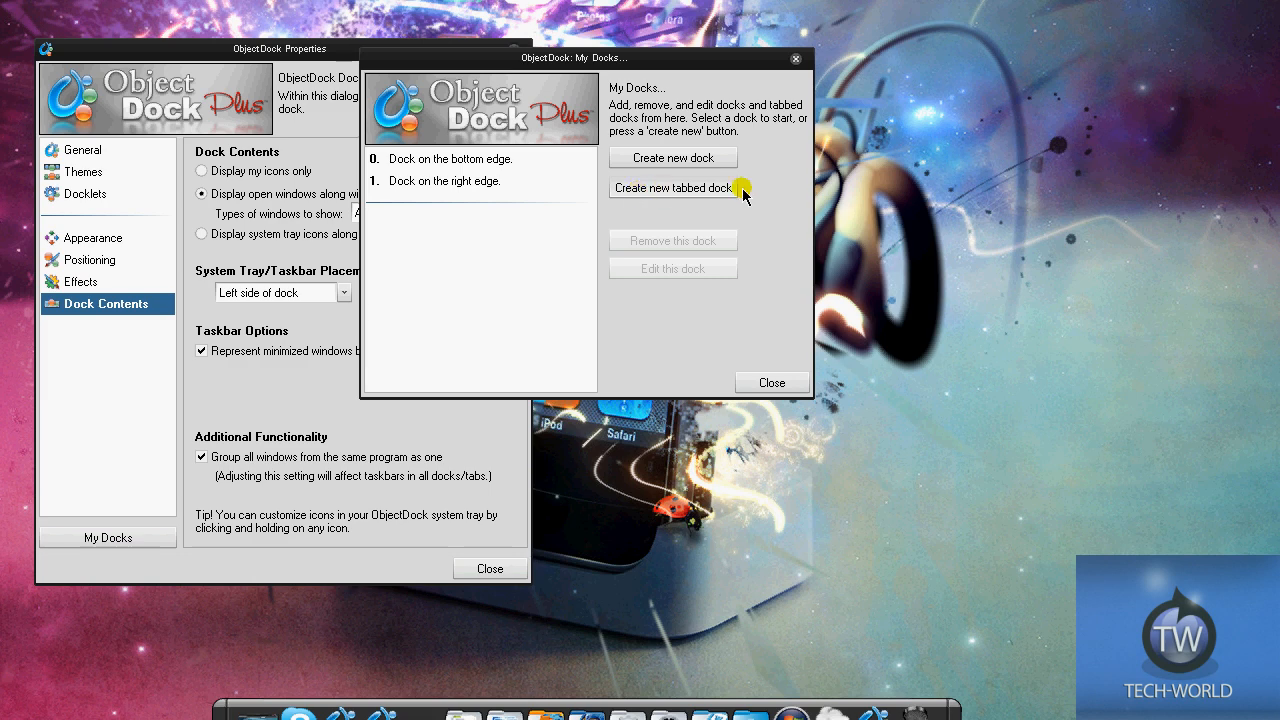
# Browse the tabbed dock's tabs, checking Tab 4, then select Tab 1
pyautogui.click(673, 188)
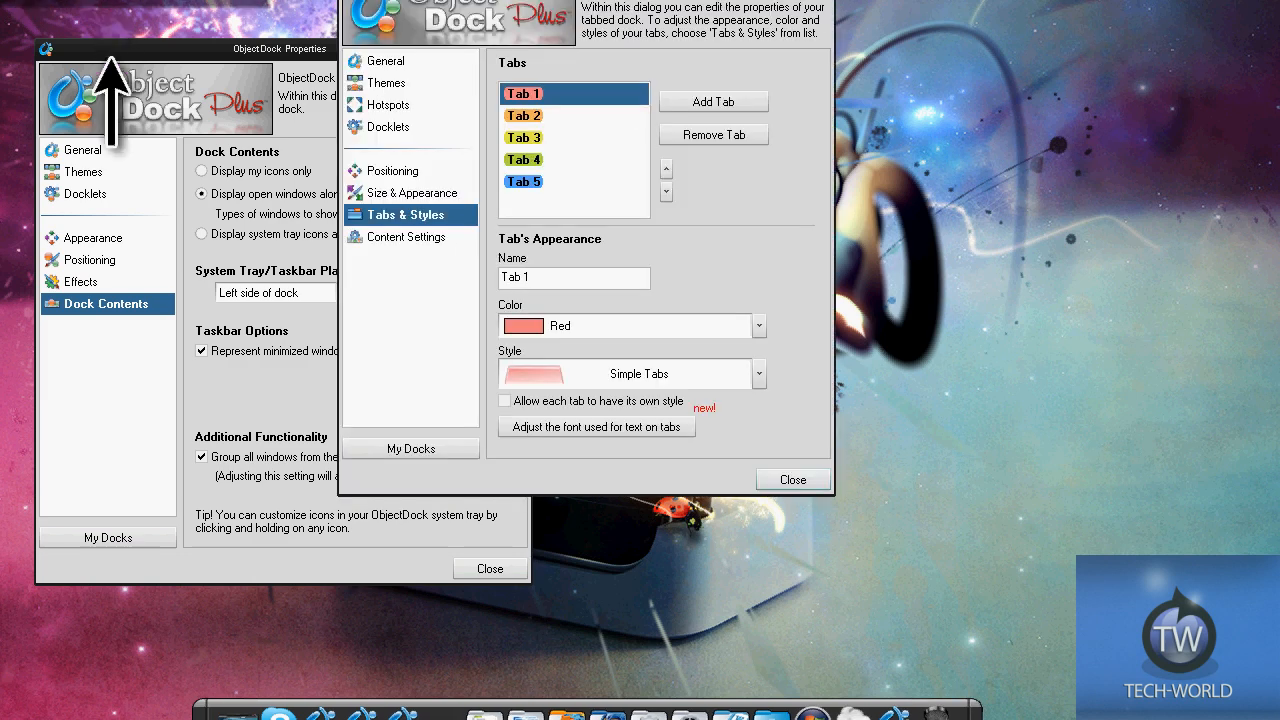
pyautogui.moveTo(1131, 206)
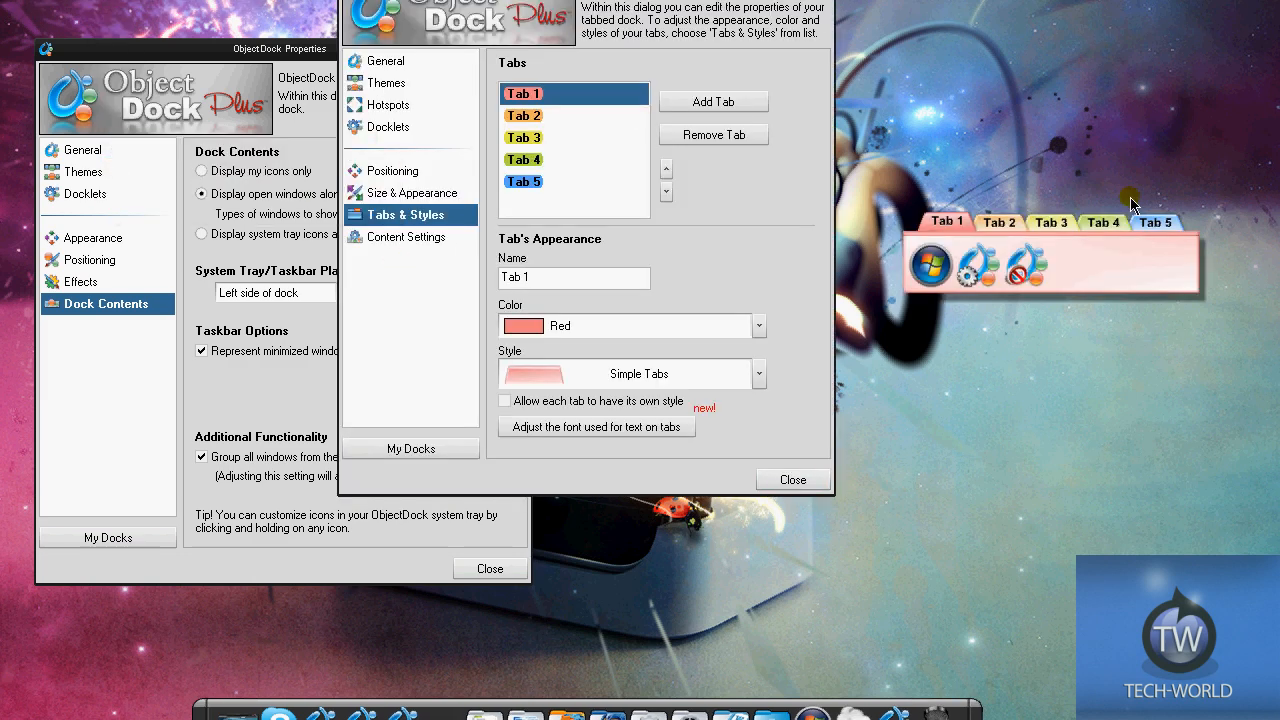
pyautogui.click(523, 159)
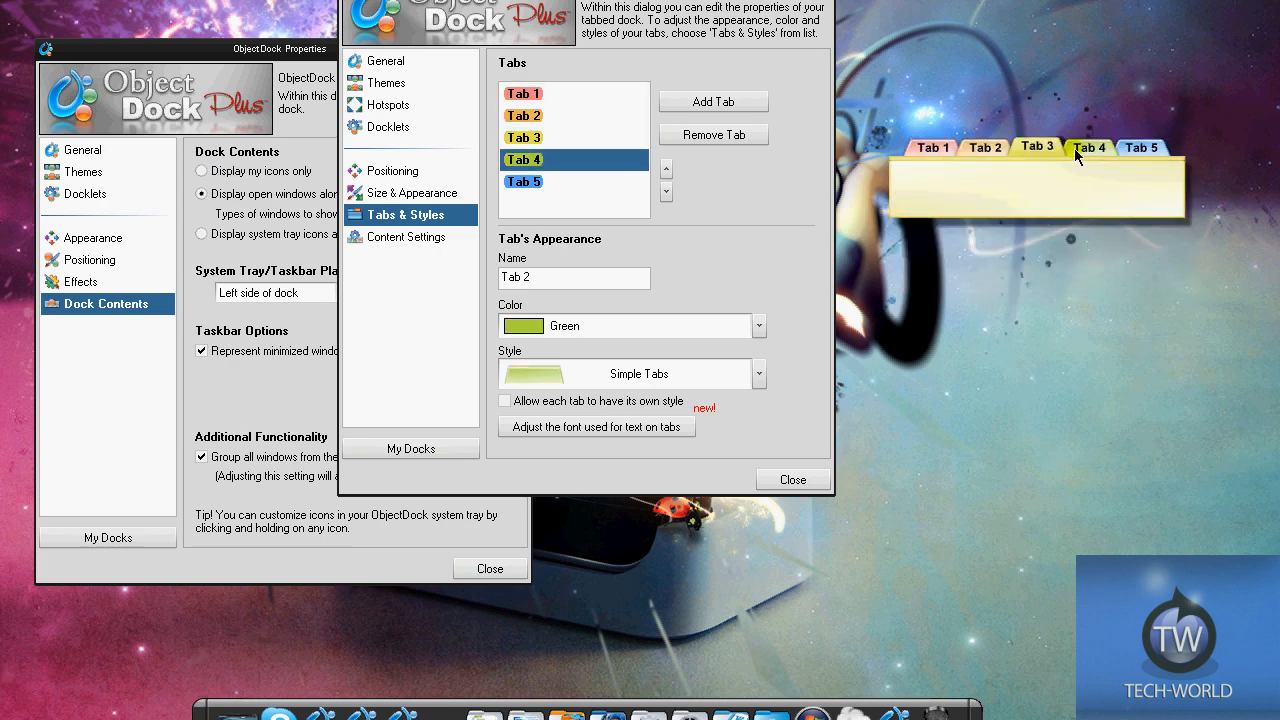
pyautogui.click(523, 93)
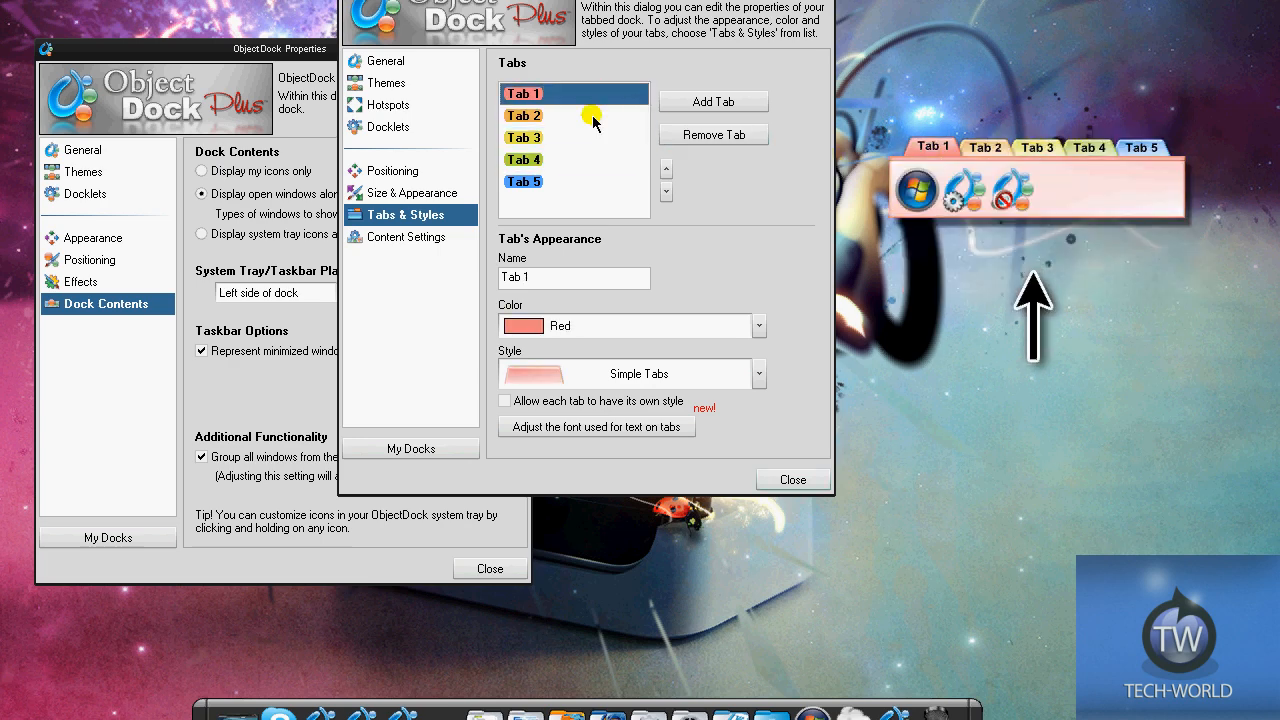
# Rename Tab 1, Tab 2 and Tab 3 to General, Office and Games
pyautogui.write('Generl')
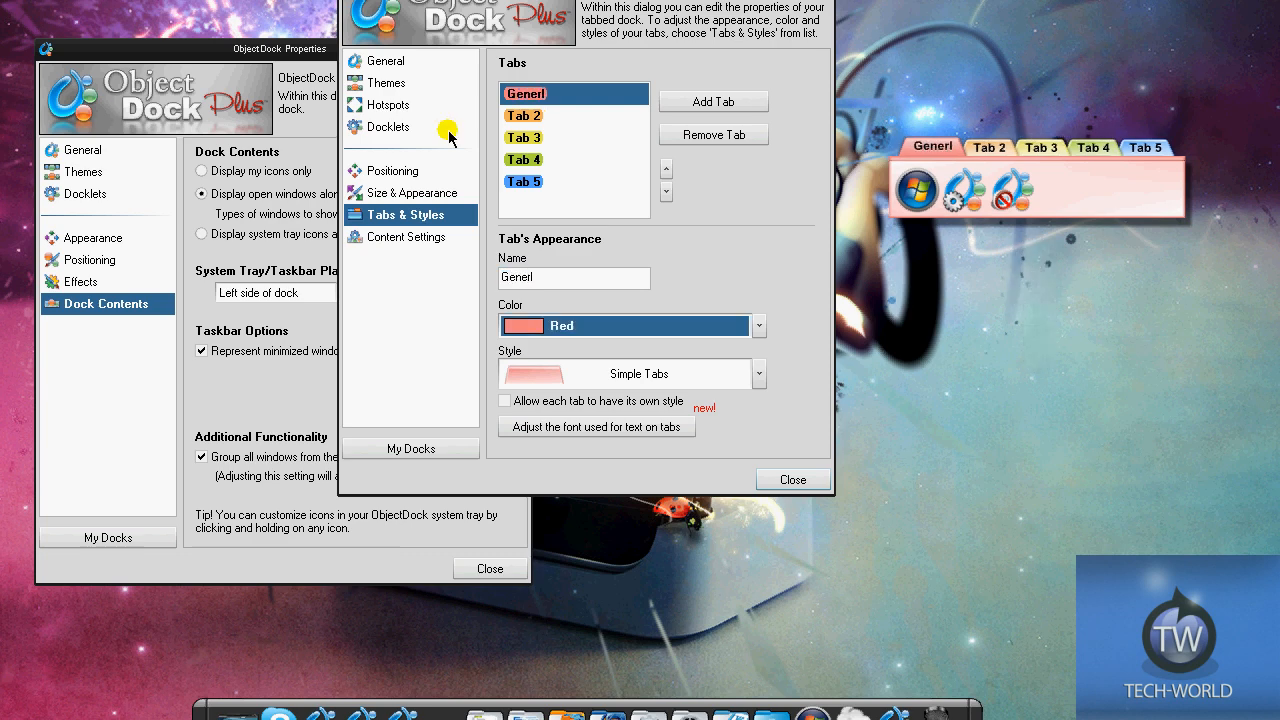
pyautogui.moveTo(793, 433)
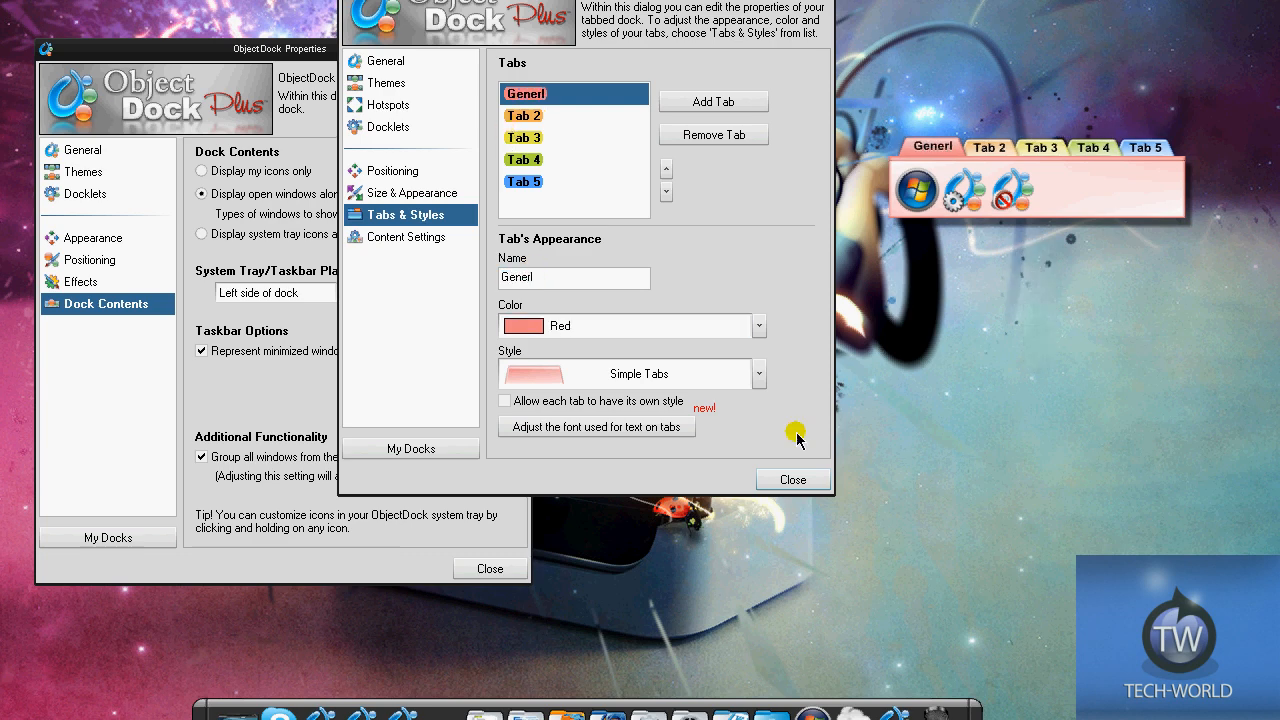
pyautogui.click(523, 115)
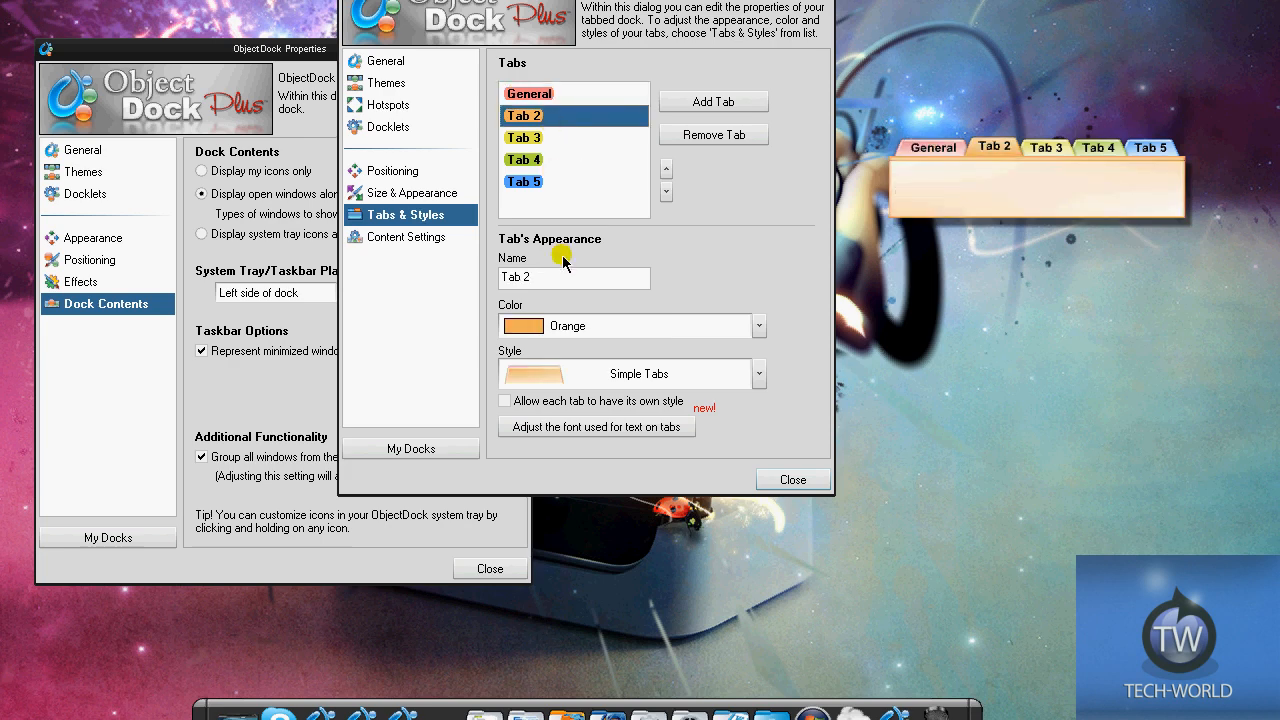
pyautogui.write('Office')
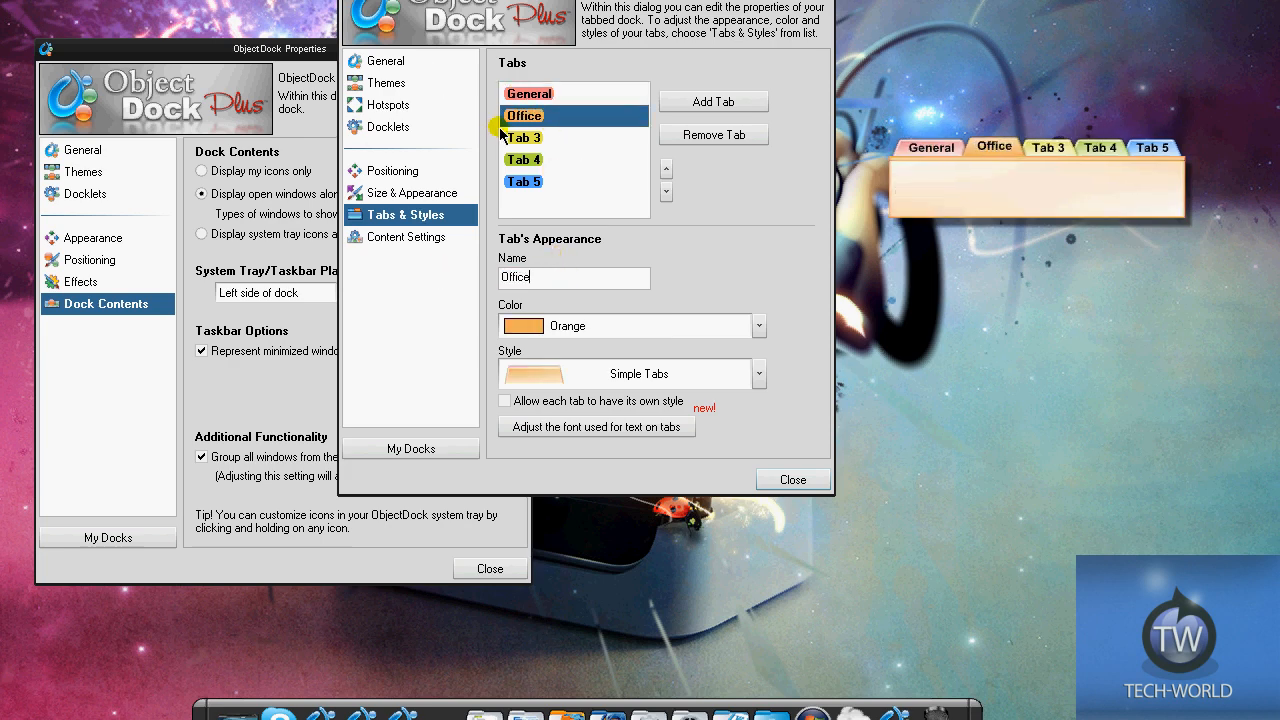
pyautogui.click(523, 137)
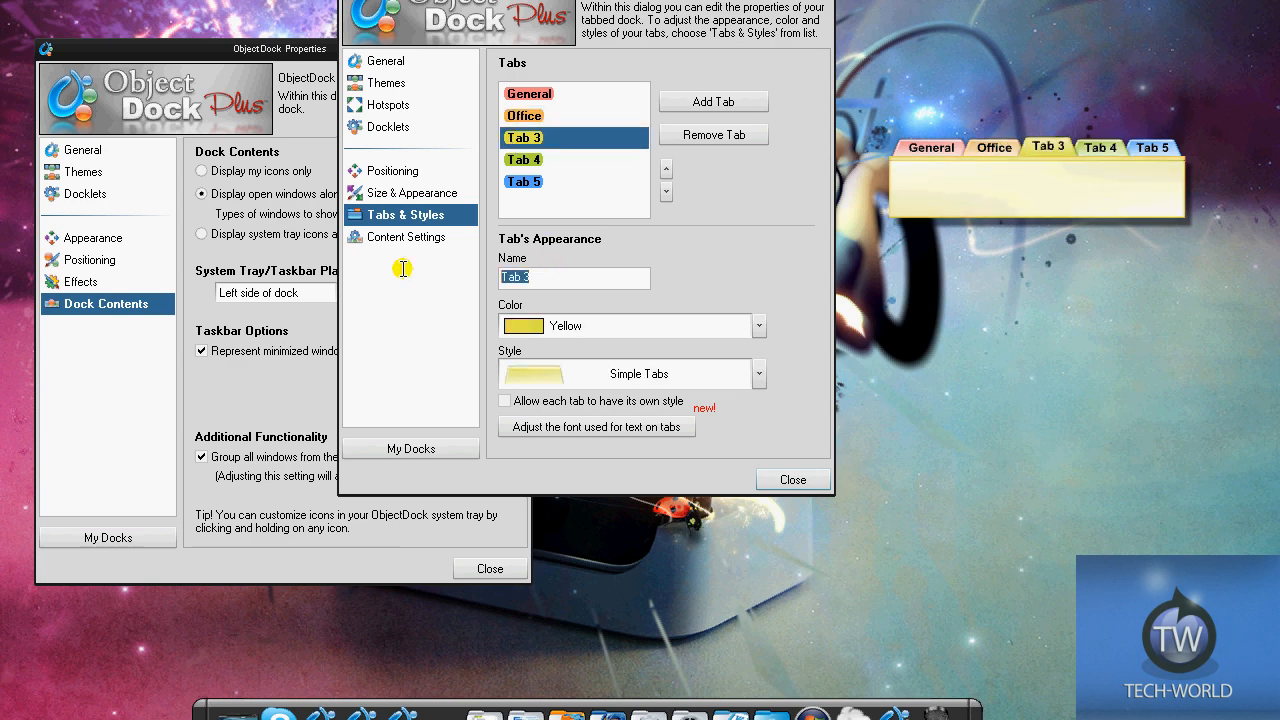
pyautogui.write('Games')
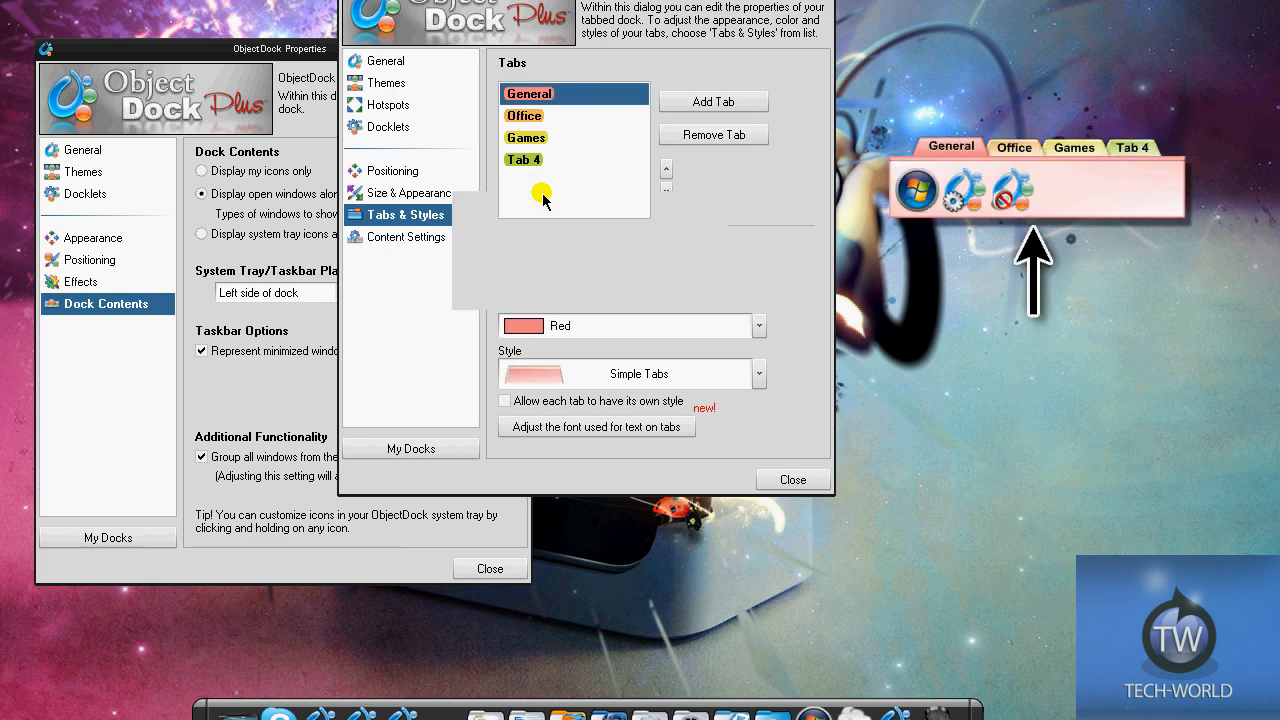
# Remove the leftover tabs, confirming deletion, and reselect the Office tab
pyautogui.click(713, 134)
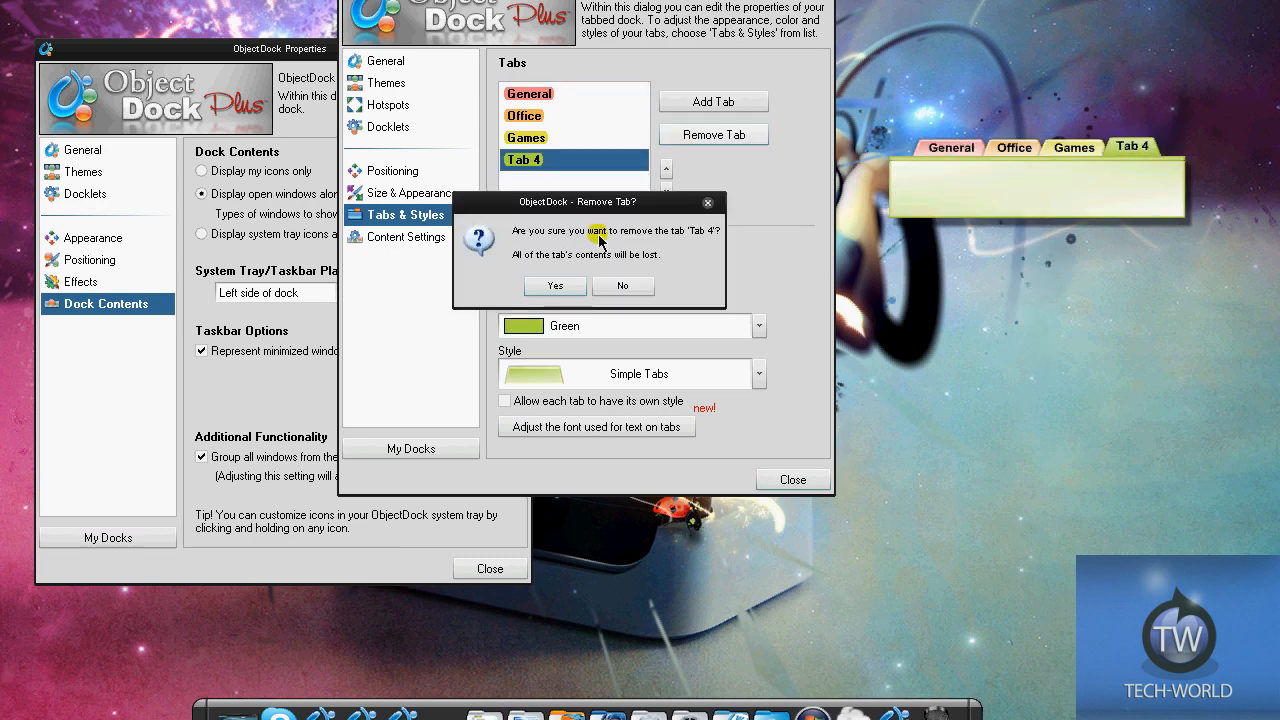
pyautogui.click(554, 285)
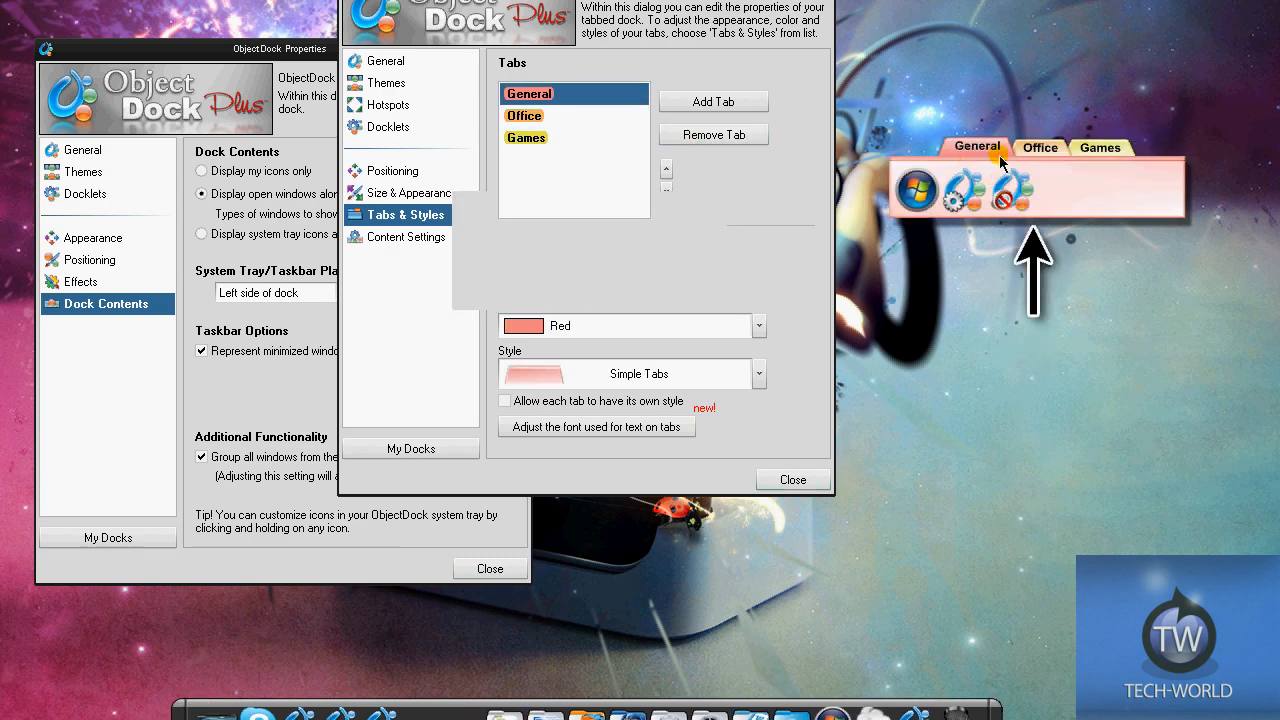
pyautogui.click(524, 115)
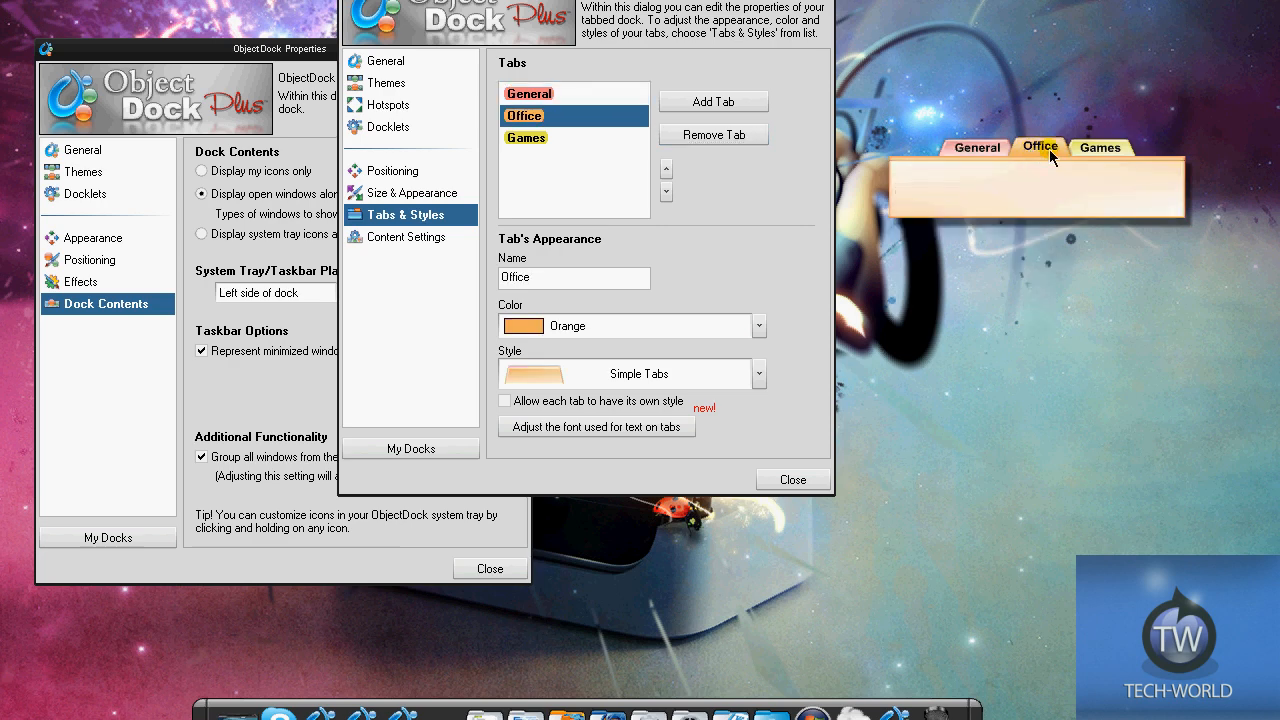
pyautogui.moveTo(1100, 167)
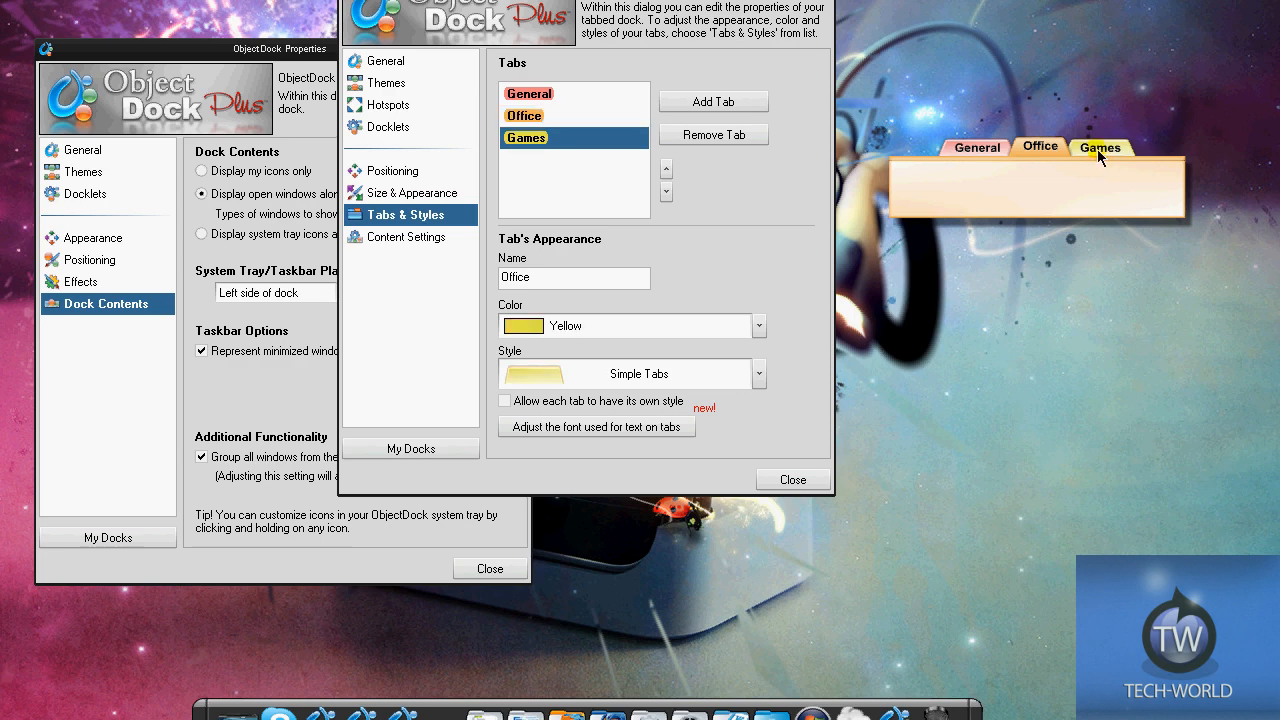
pyautogui.click(525, 115)
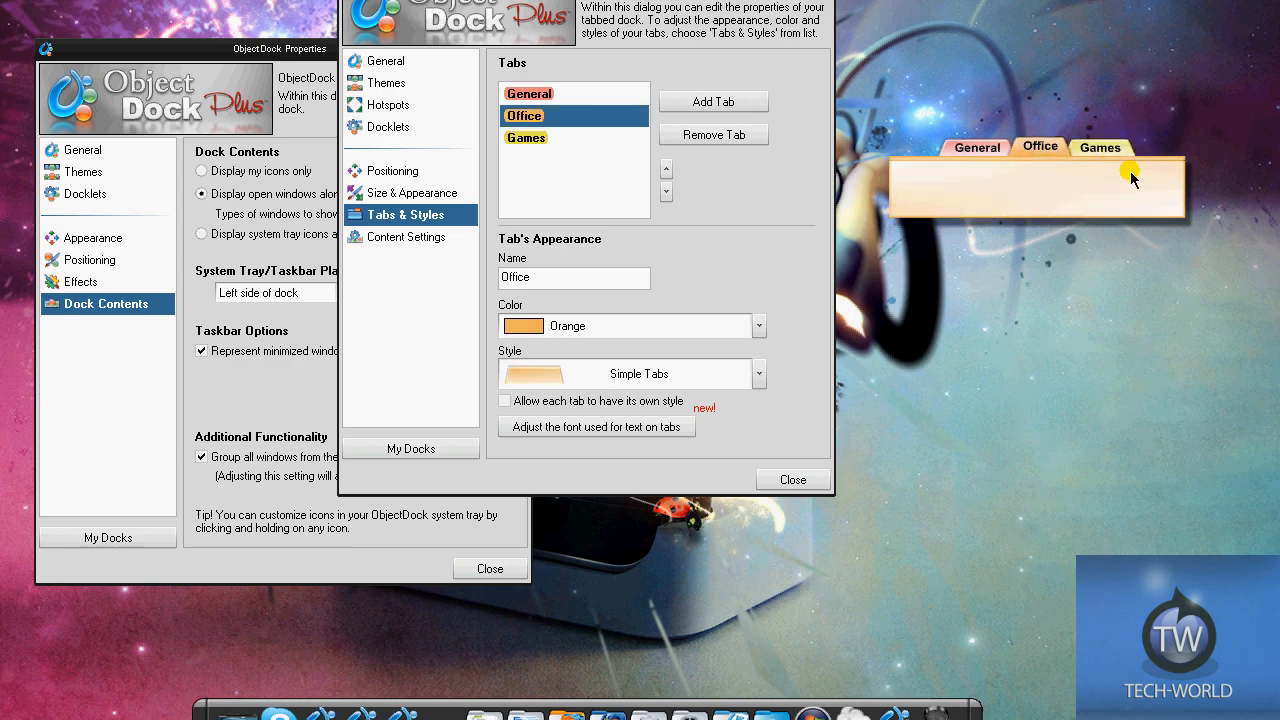
pyautogui.moveTo(1021, 153)
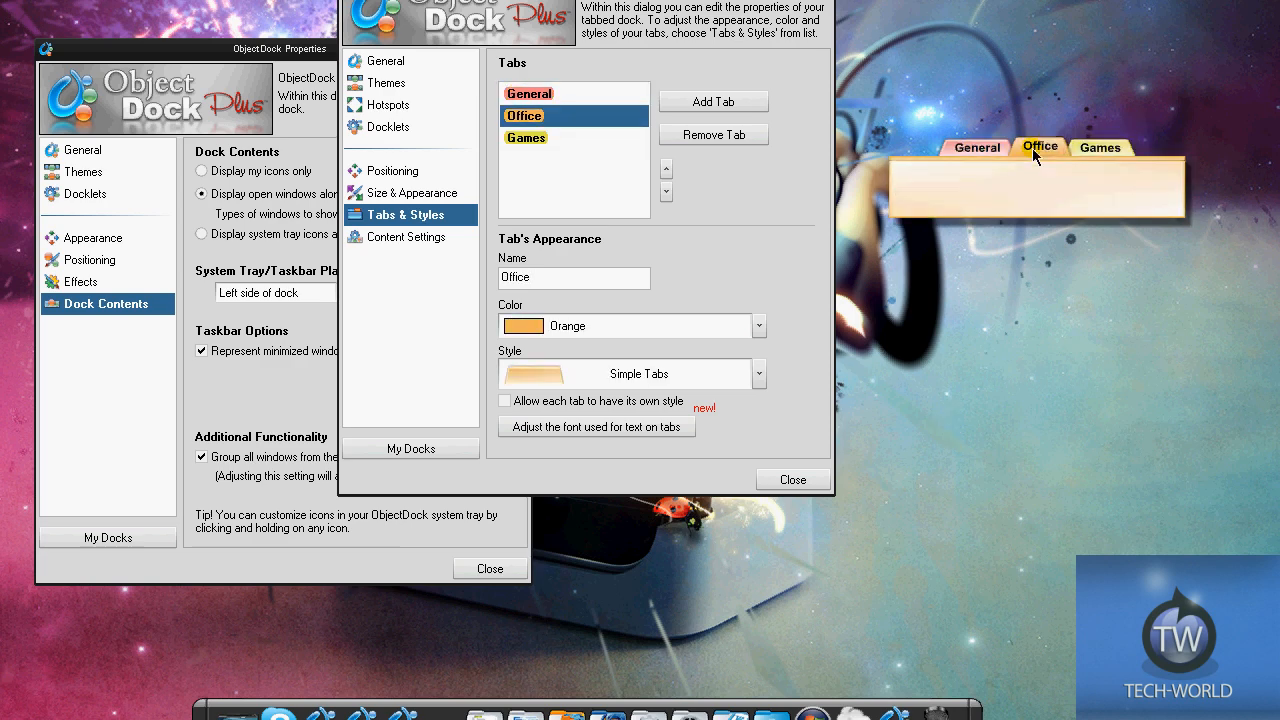
# Step through Content, Size & Appearance and Positioning, then enable 'Show dock as drawer' at top
pyautogui.click(409, 237)
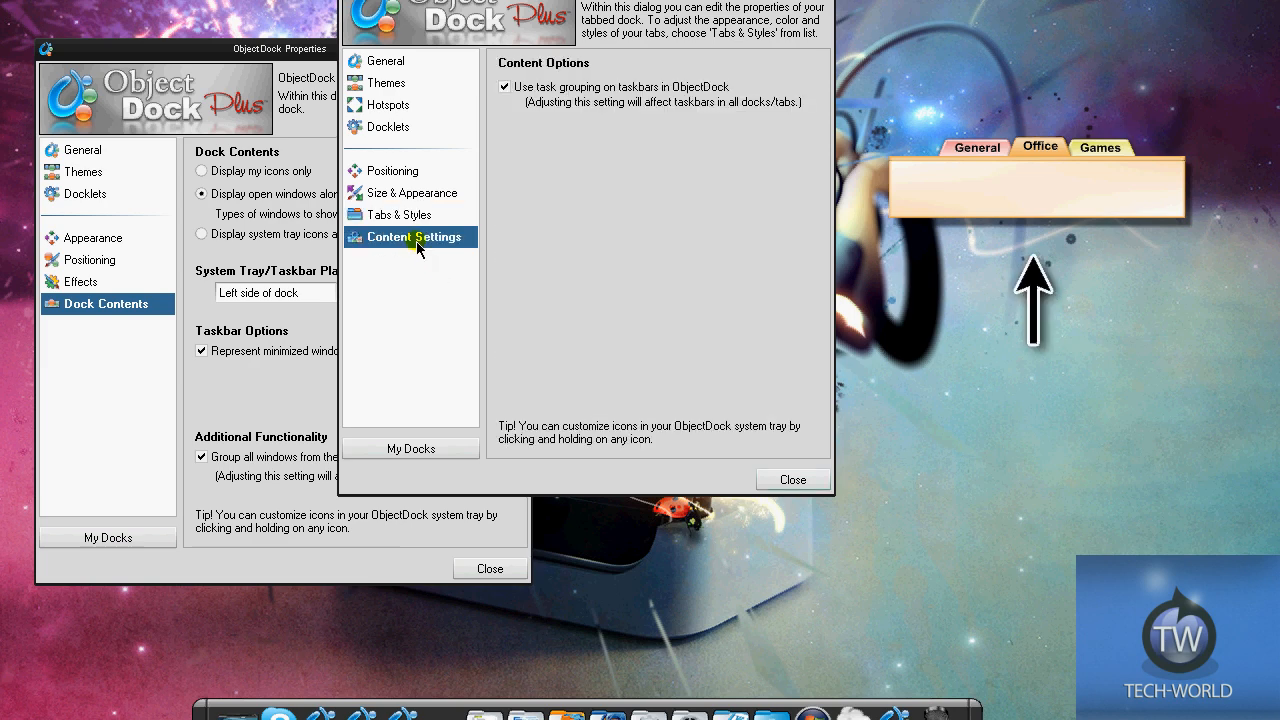
pyautogui.click(410, 192)
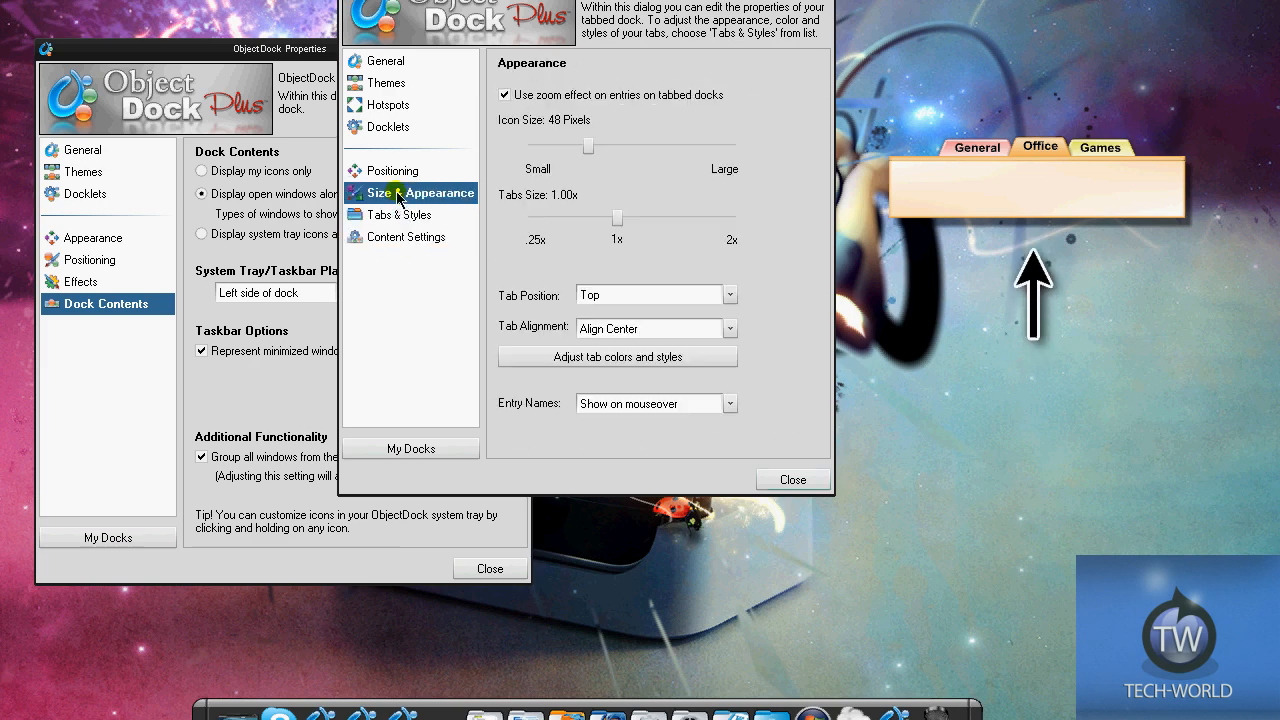
pyautogui.click(392, 170)
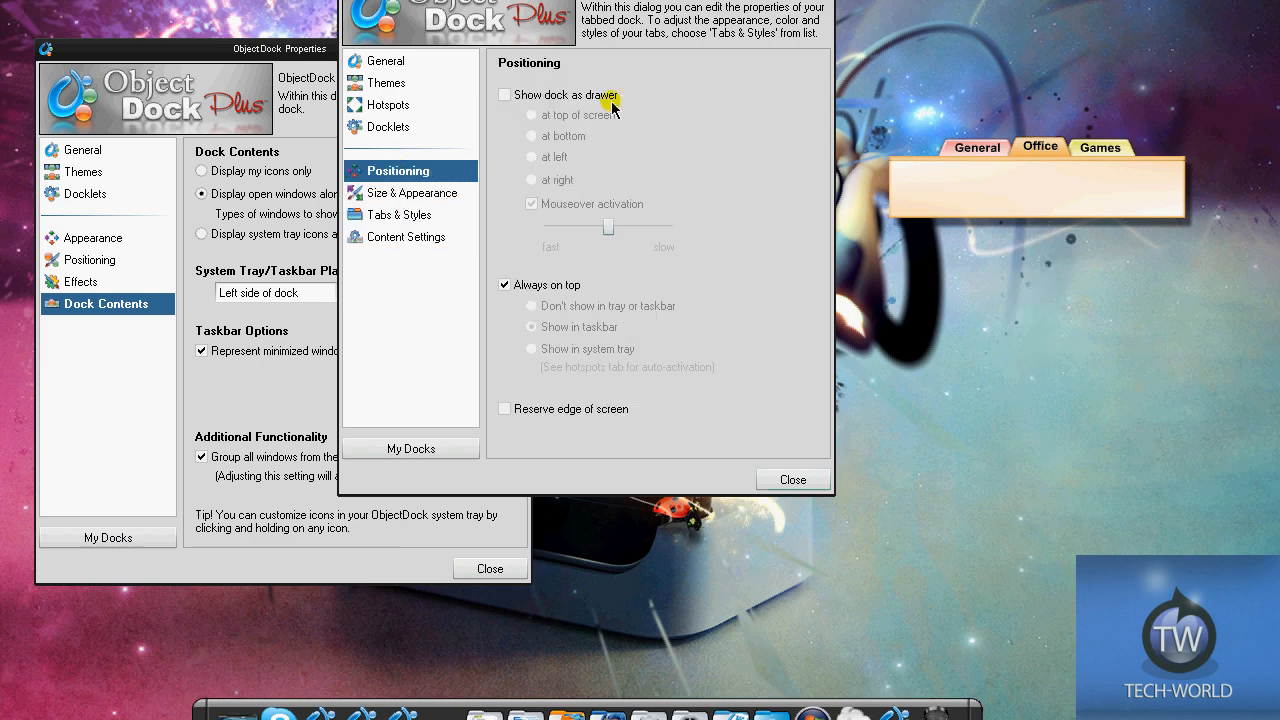
pyautogui.click(505, 94)
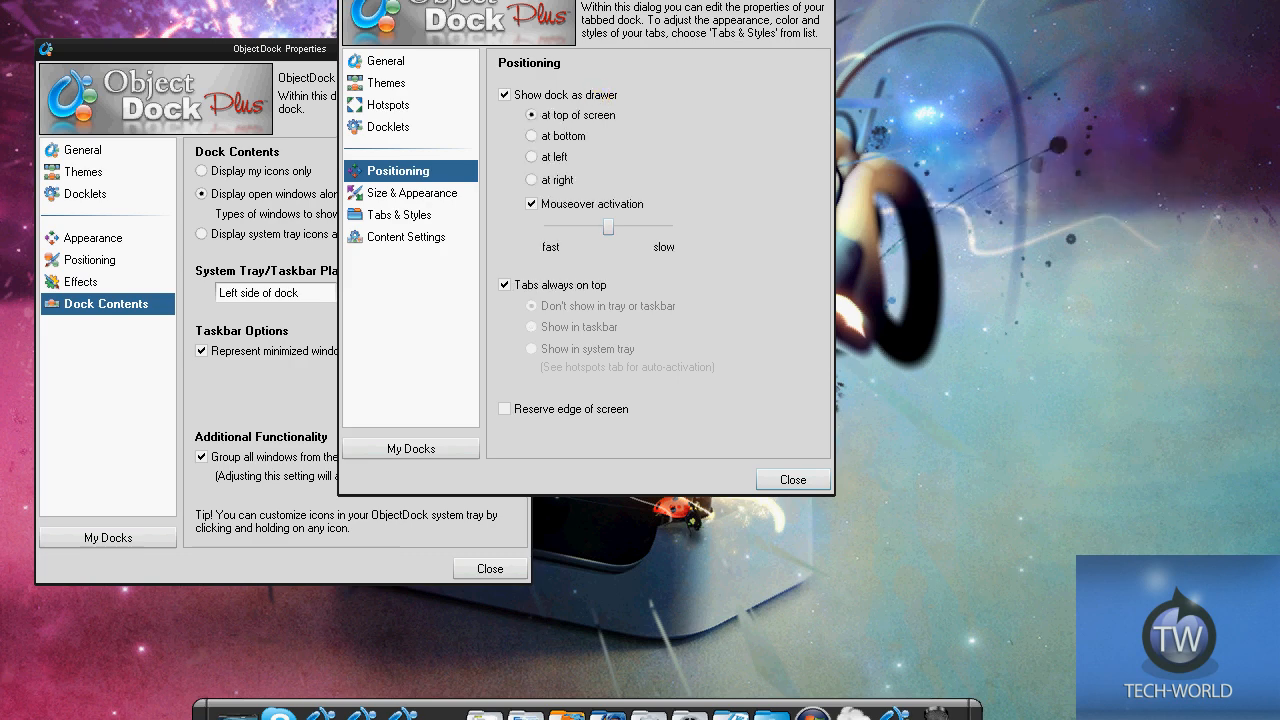
pyautogui.moveTo(1141, 24)
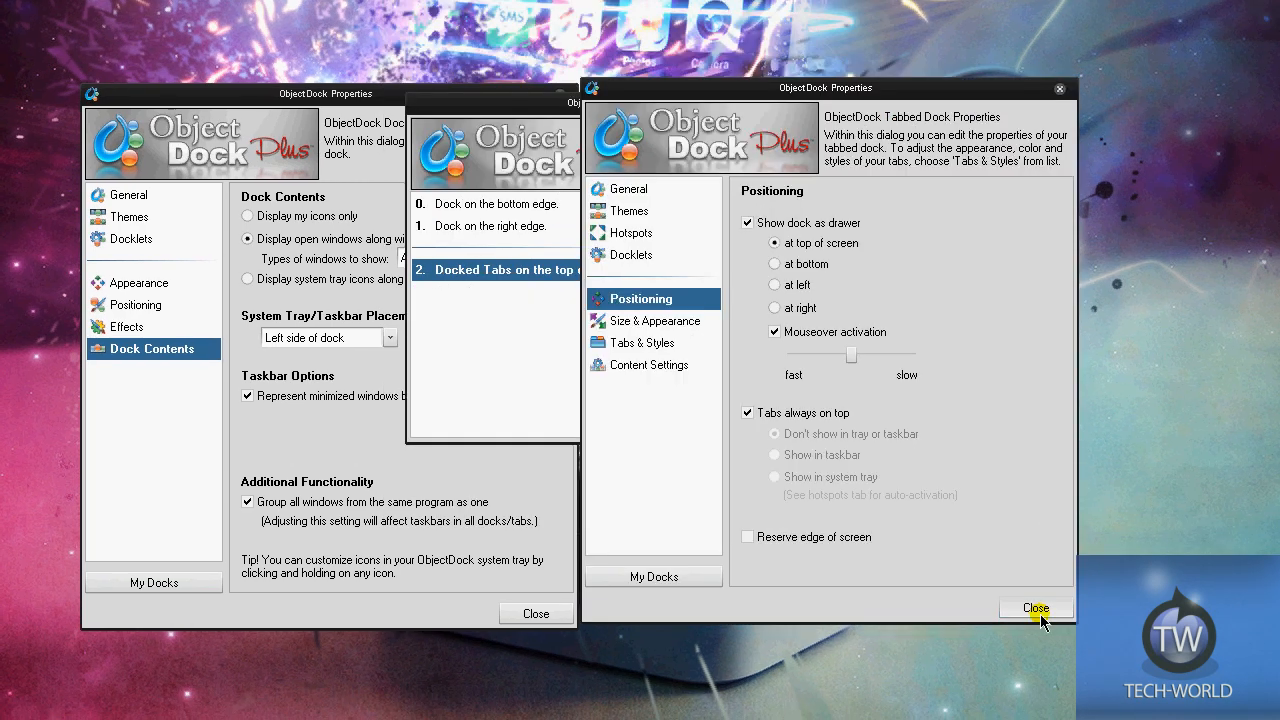
# Close the Tabbed Dock Properties window and the My Docks window
pyautogui.click(1035, 608)
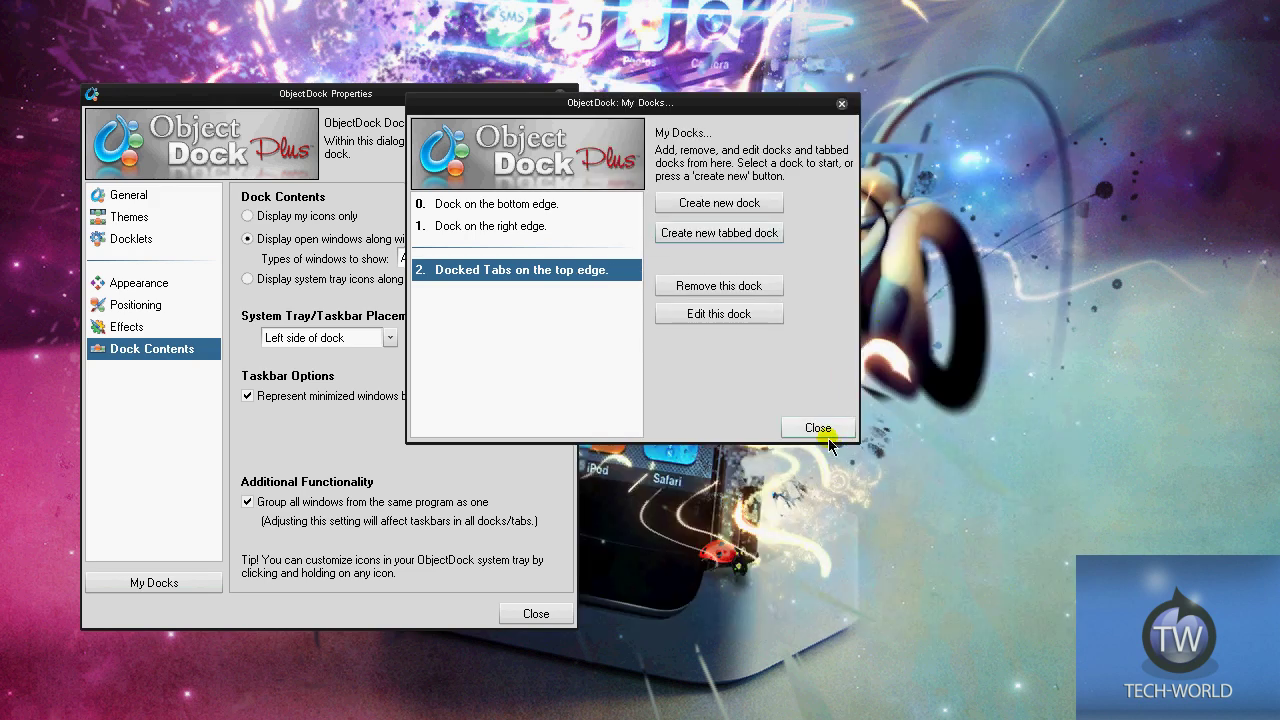
pyautogui.click(817, 427)
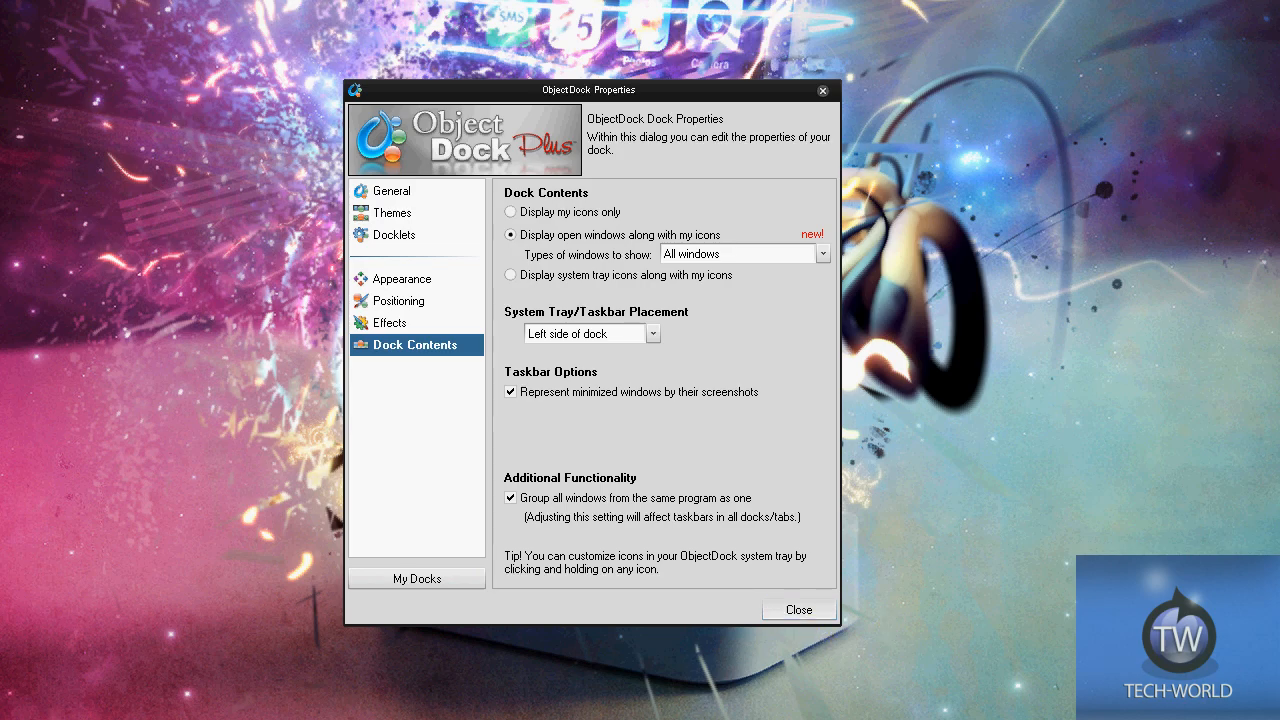
# Close the main ObjectDock Properties dialog, leaving the desktop and bottom dock visible
pyautogui.click(797, 609)
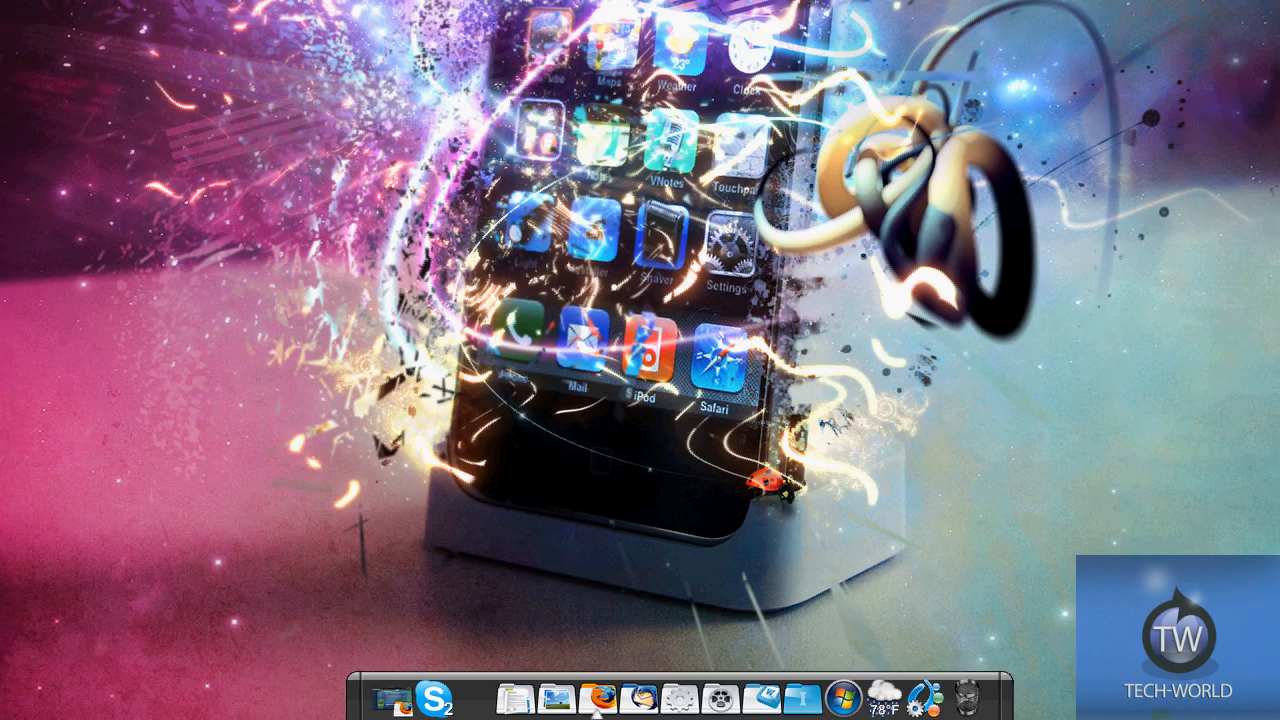
pyautogui.moveTo(842, 667)
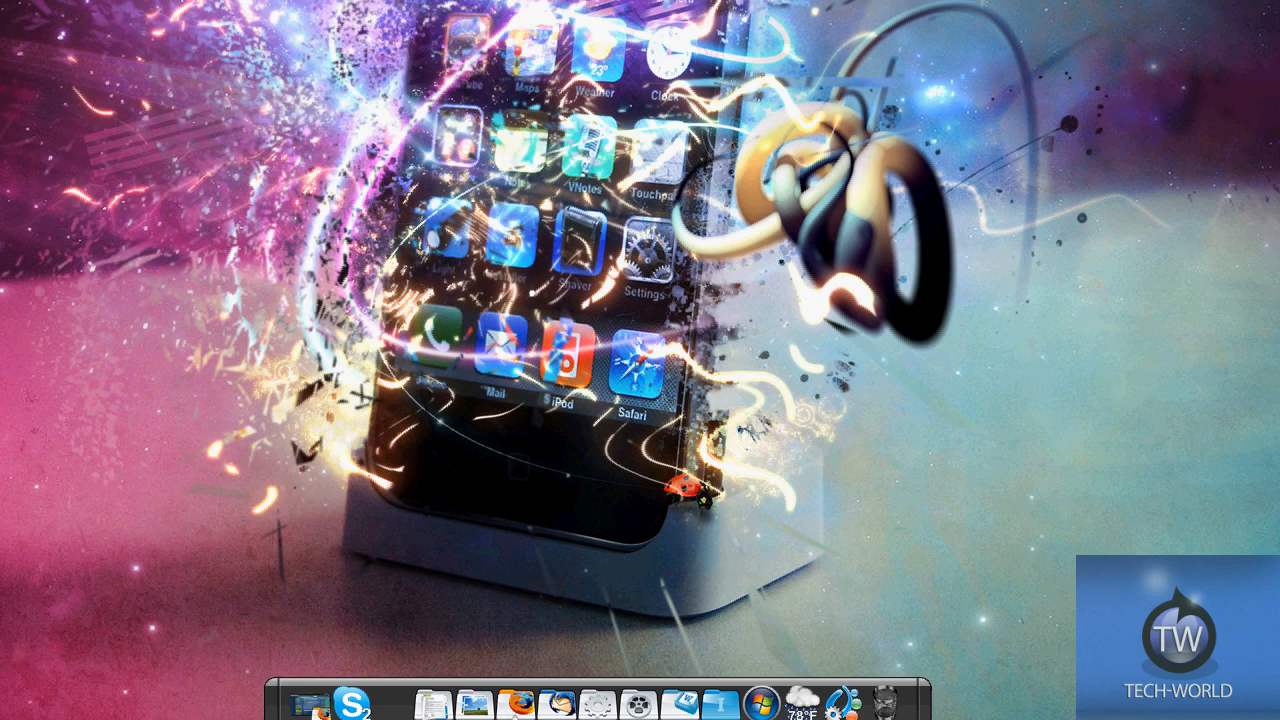
pyautogui.moveTo(806, 162)
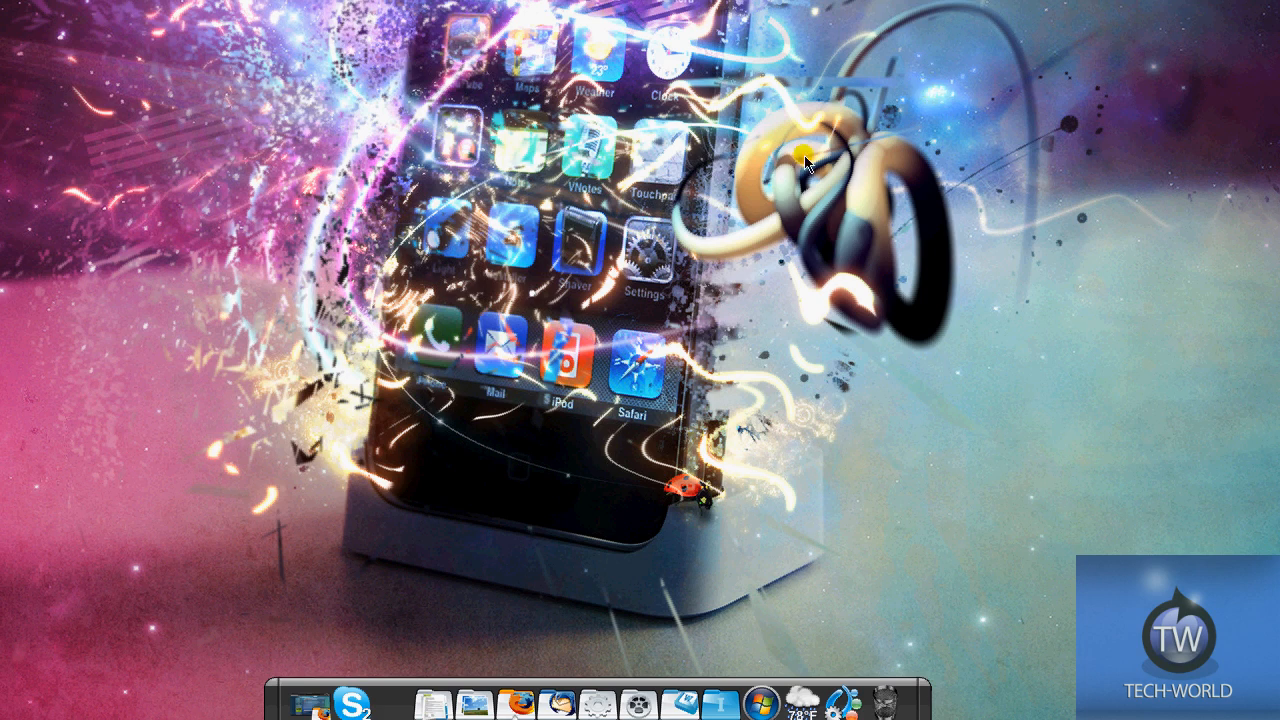